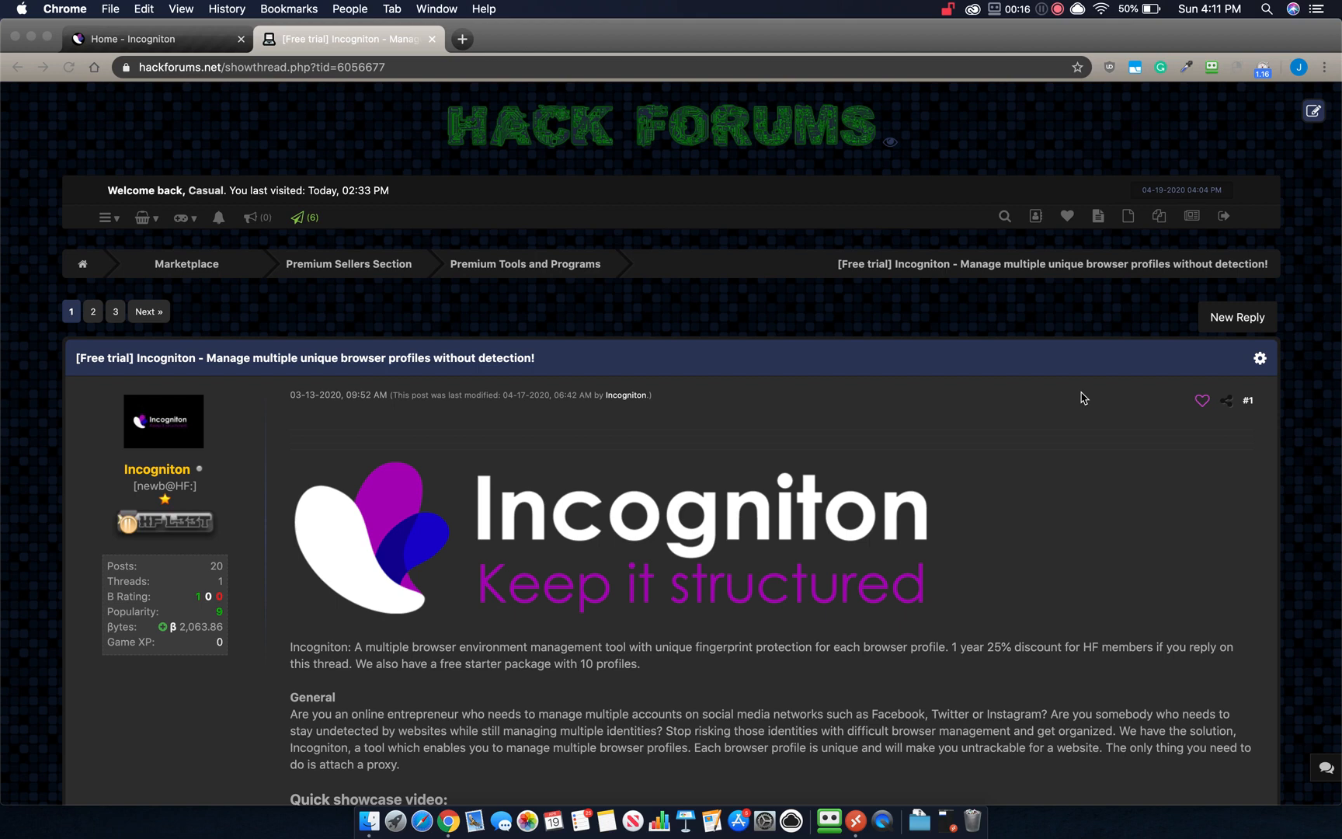
Step: Create a new browser profile named 'Hackforums' and review its operating system choices, leaving Windows
scroll("down", 3)
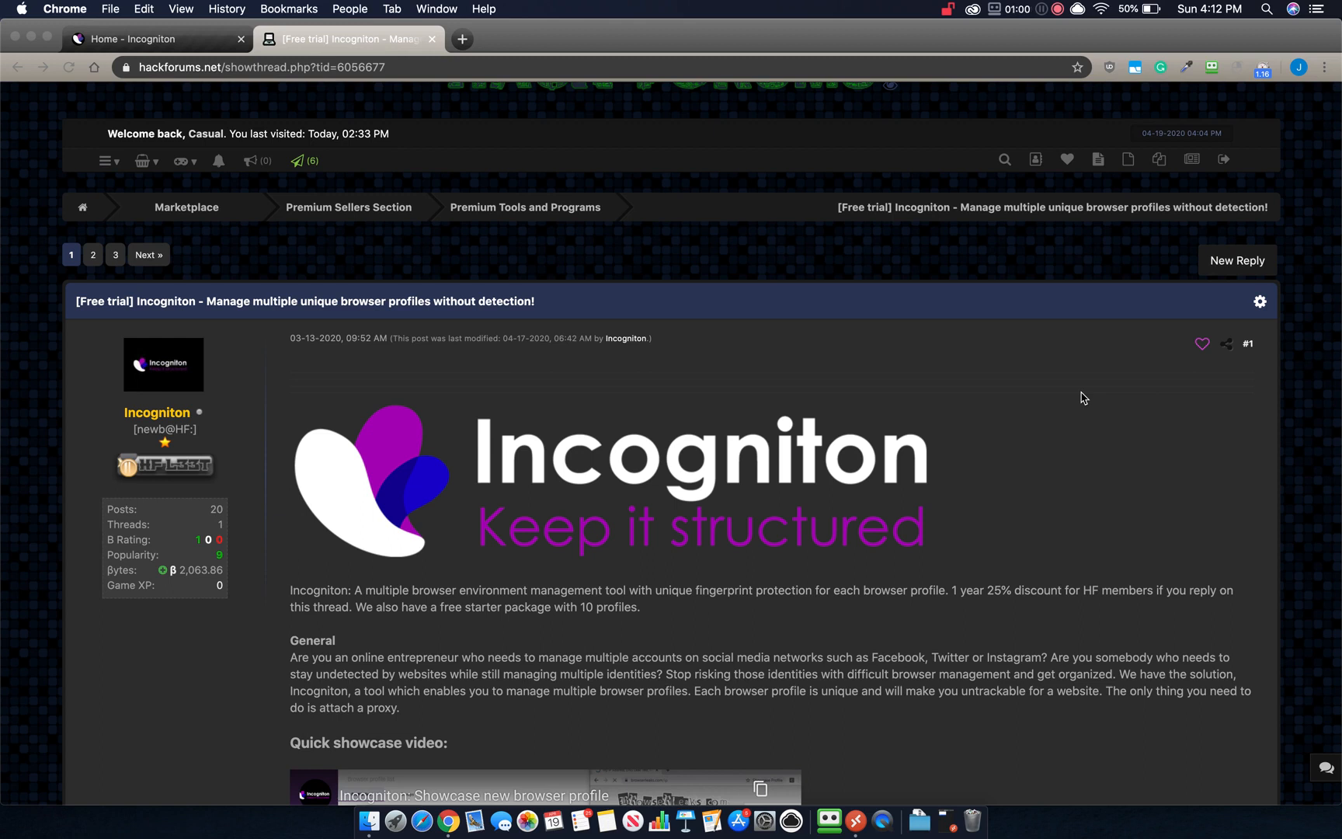
scroll("down", 3)
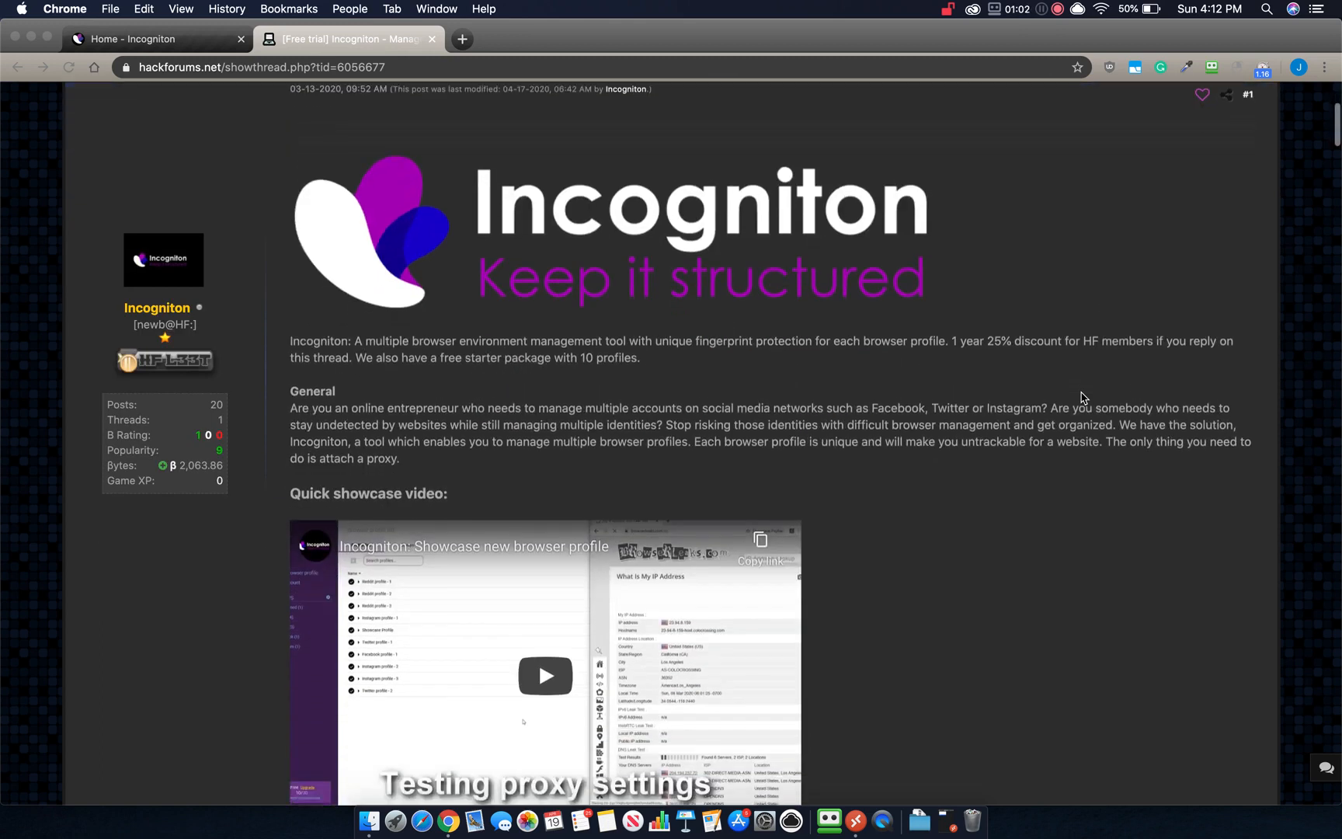
scroll("down", 3)
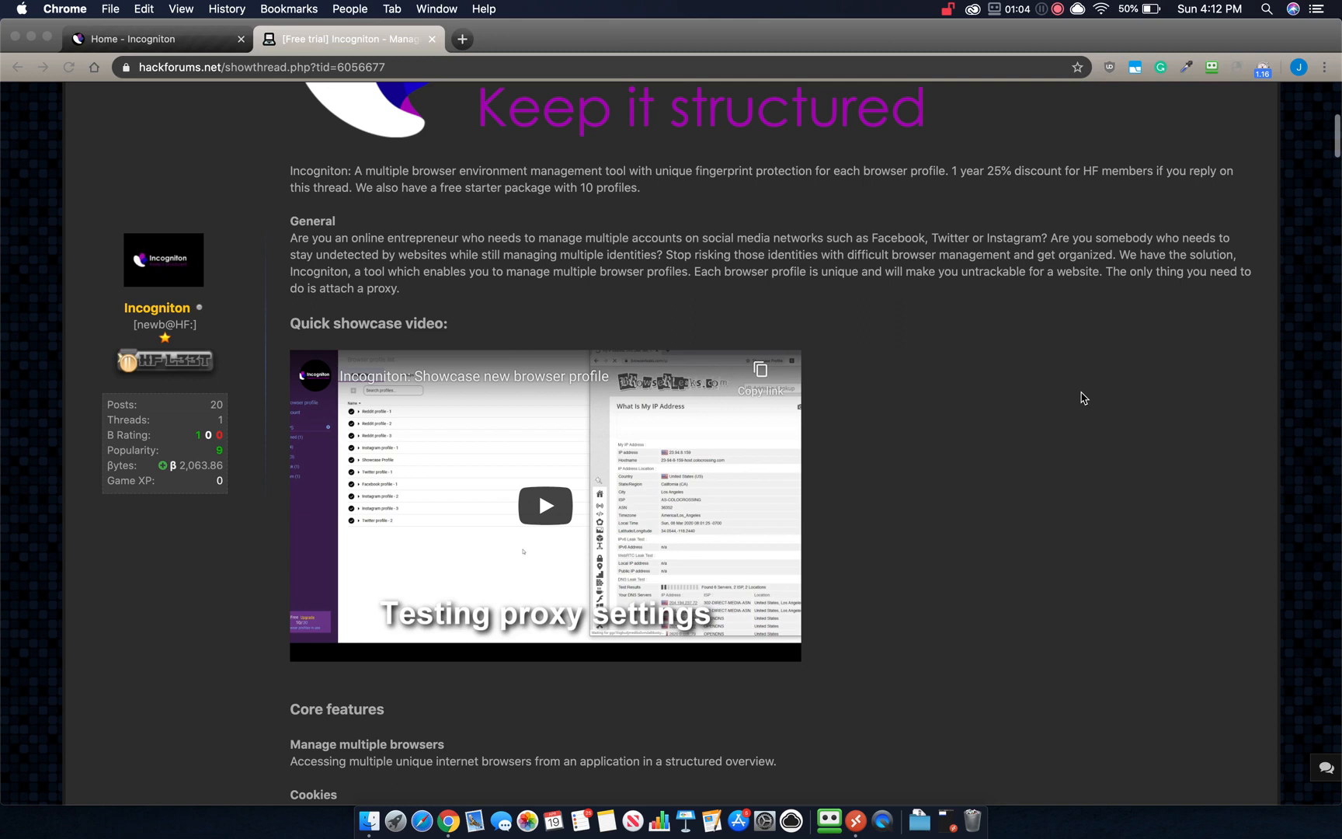
scroll("up", 3)
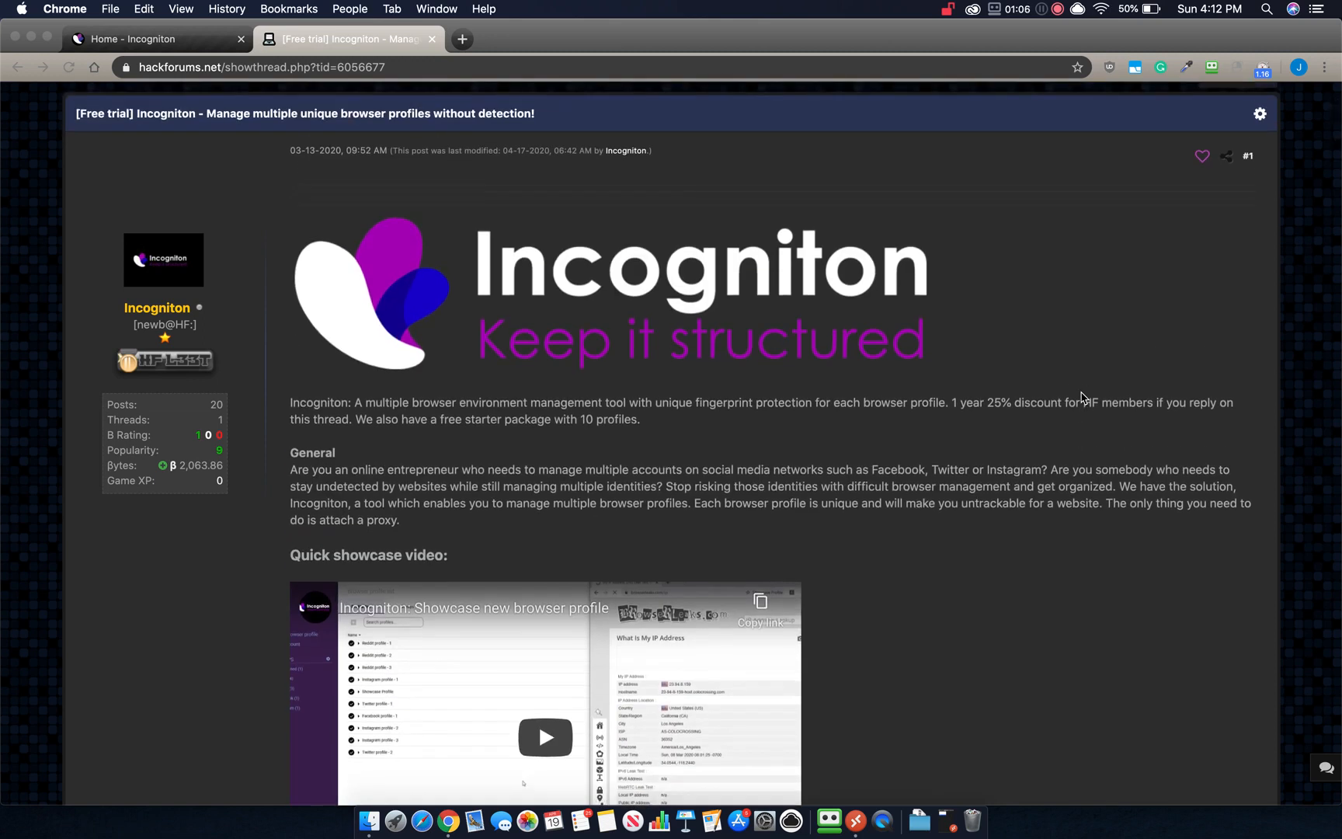
scroll("down", 3)
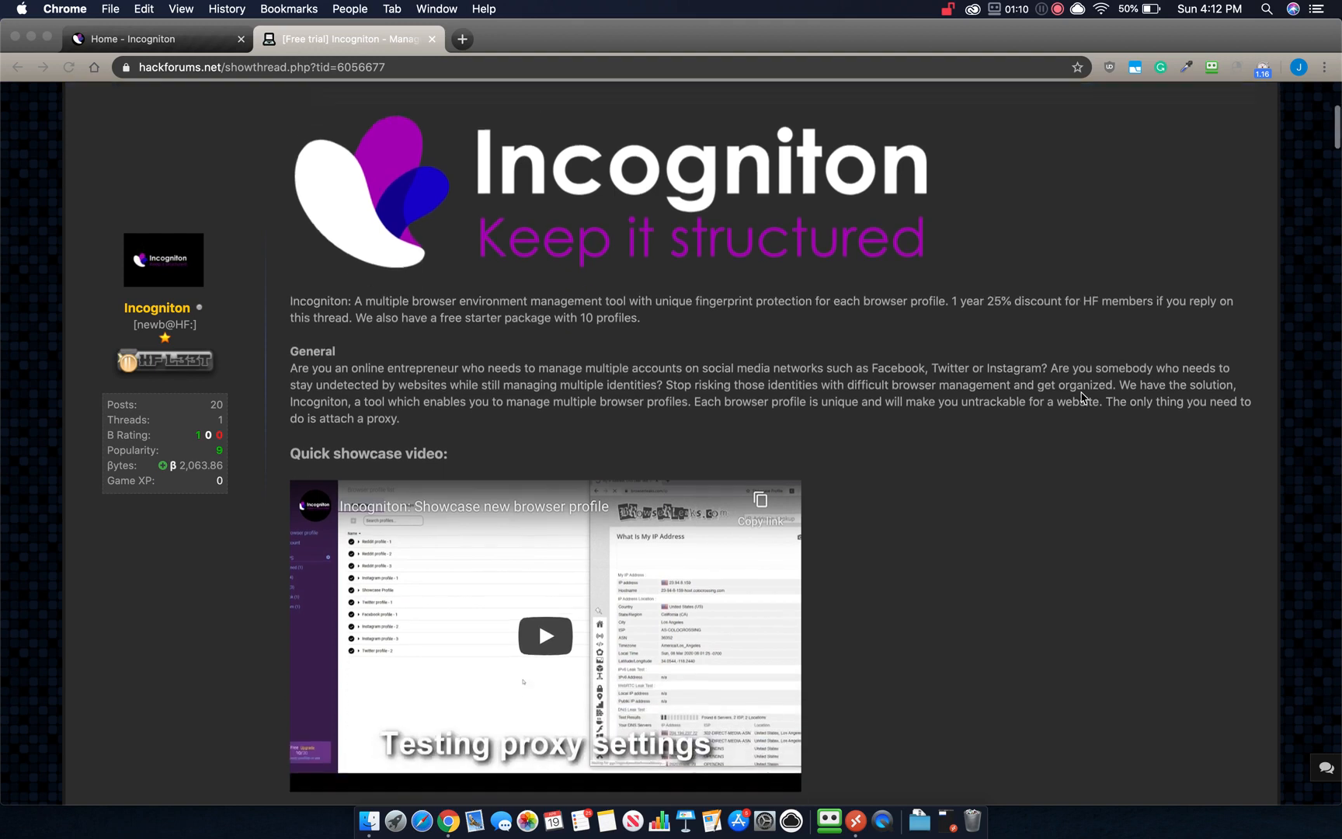
scroll("down", 3)
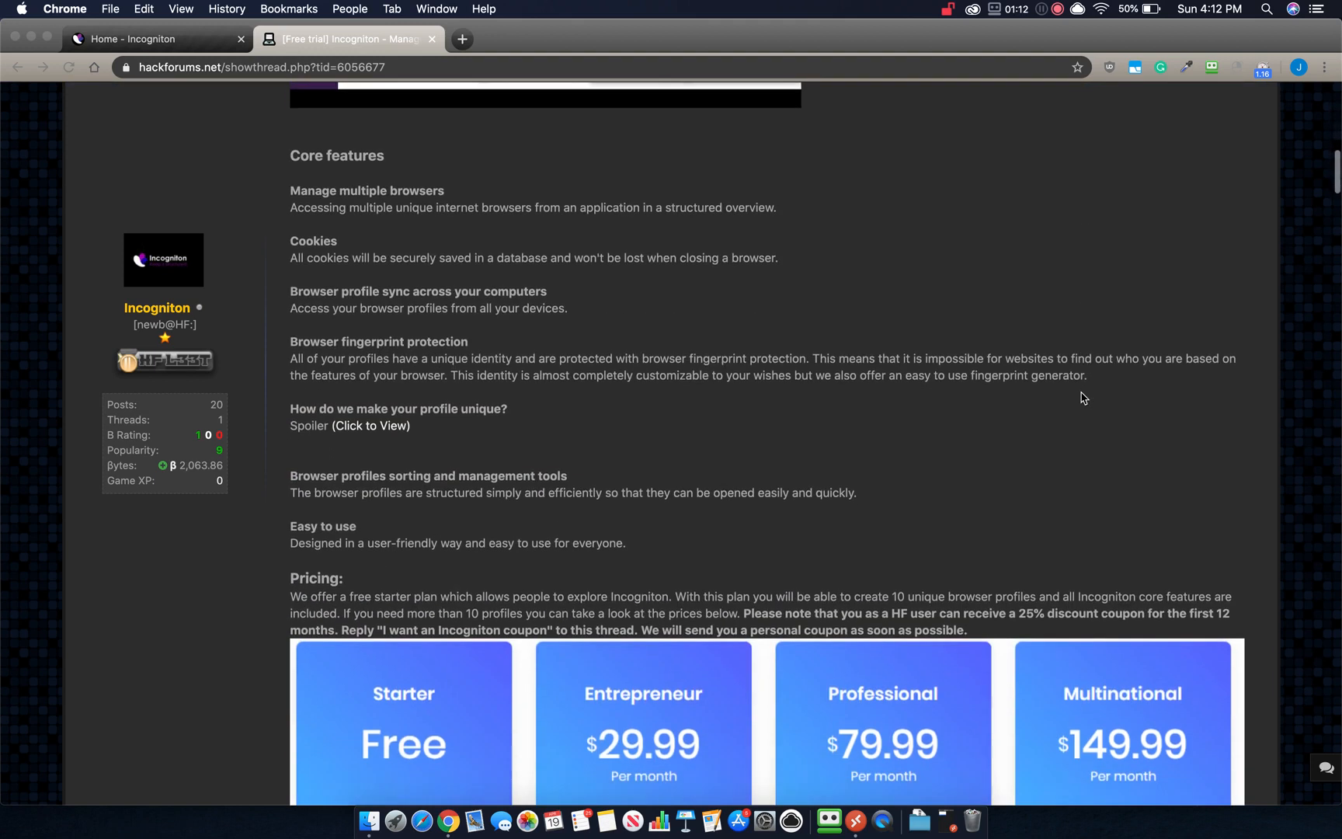
scroll("up", 3)
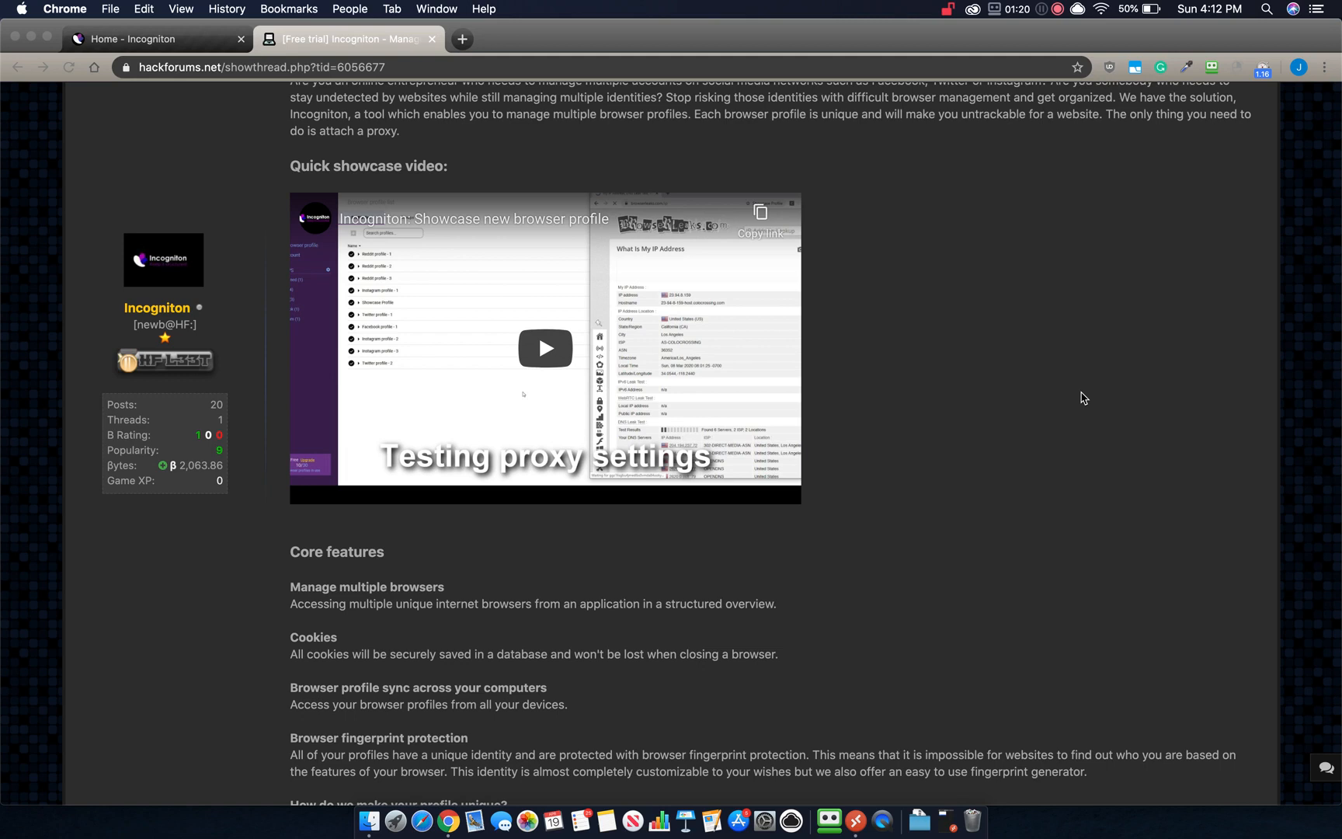
scroll("down", 3)
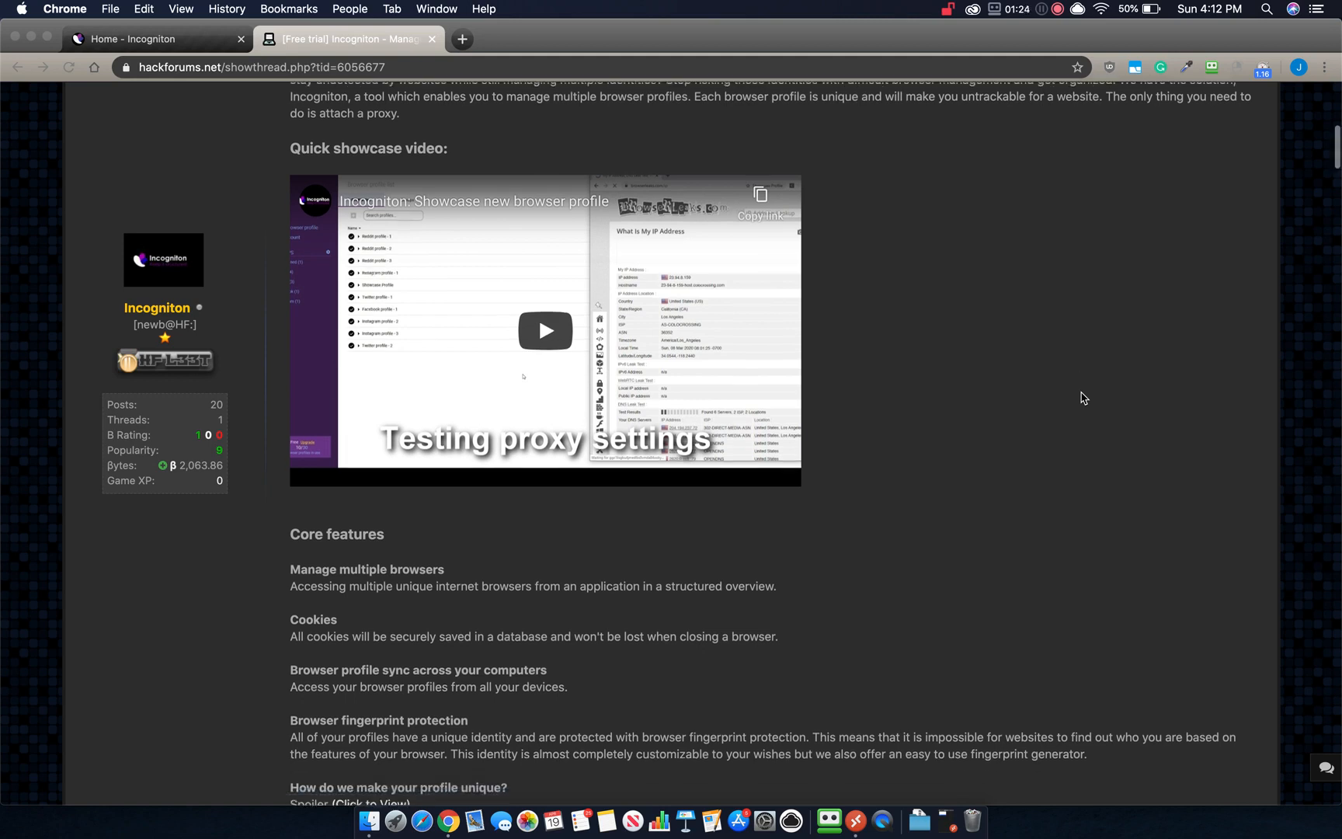
scroll("down", 3)
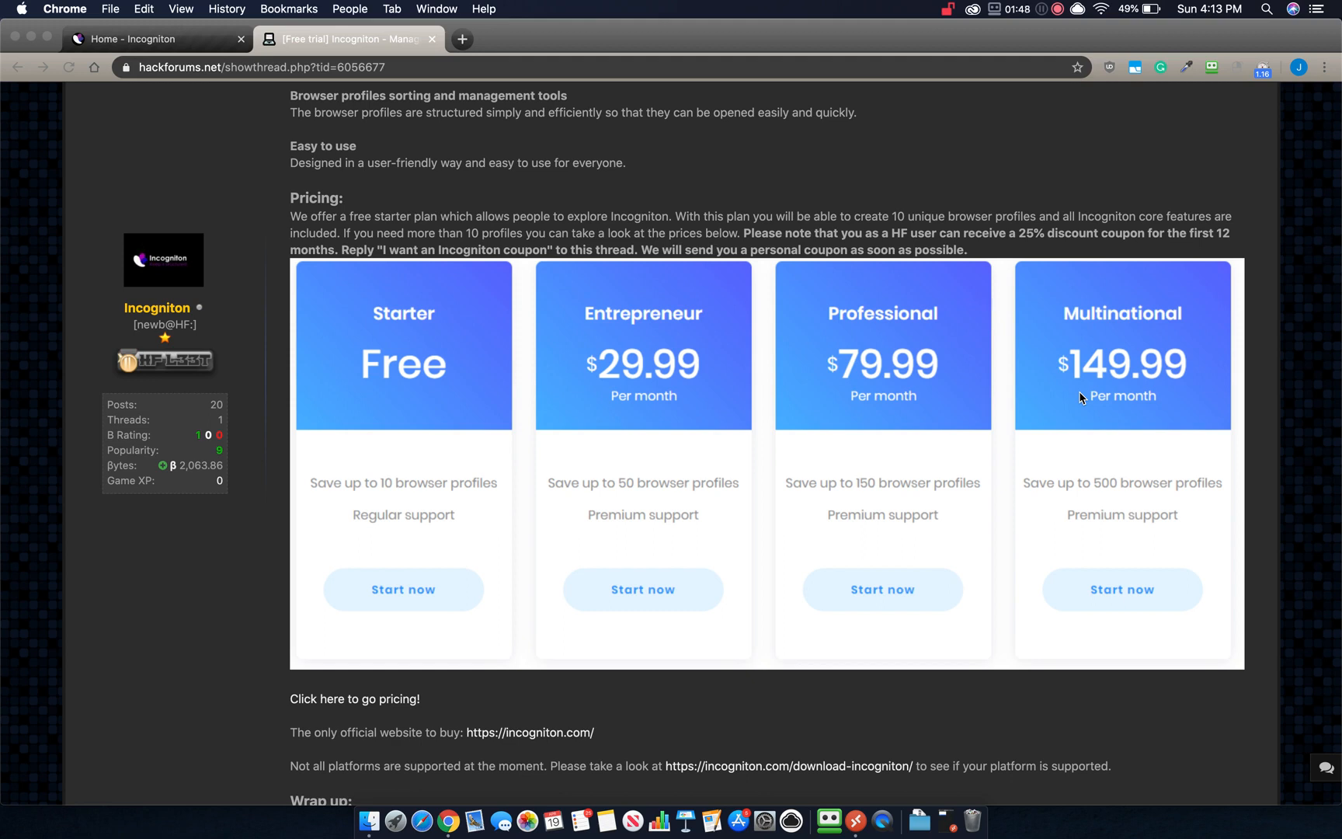
scroll("up", 3)
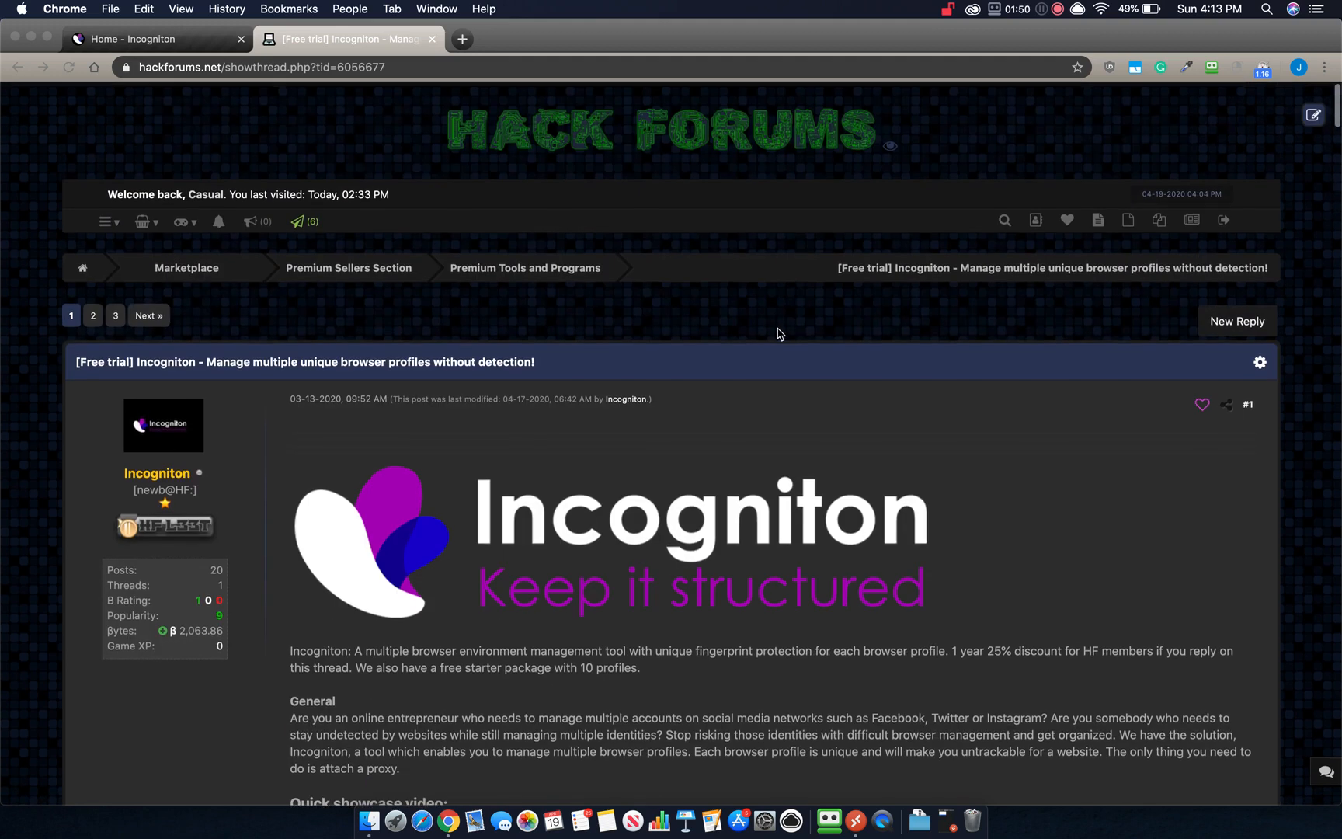
scroll("down", 3)
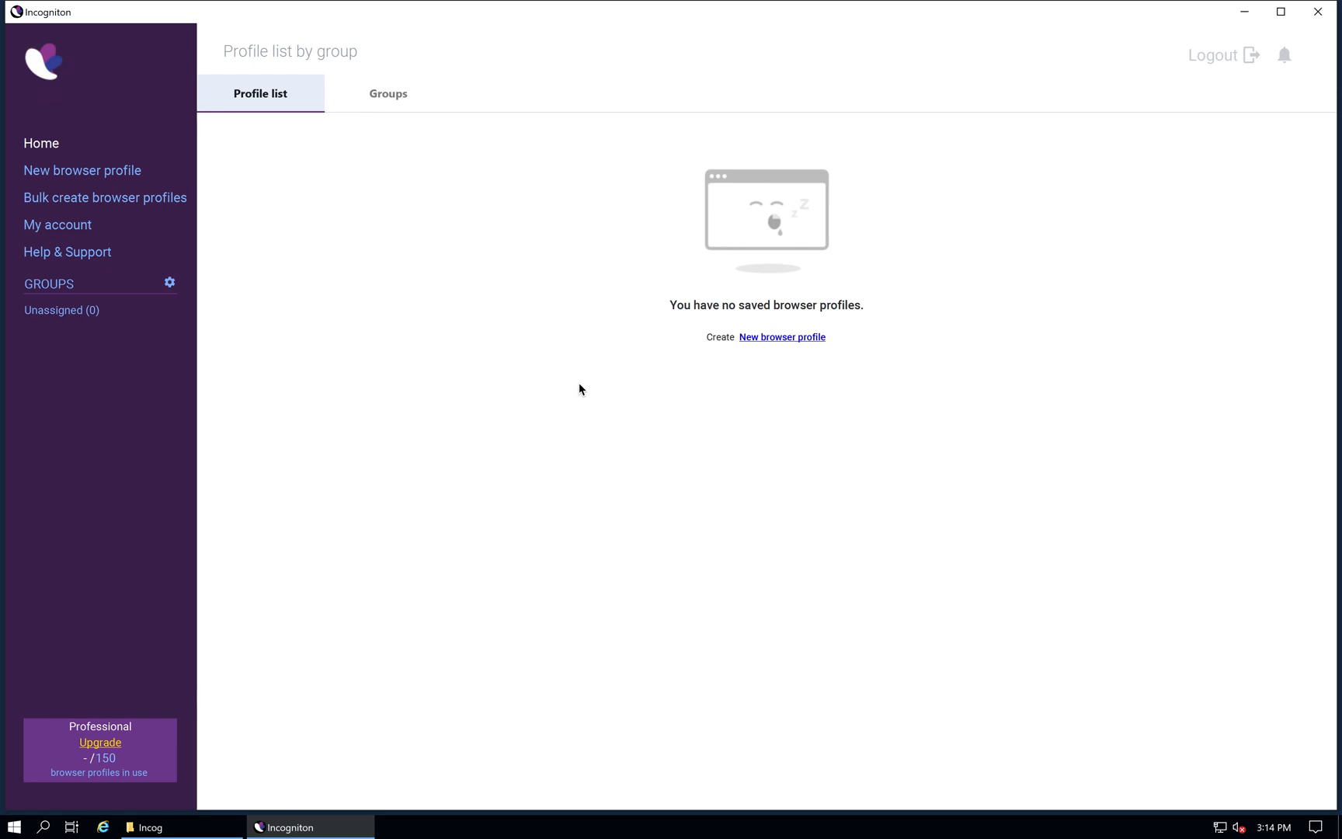
mouse_move(610, 386)
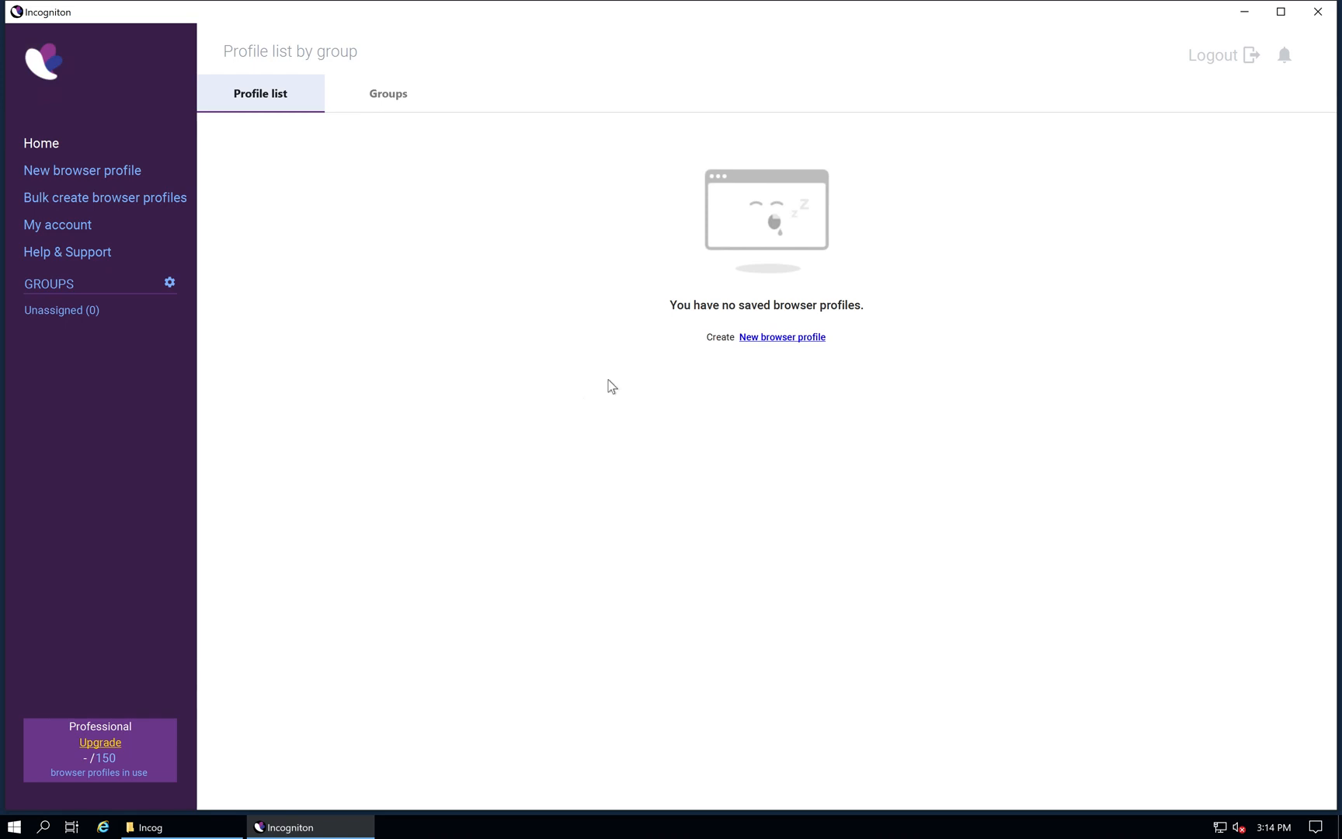
mouse_move(430, 203)
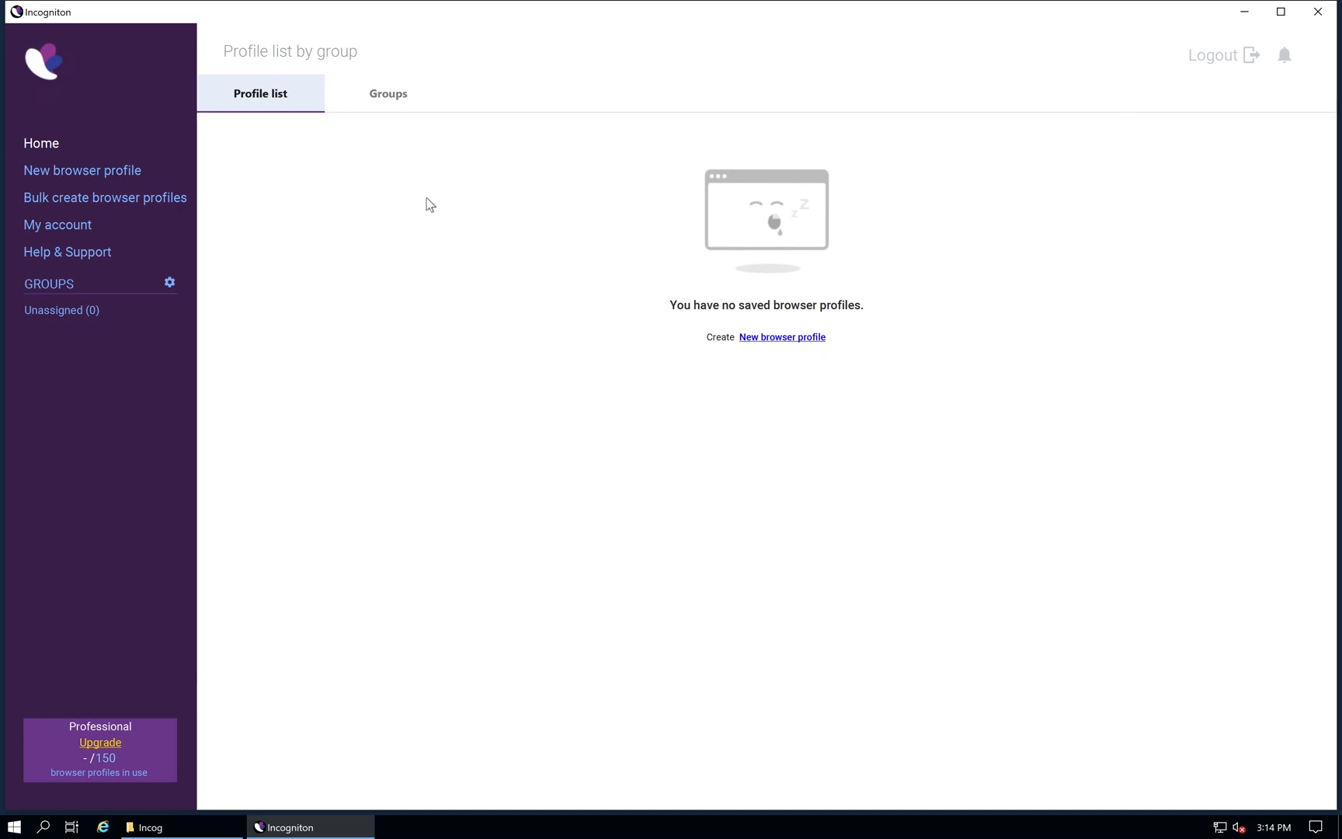
mouse_move(955, 566)
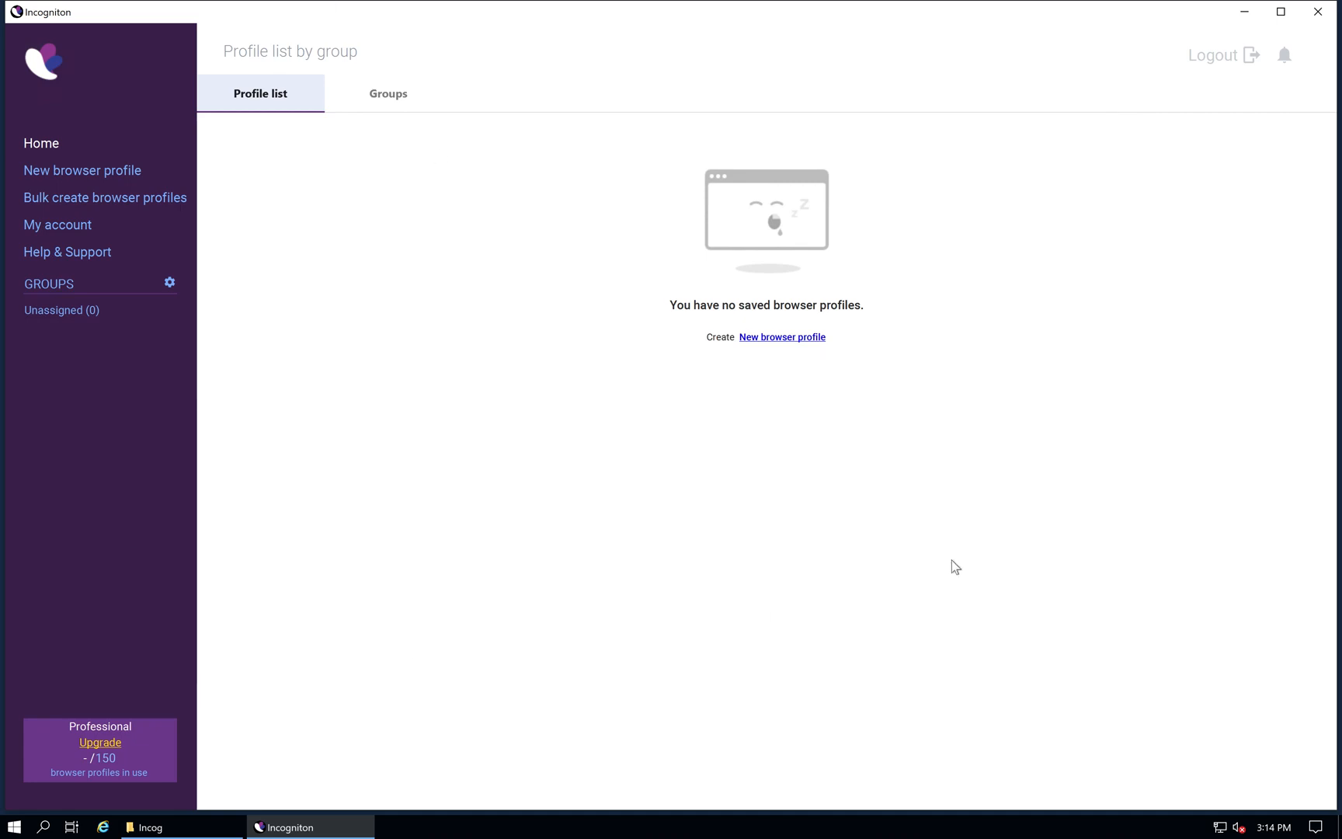
mouse_move(764, 341)
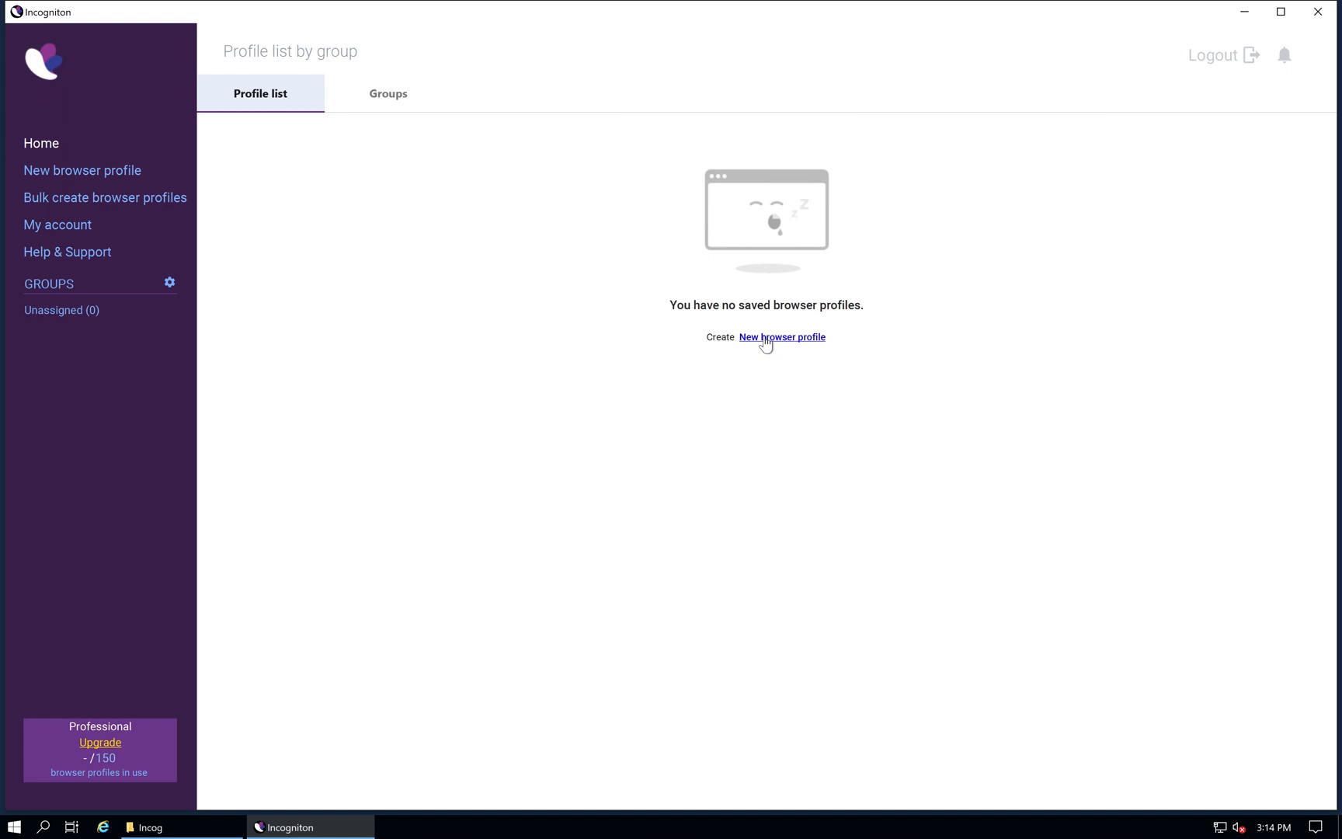
left_click(782, 337)
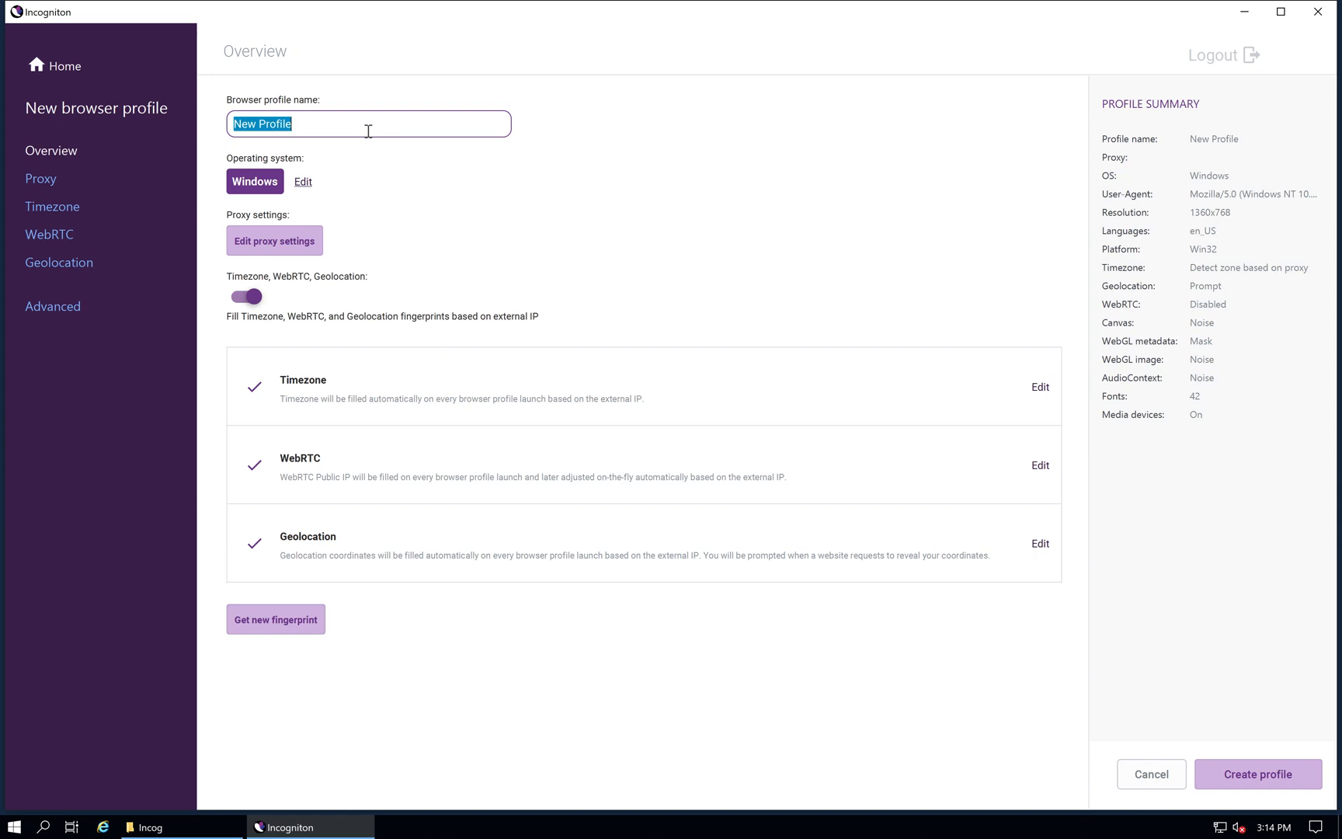
type("Hackfo")
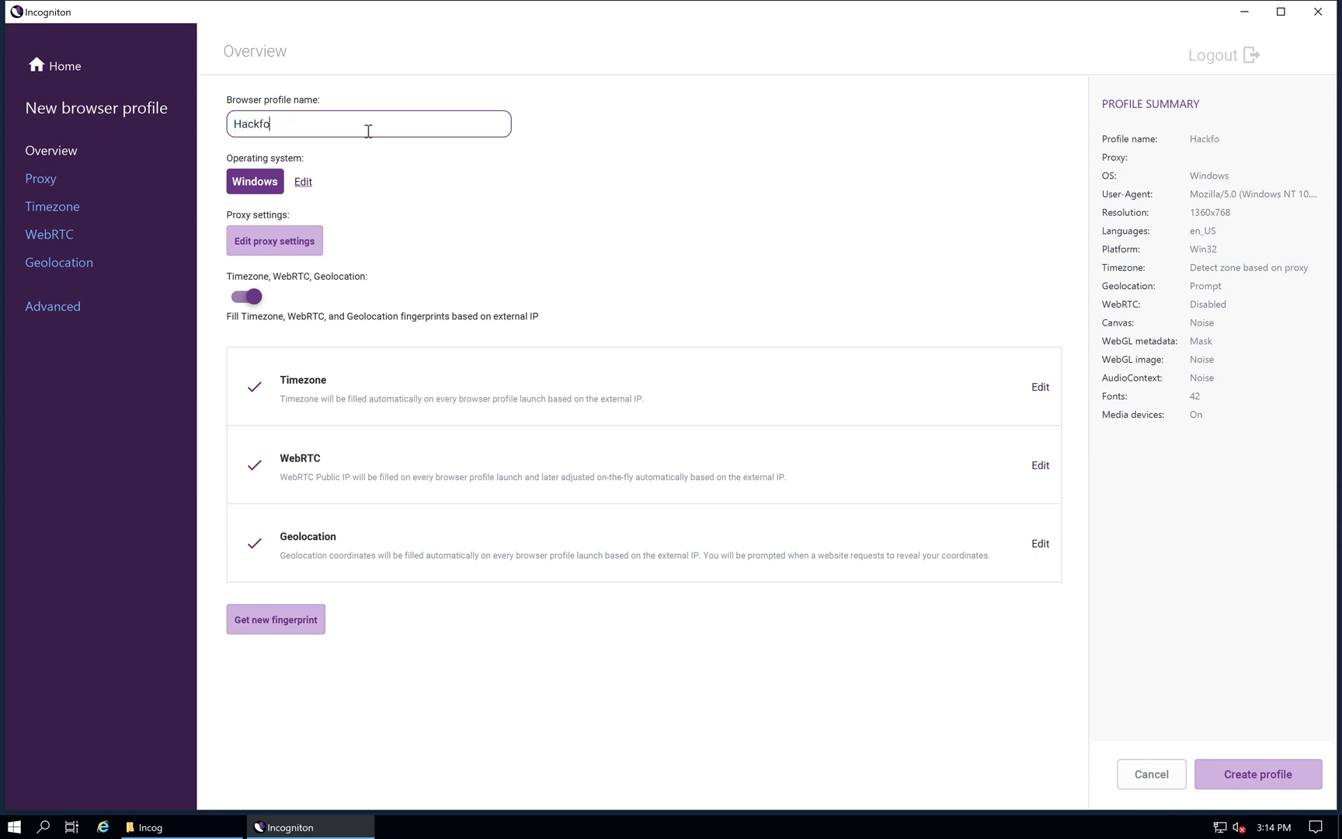
type("rums")
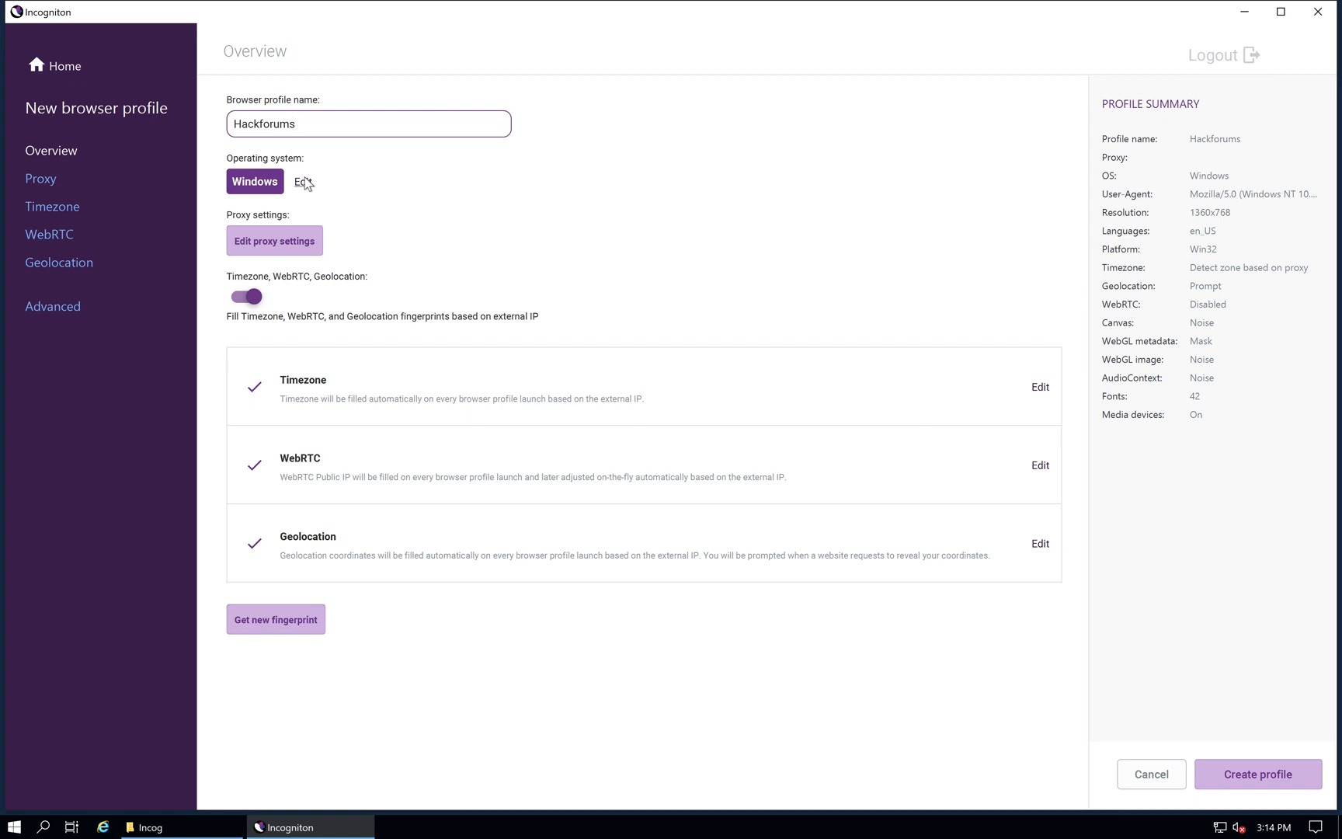
mouse_move(409, 231)
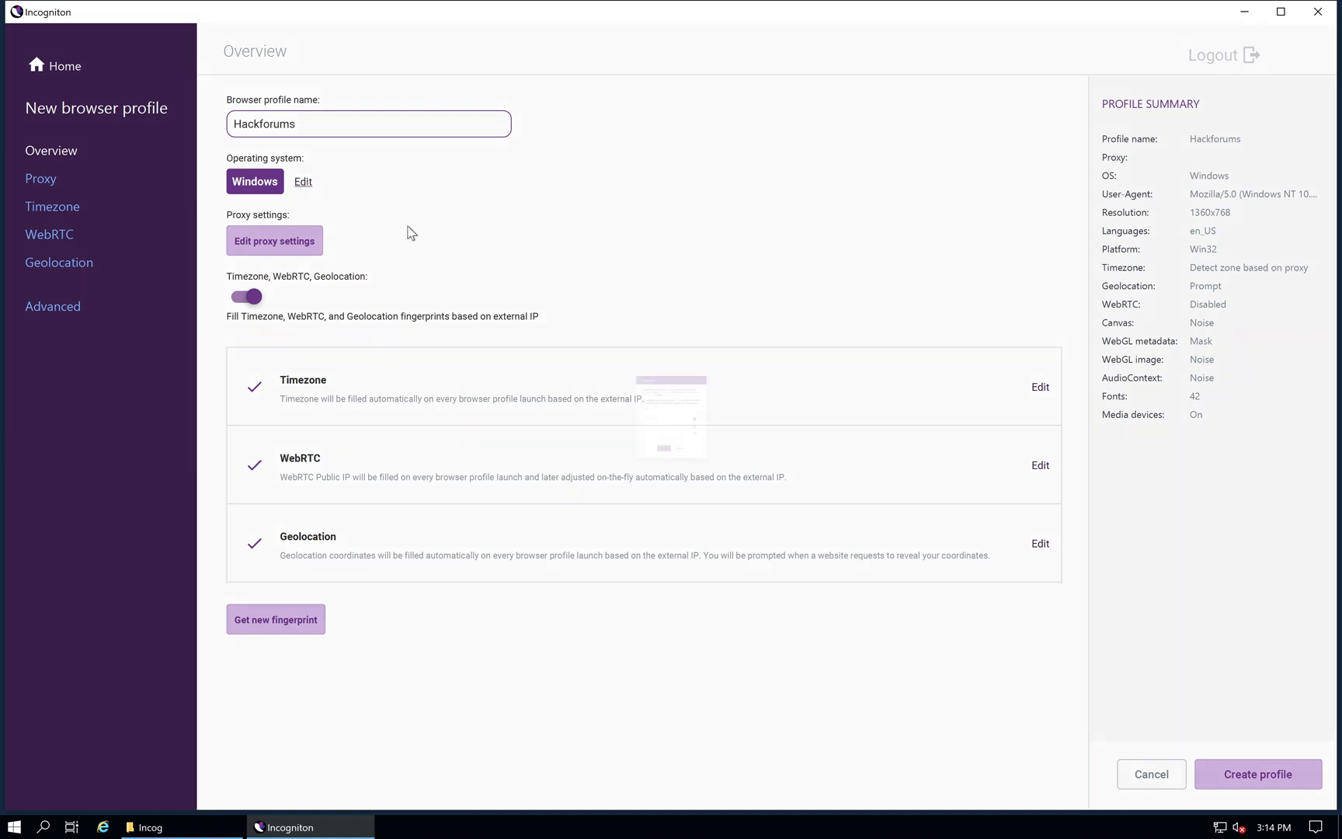
left_click(303, 180)
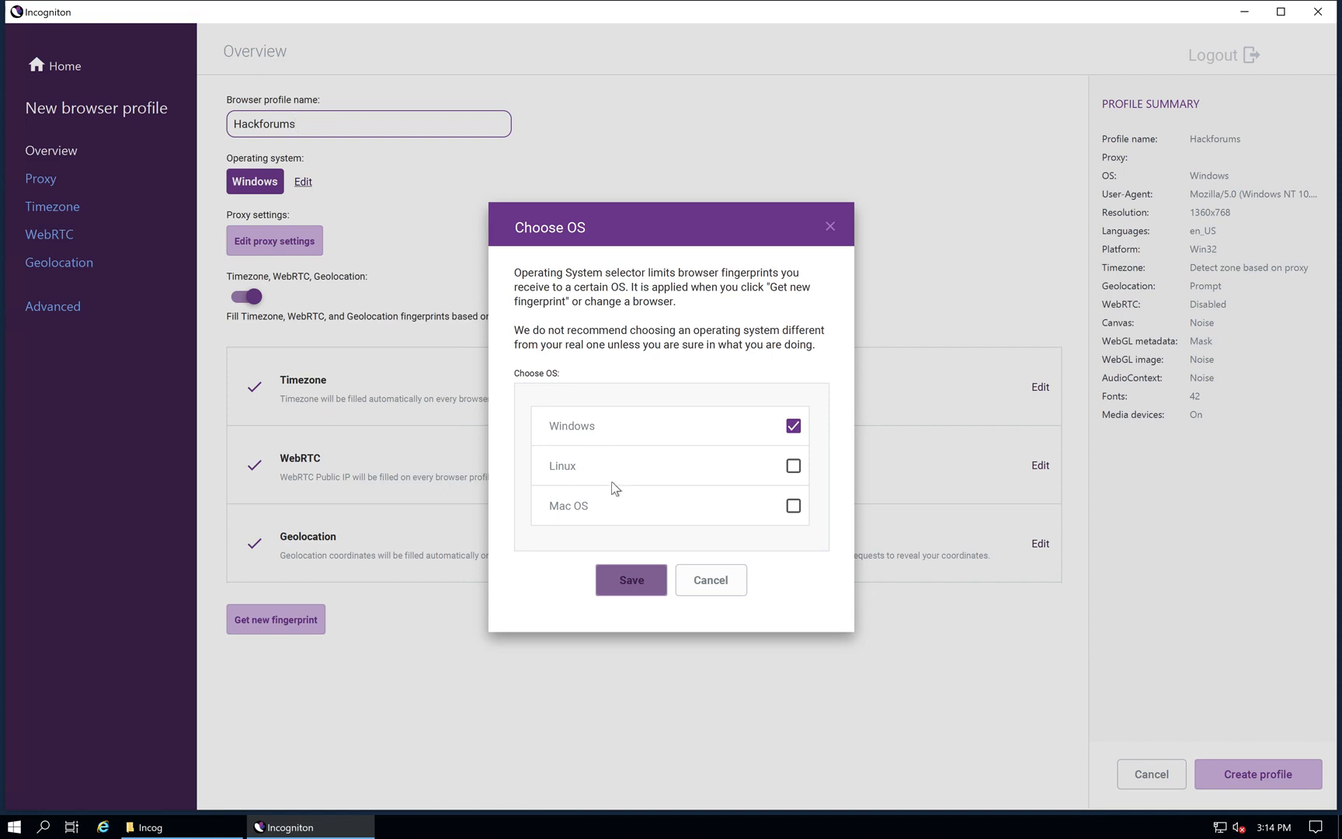
mouse_move(775, 552)
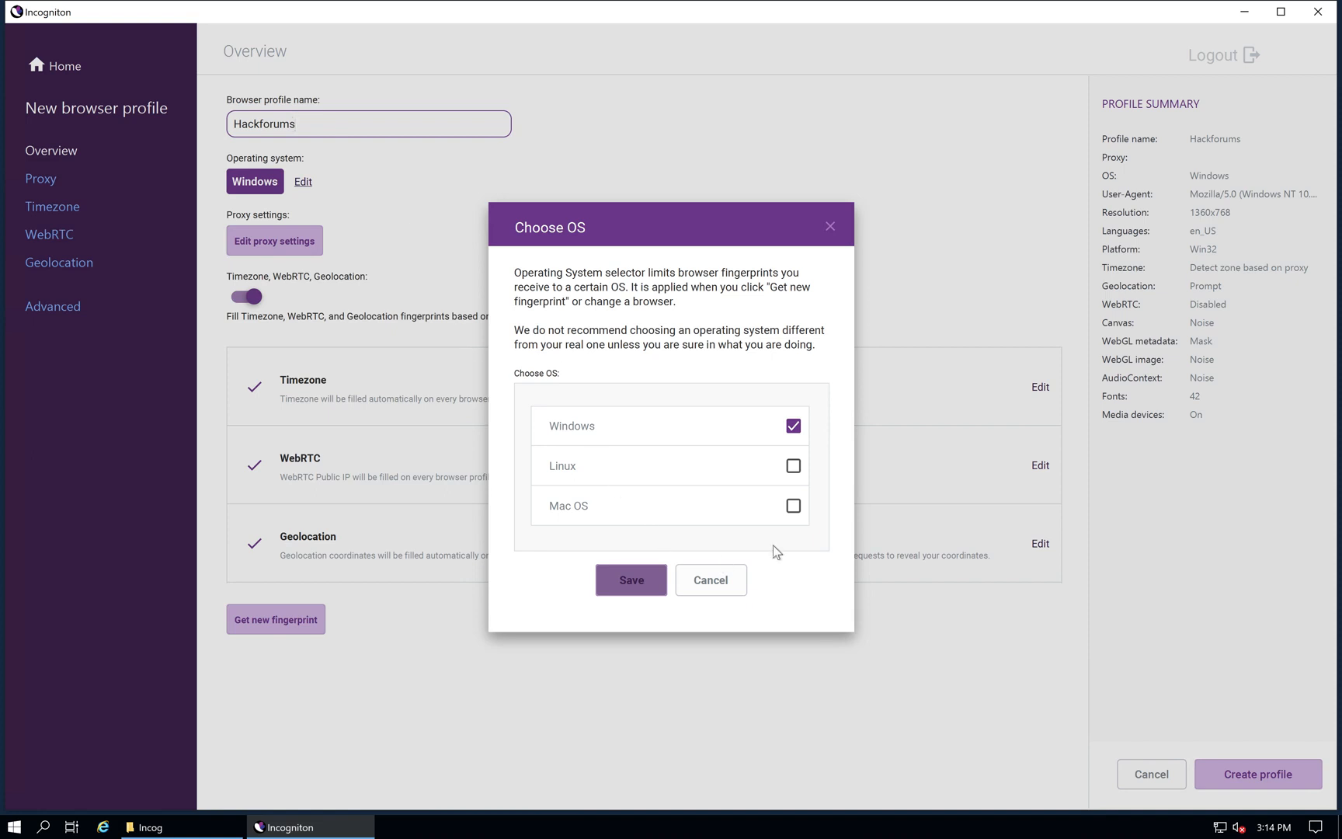
mouse_move(728, 588)
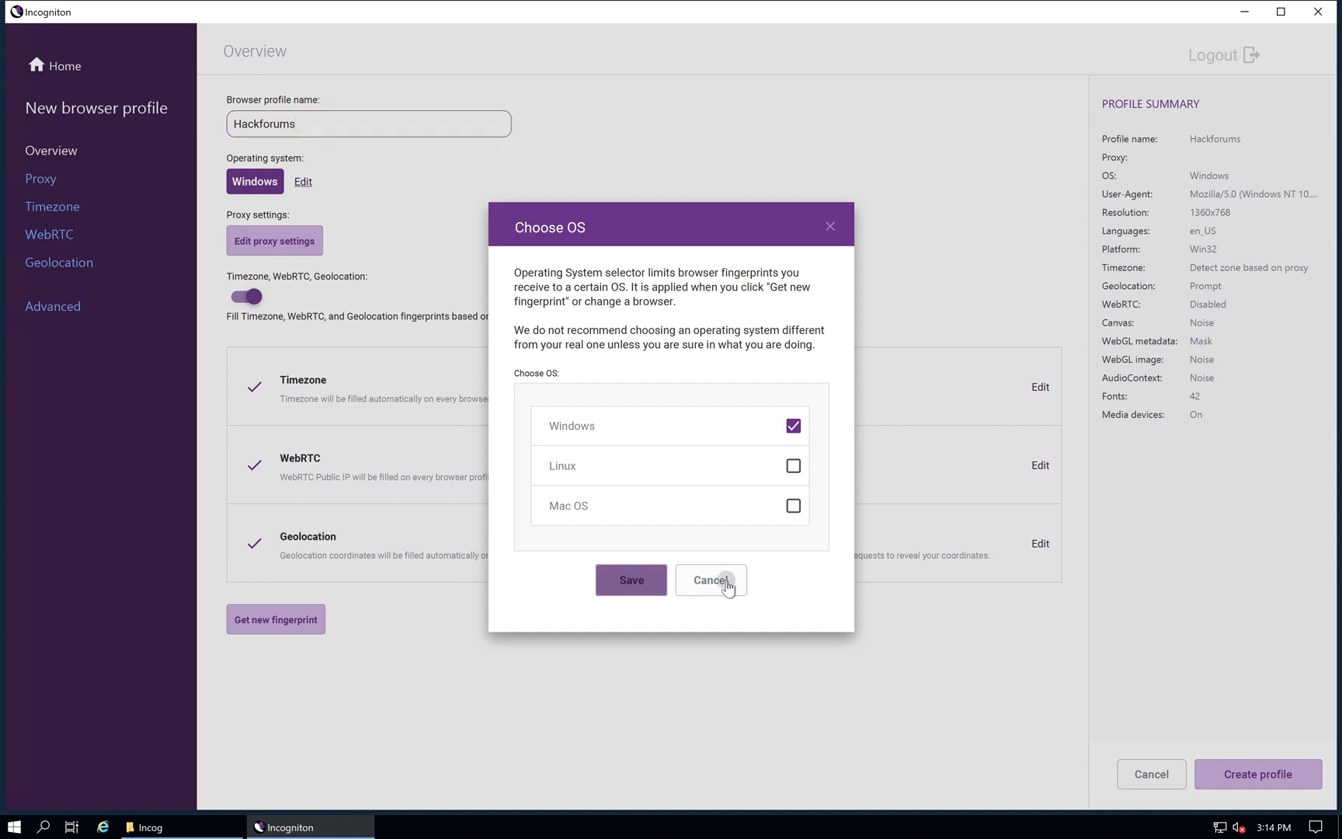
mouse_move(350, 291)
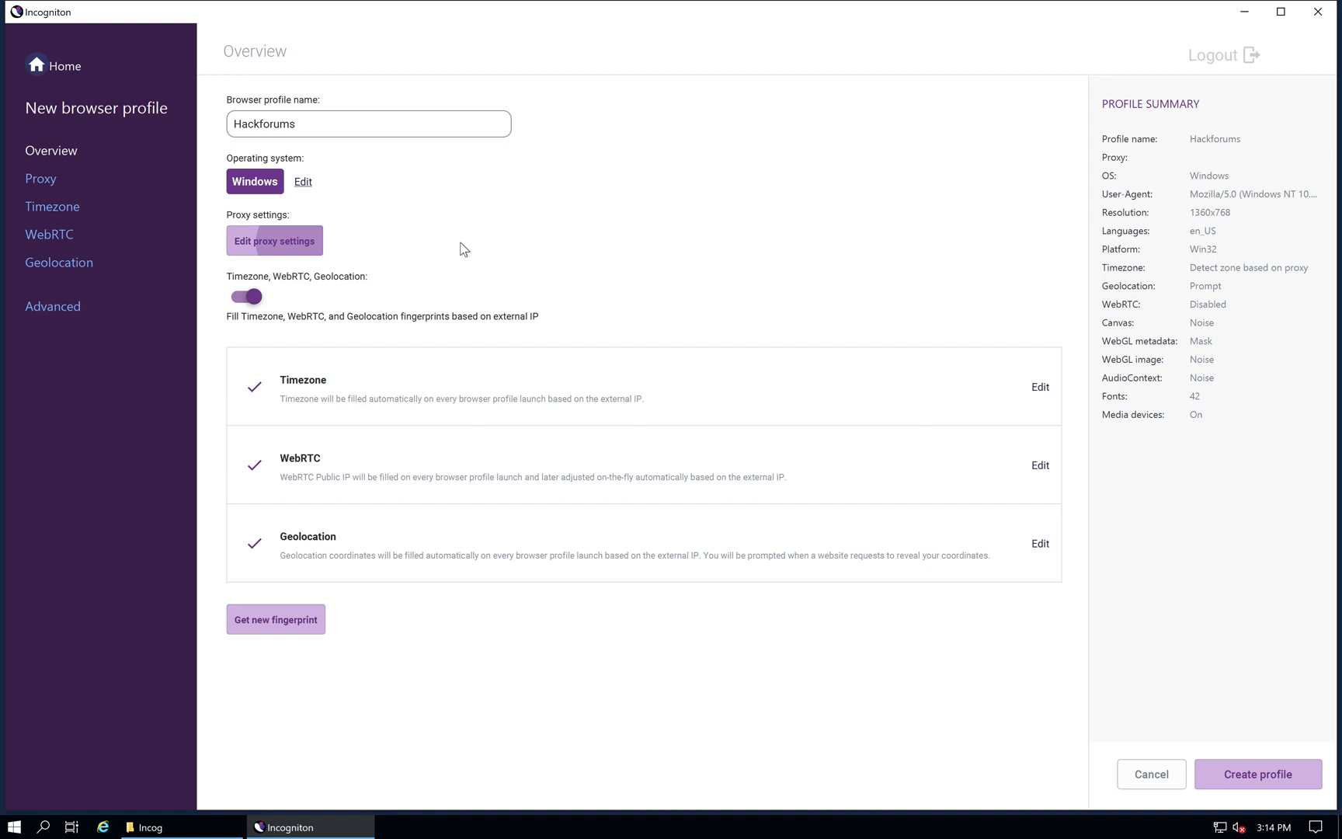
Step: Try Socks 5 proxy as the connection type, then leave the profile without a proxy
left_click(40, 179)
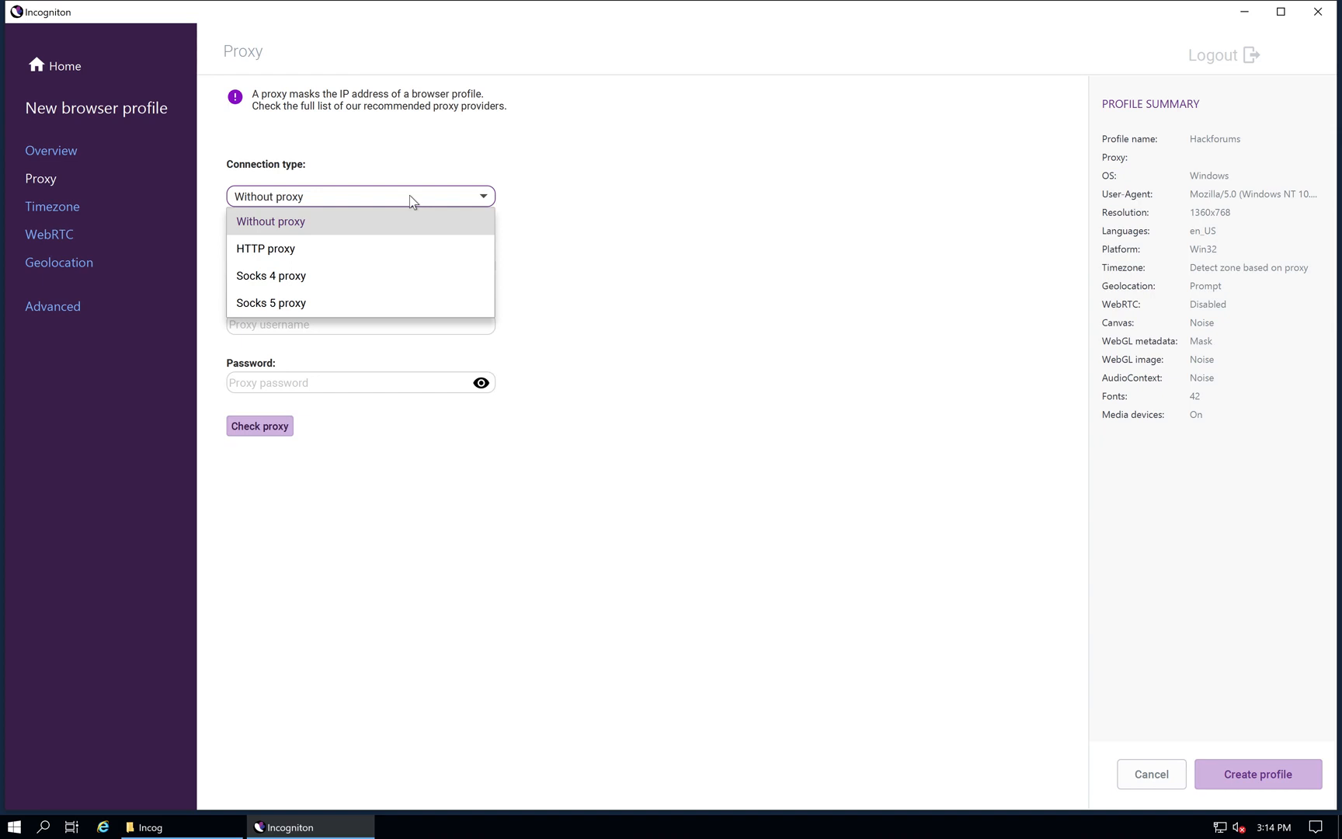
mouse_move(392, 219)
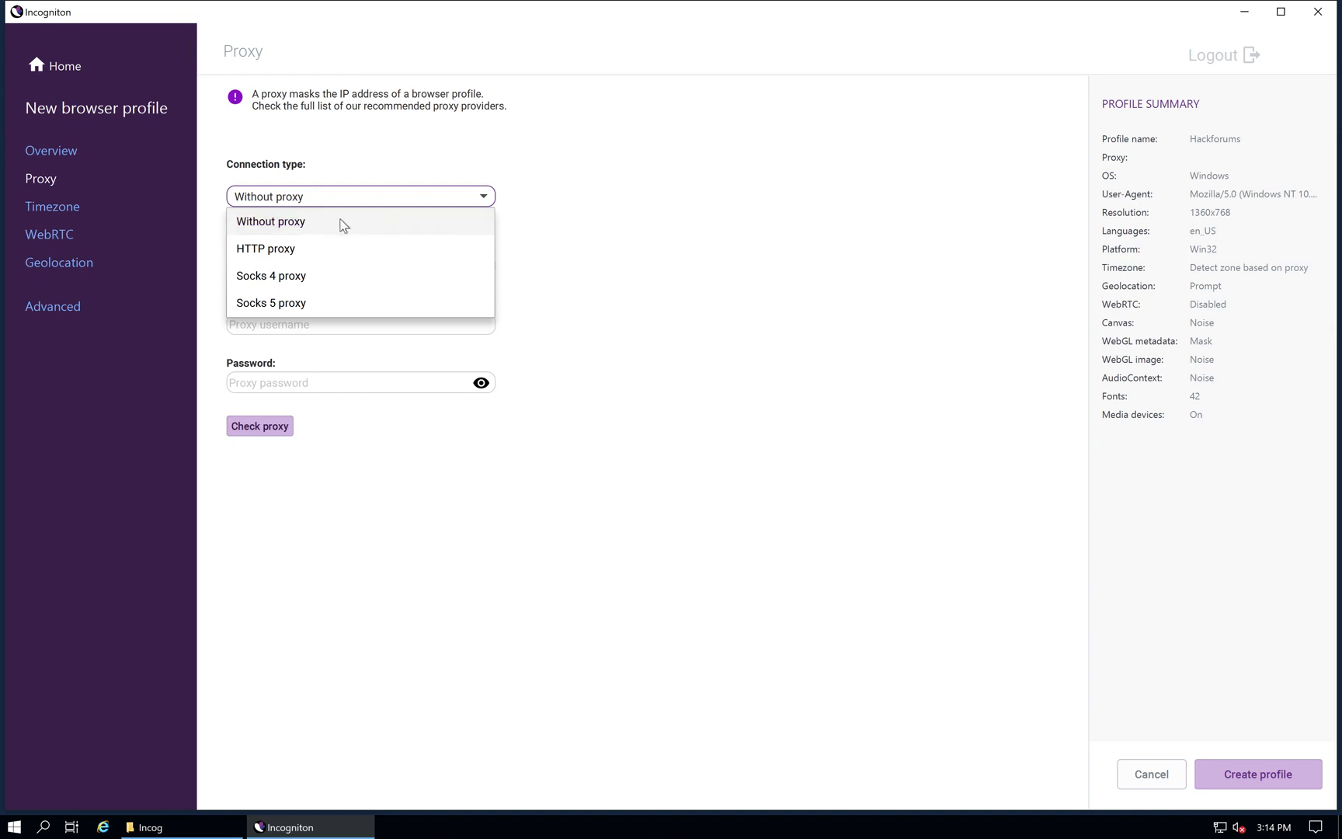
mouse_move(315, 261)
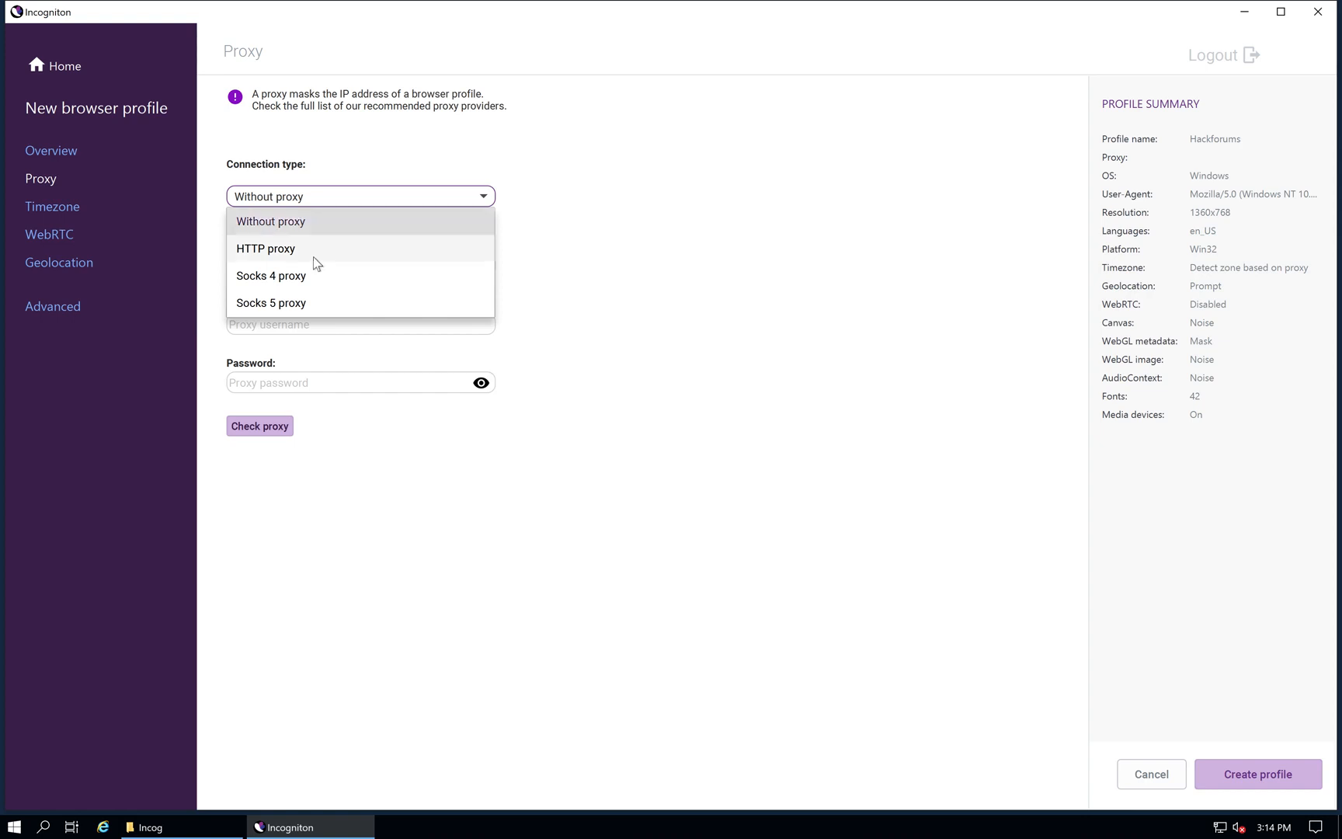
mouse_move(317, 306)
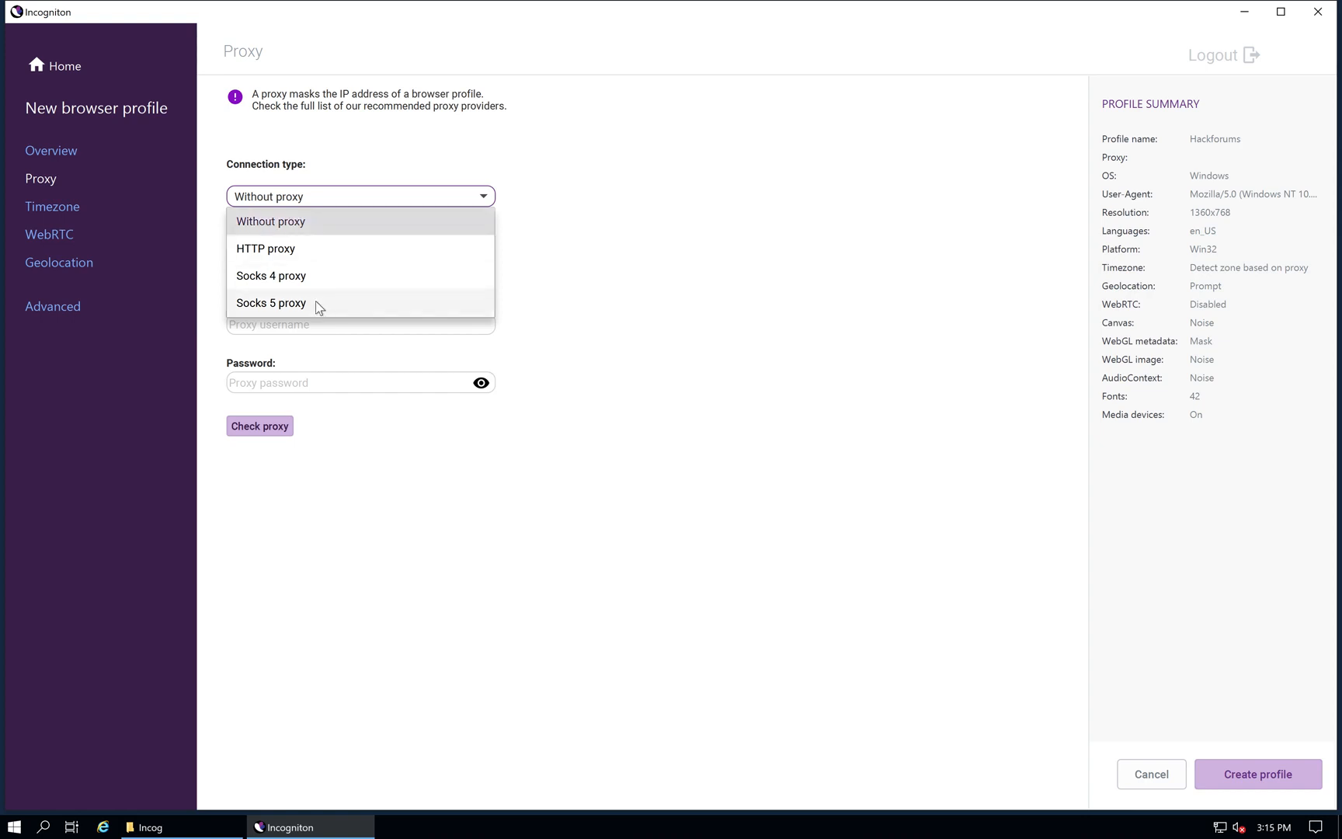
left_click(270, 303)
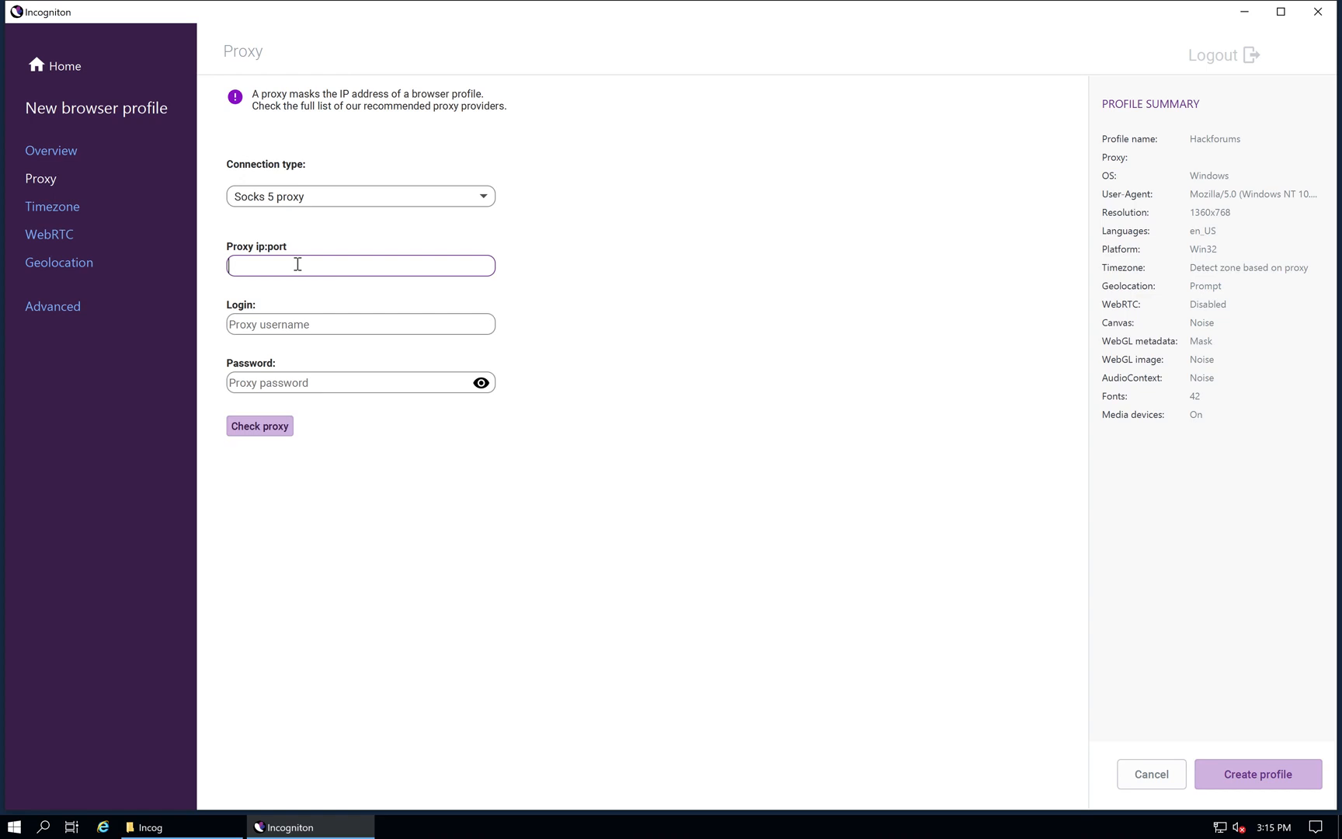
mouse_move(298, 382)
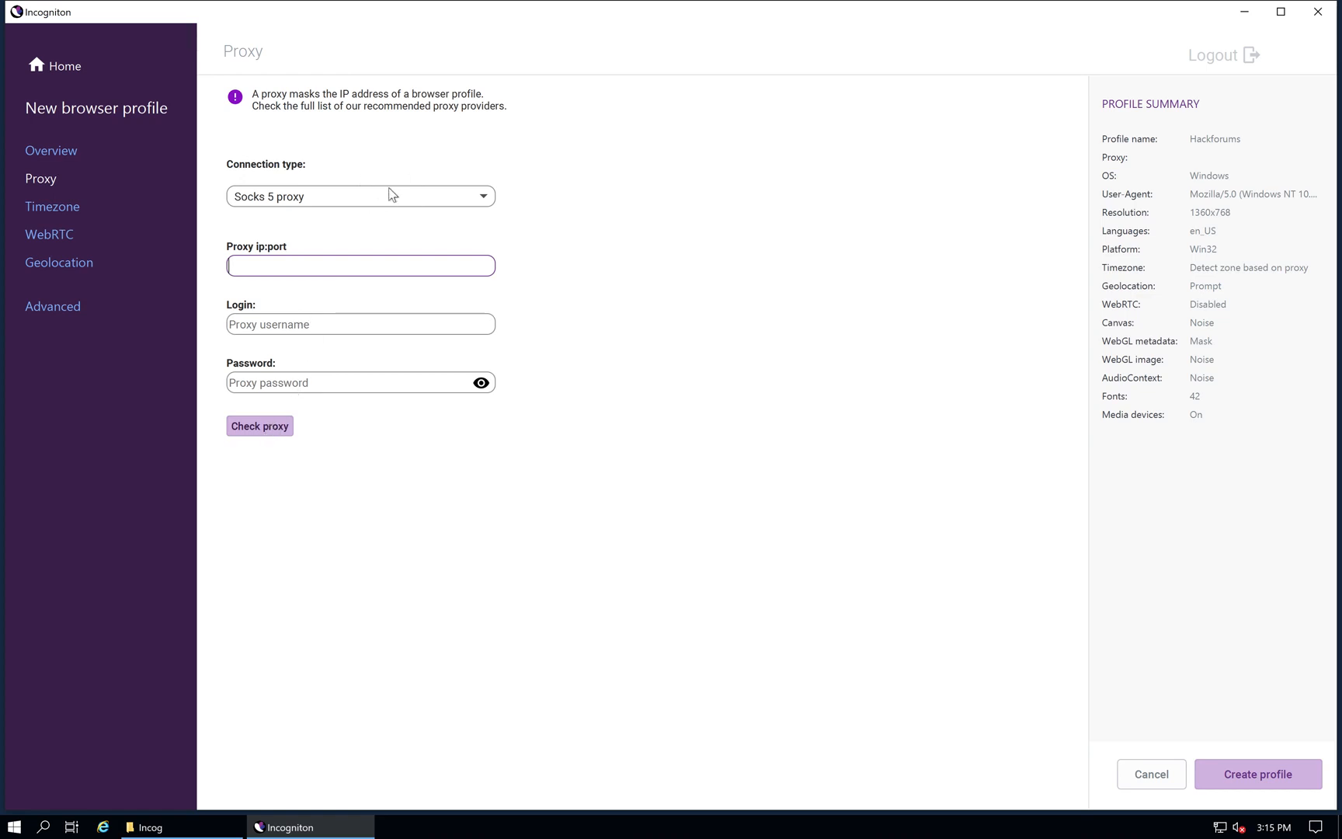
left_click(359, 196)
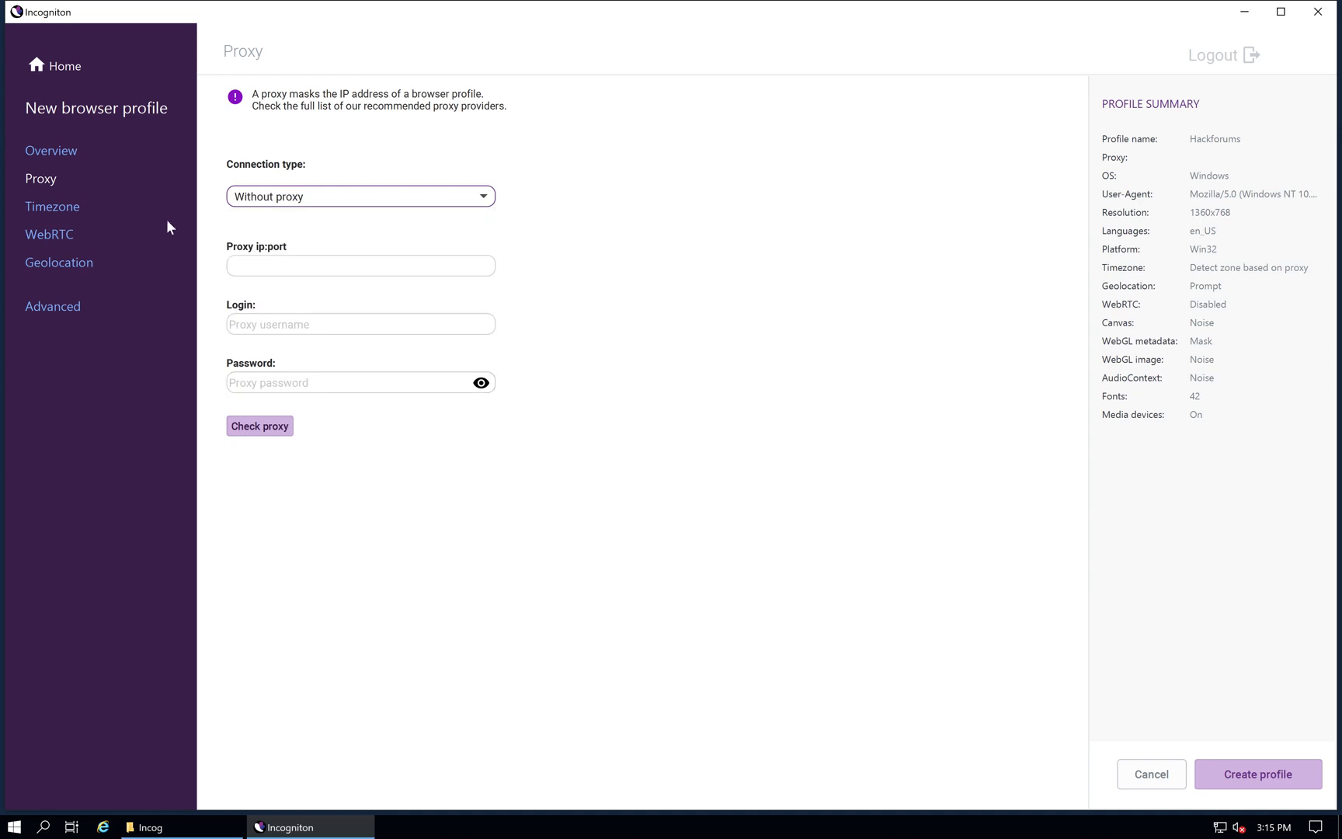
Step: Browse the manual timezone list, then keep 'Fill timezone based on the IP' switched on
left_click(53, 205)
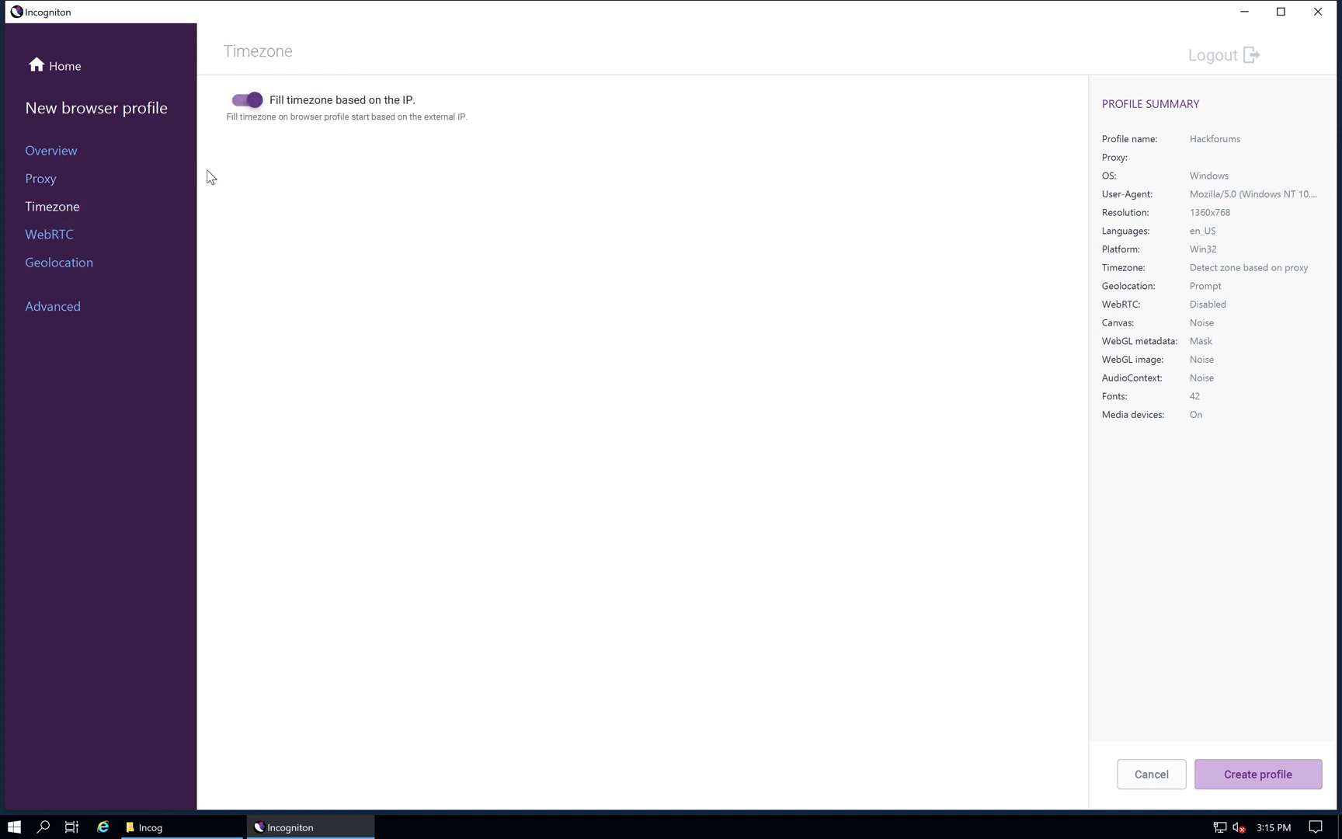
mouse_move(300, 143)
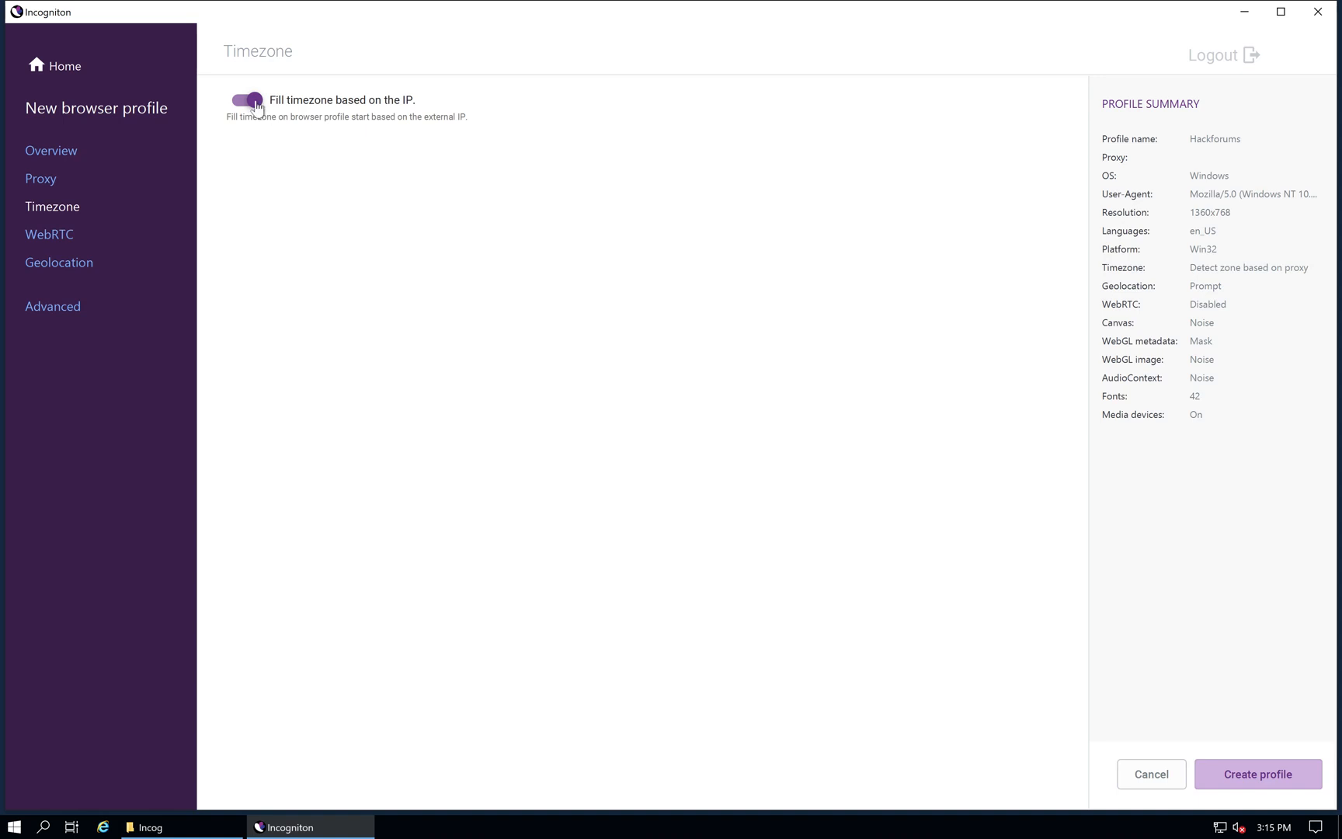
left_click(245, 100)
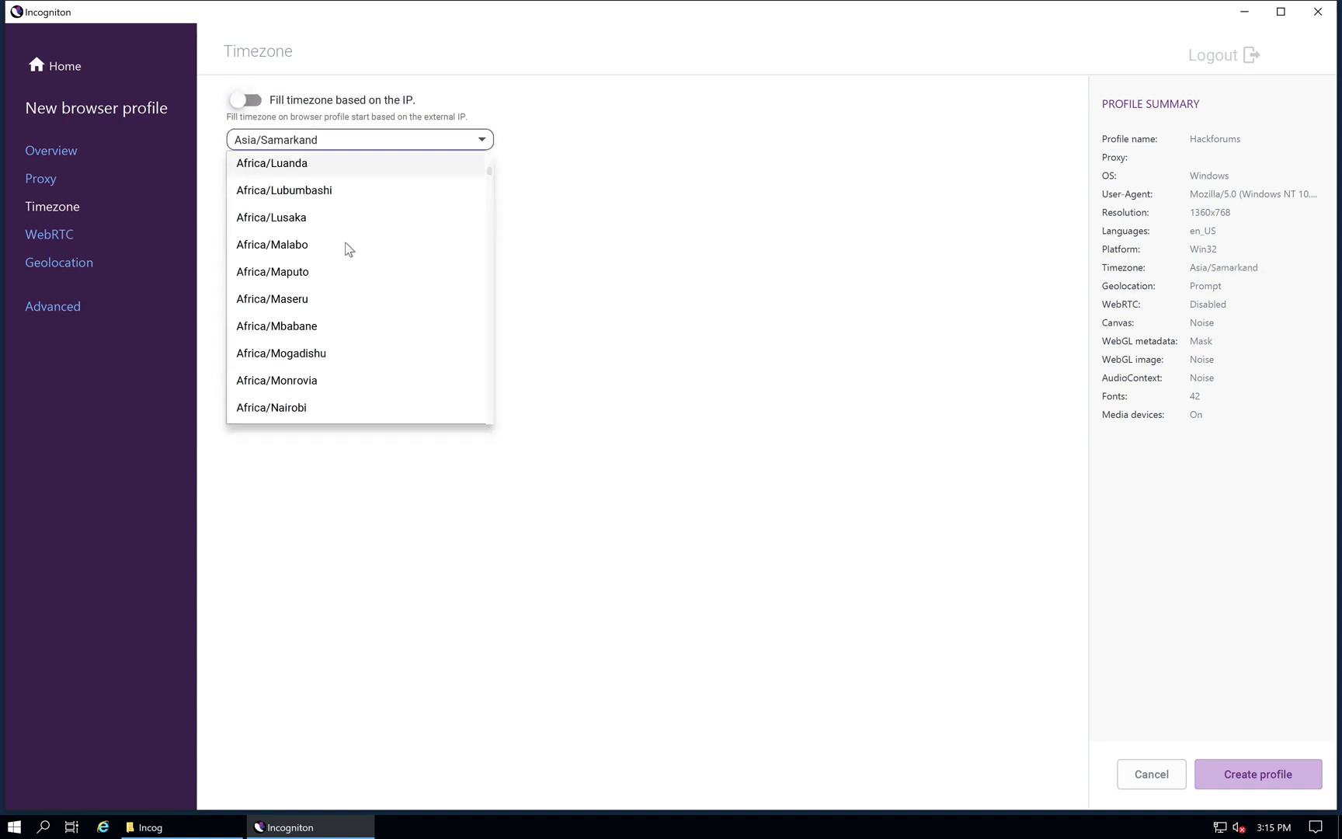
scroll("down", 3)
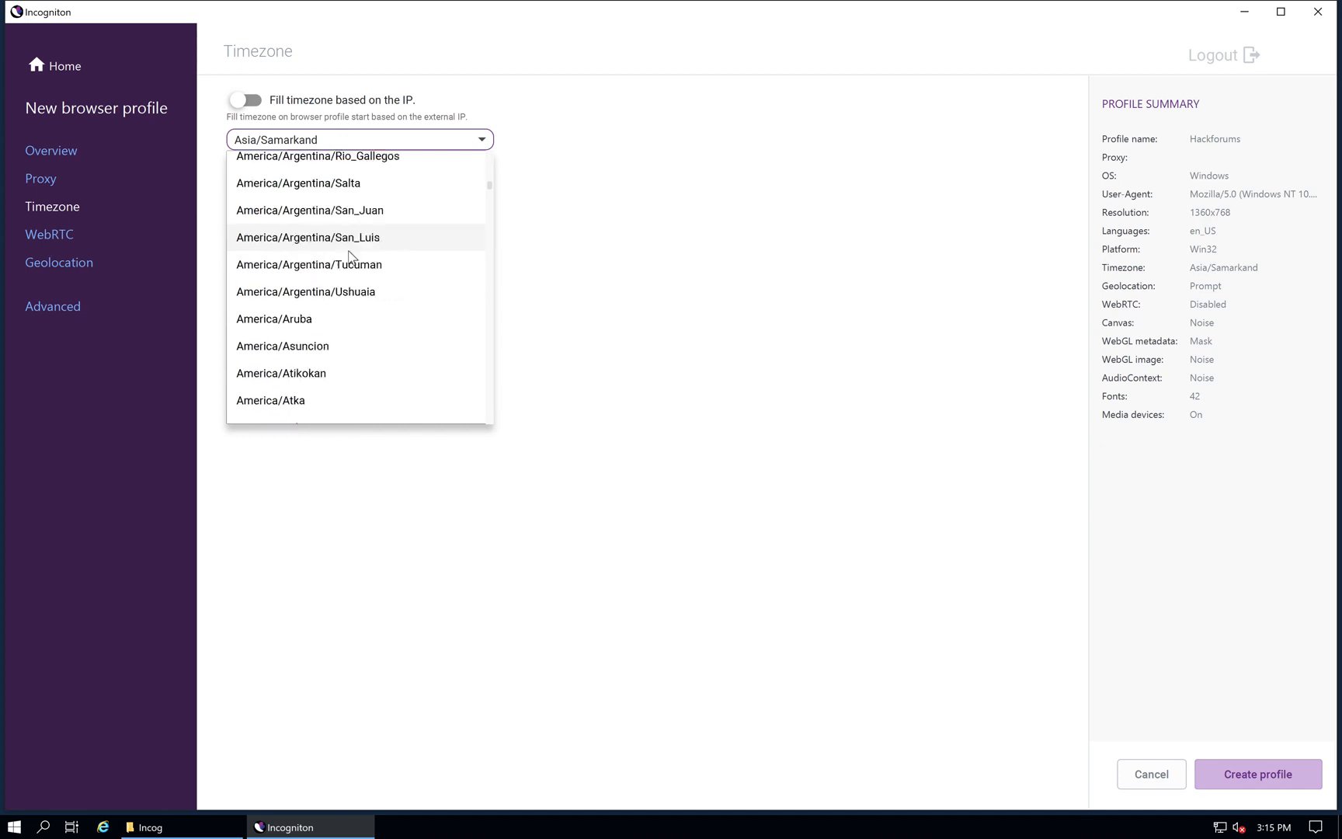
scroll("down", 3)
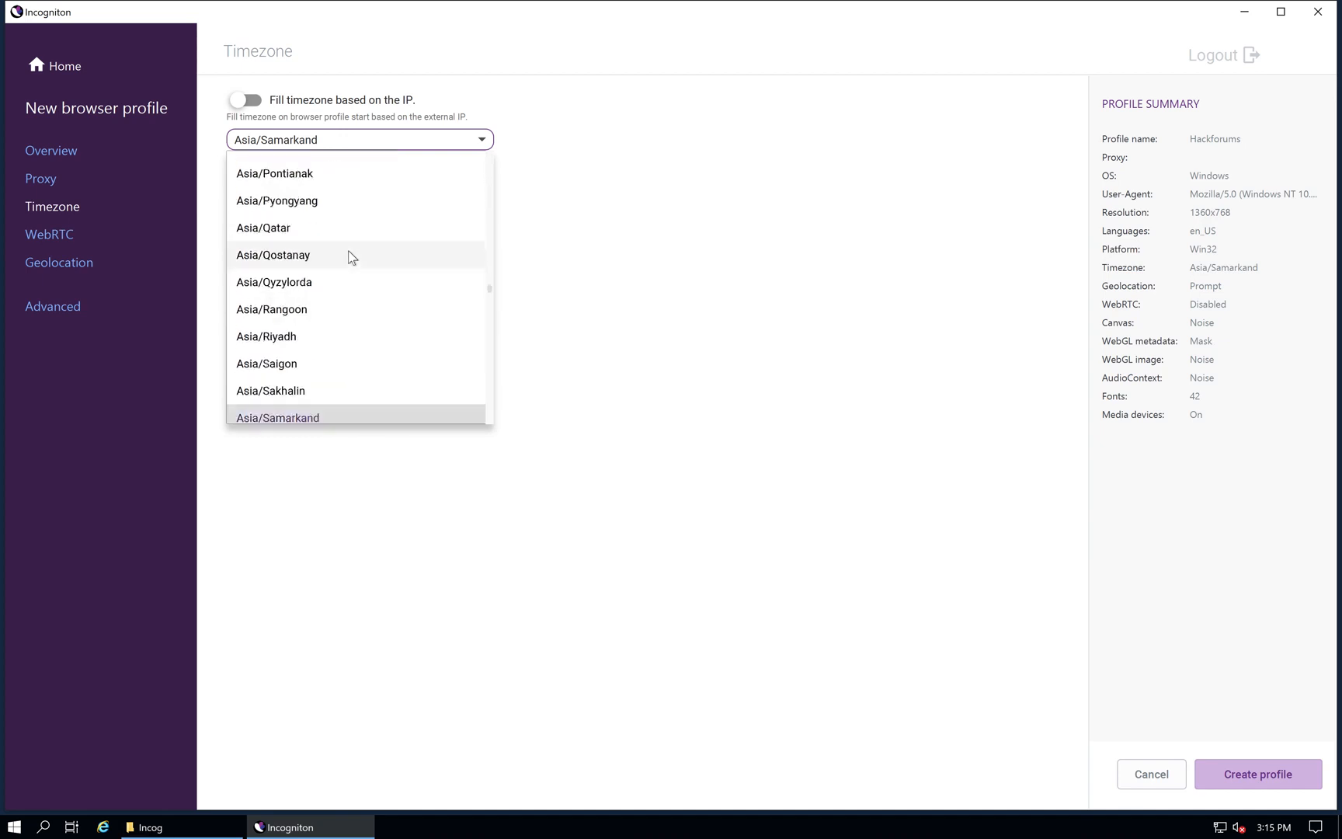
scroll("up", 3)
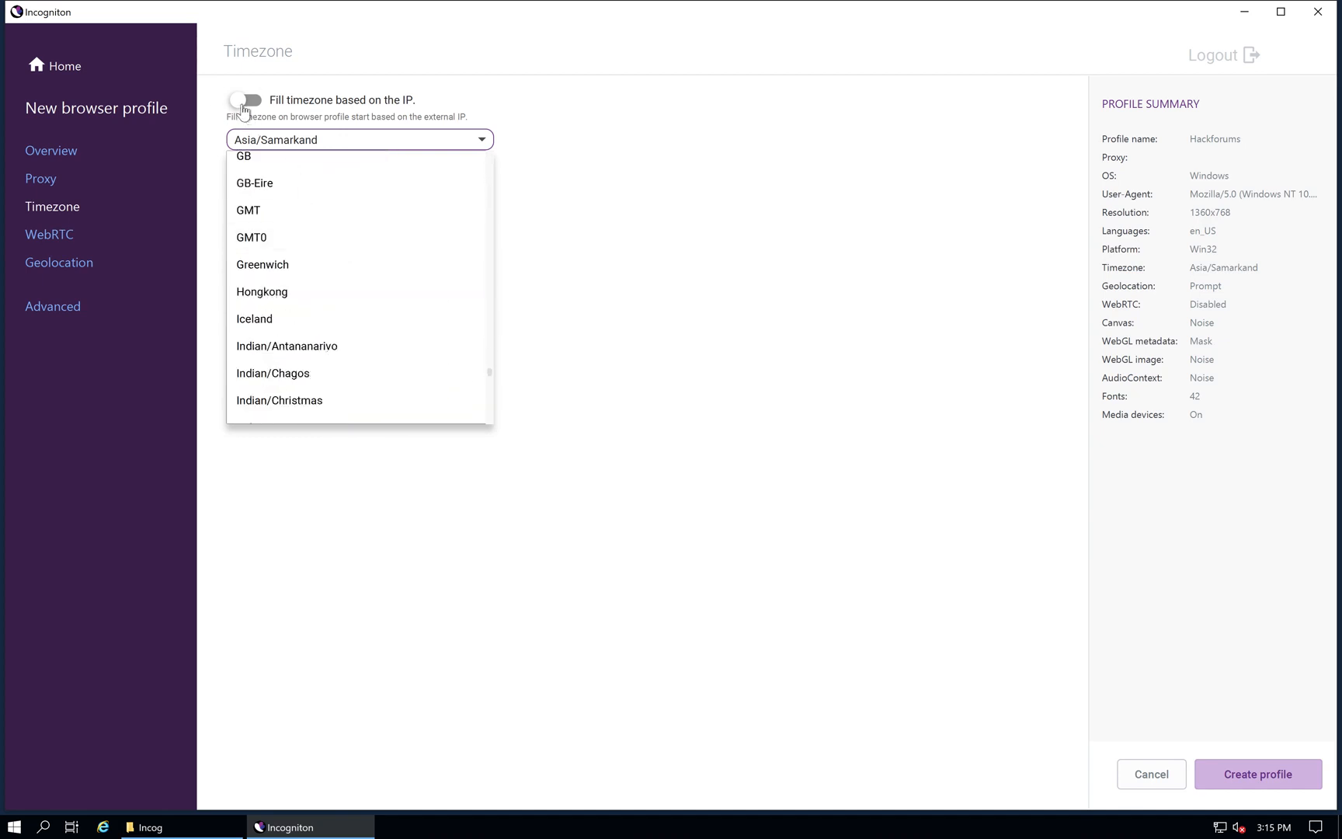
left_click(48, 234)
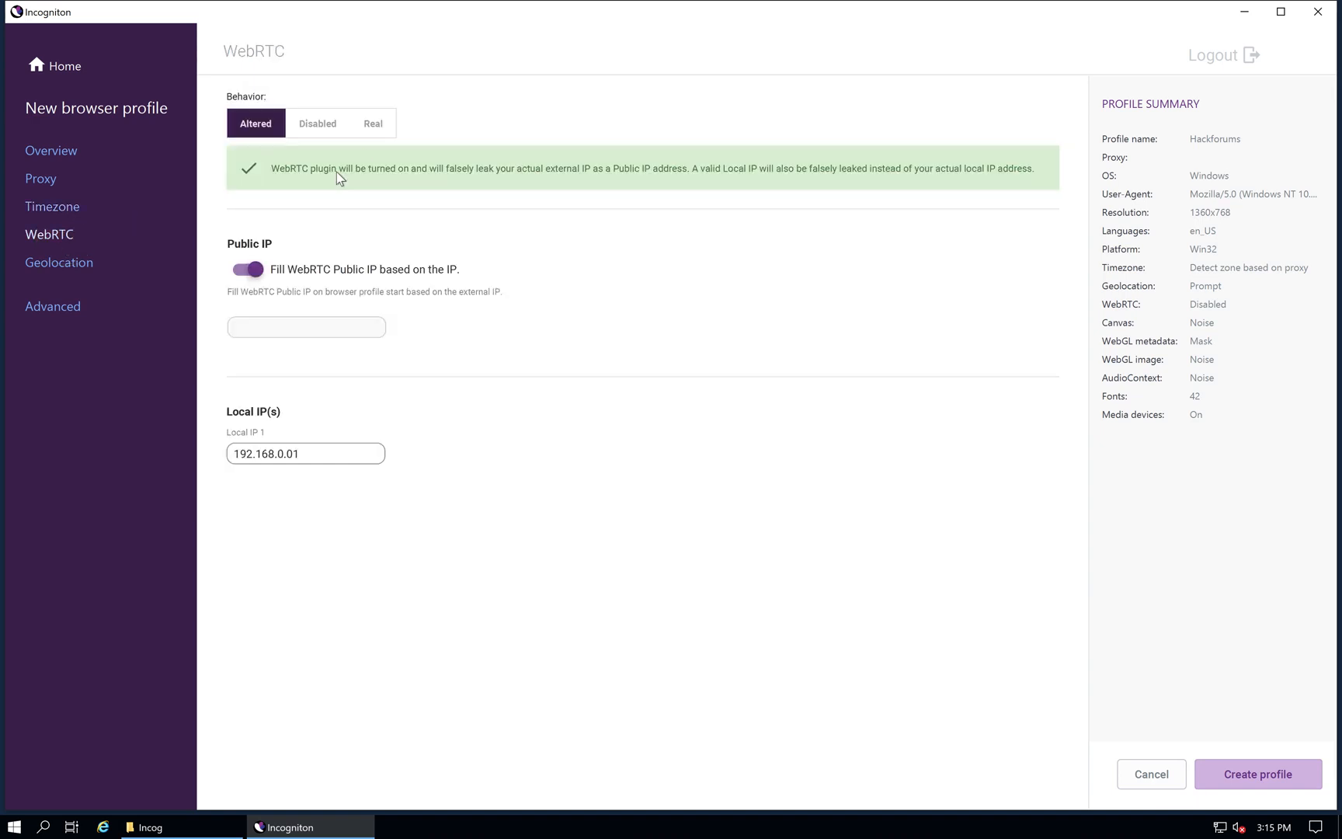
Step: Set WebRTC behaviour to Altered after trying Real, local IP masking and Disabled
left_click(373, 123)
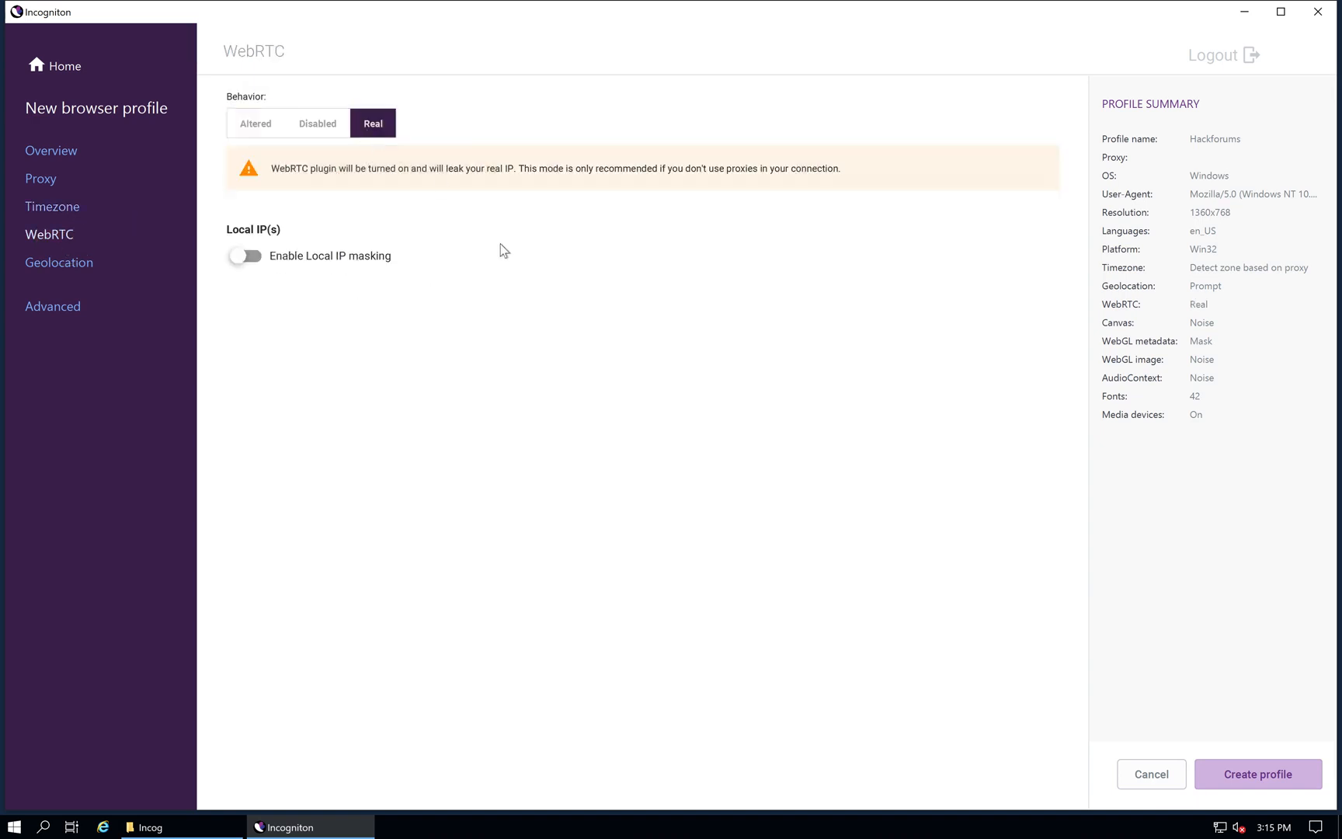
mouse_move(660, 254)
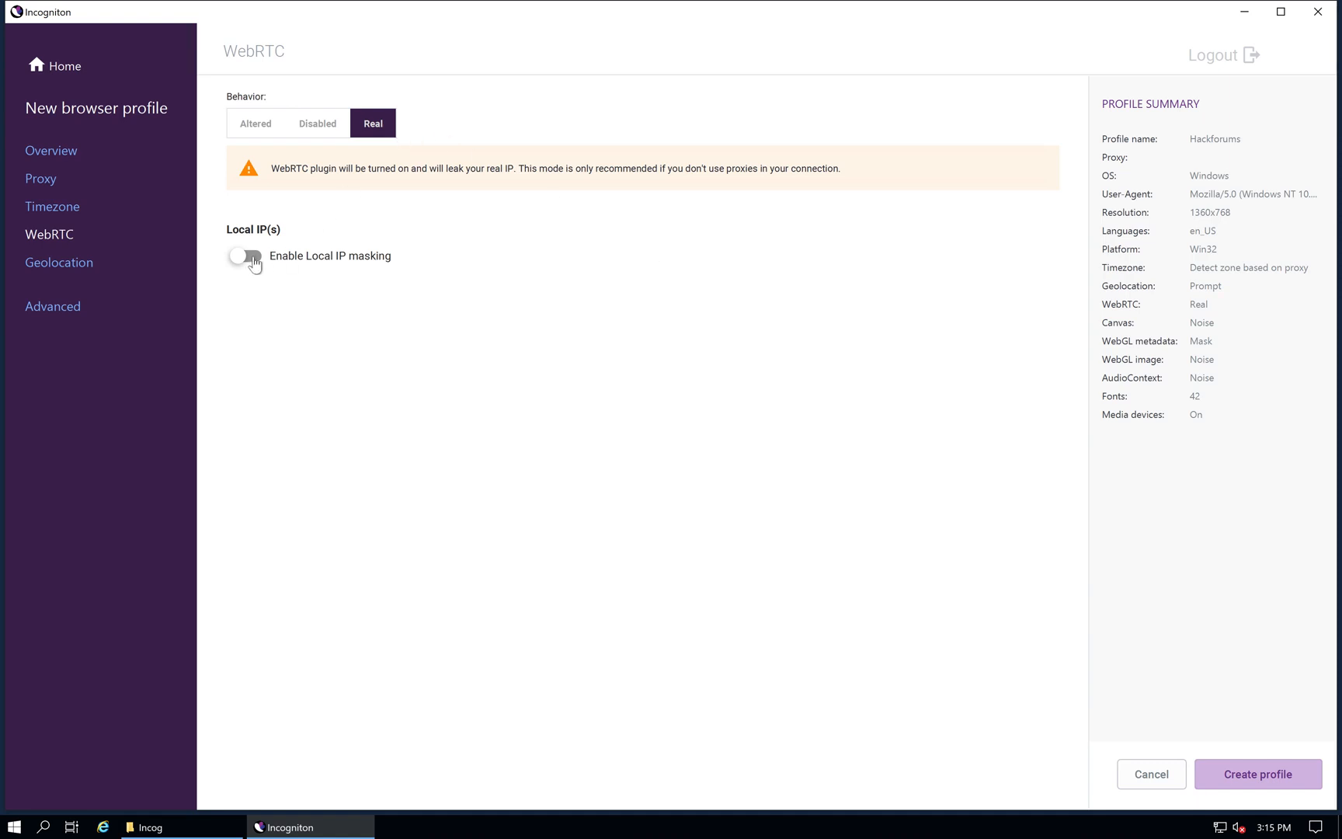
left_click(245, 256)
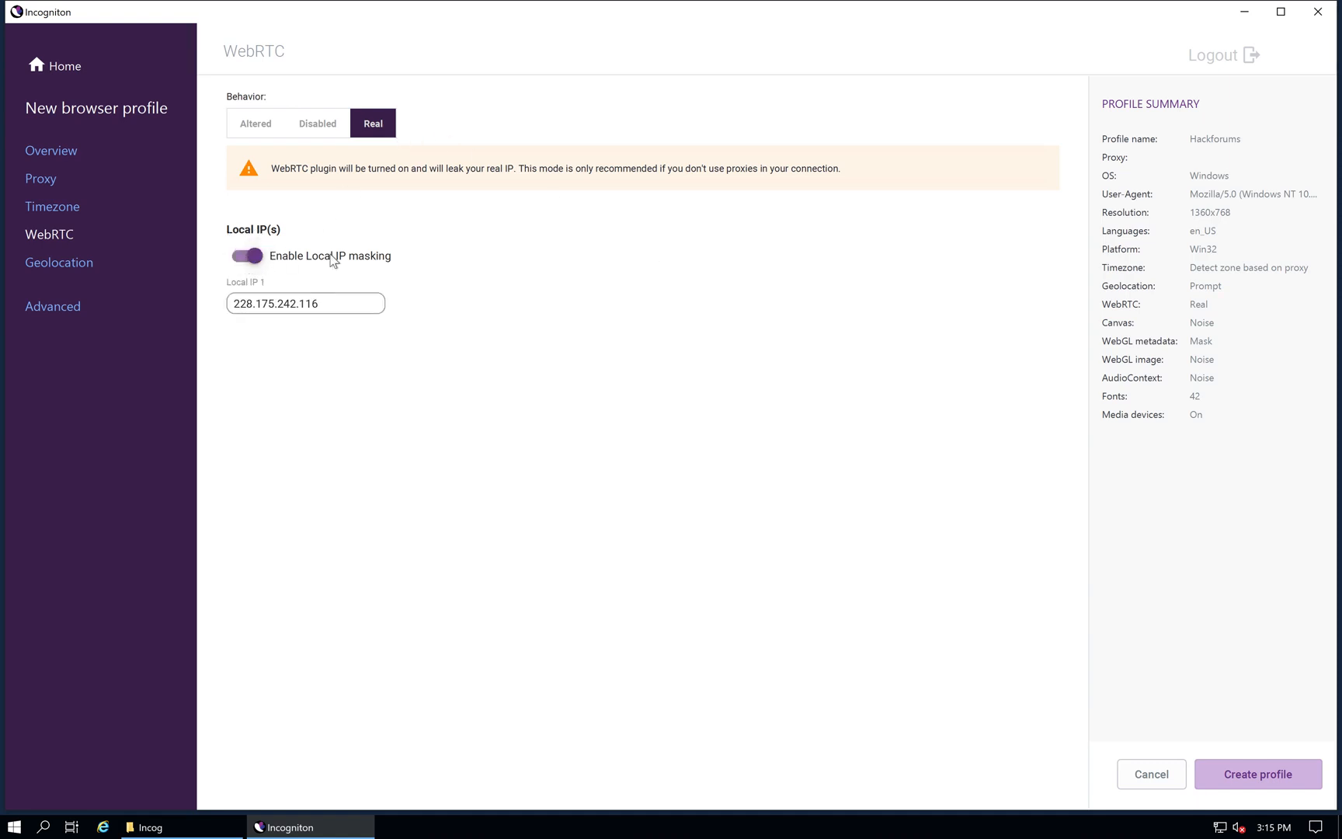
left_click(316, 123)
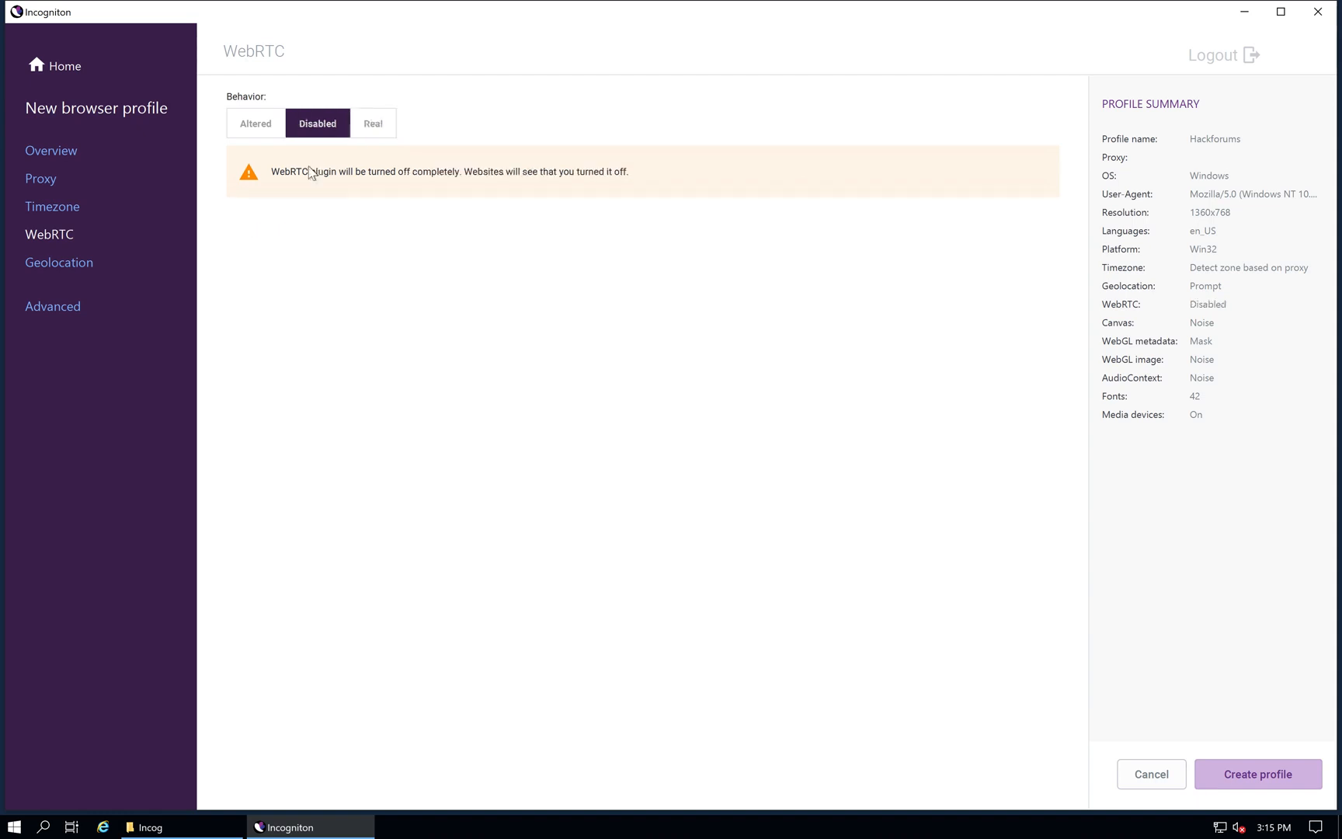
mouse_move(287, 149)
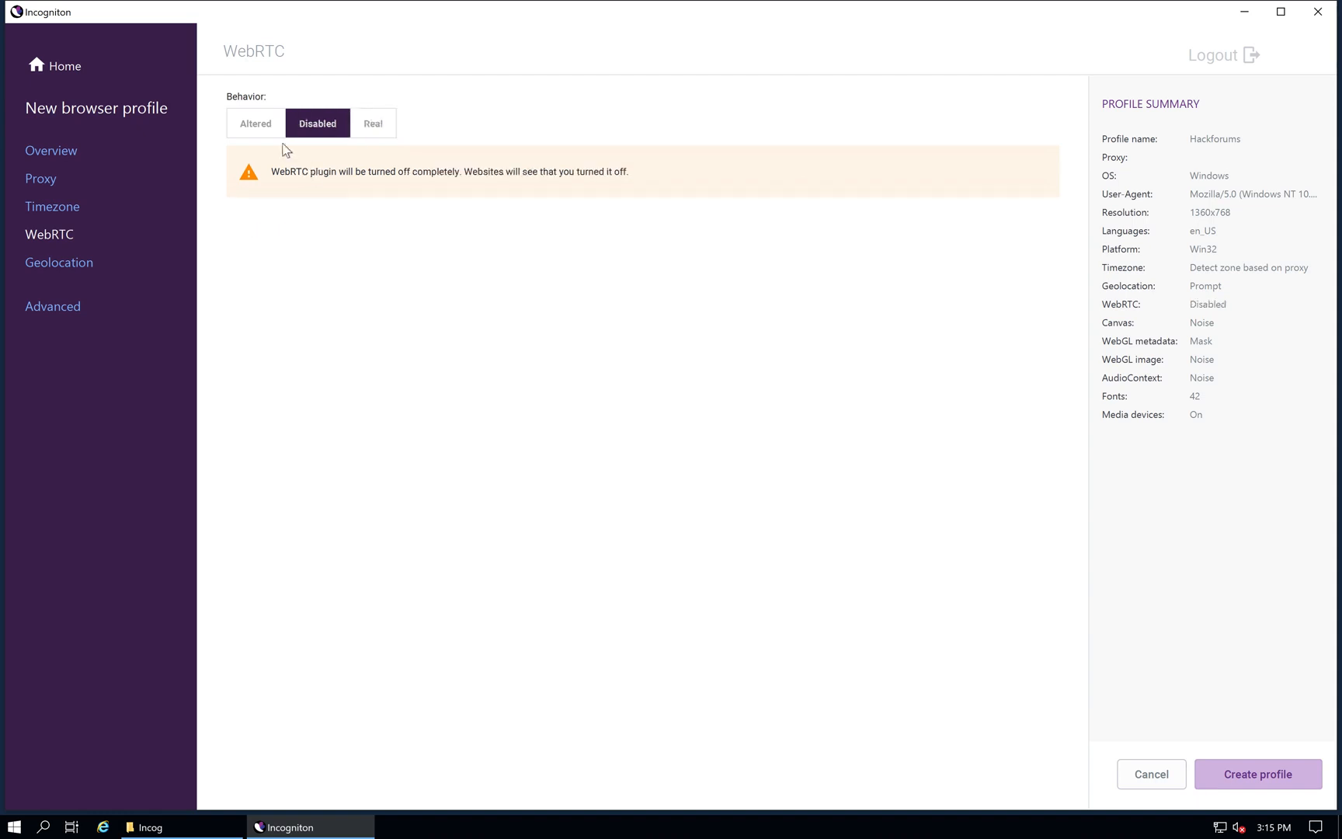
left_click(255, 123)
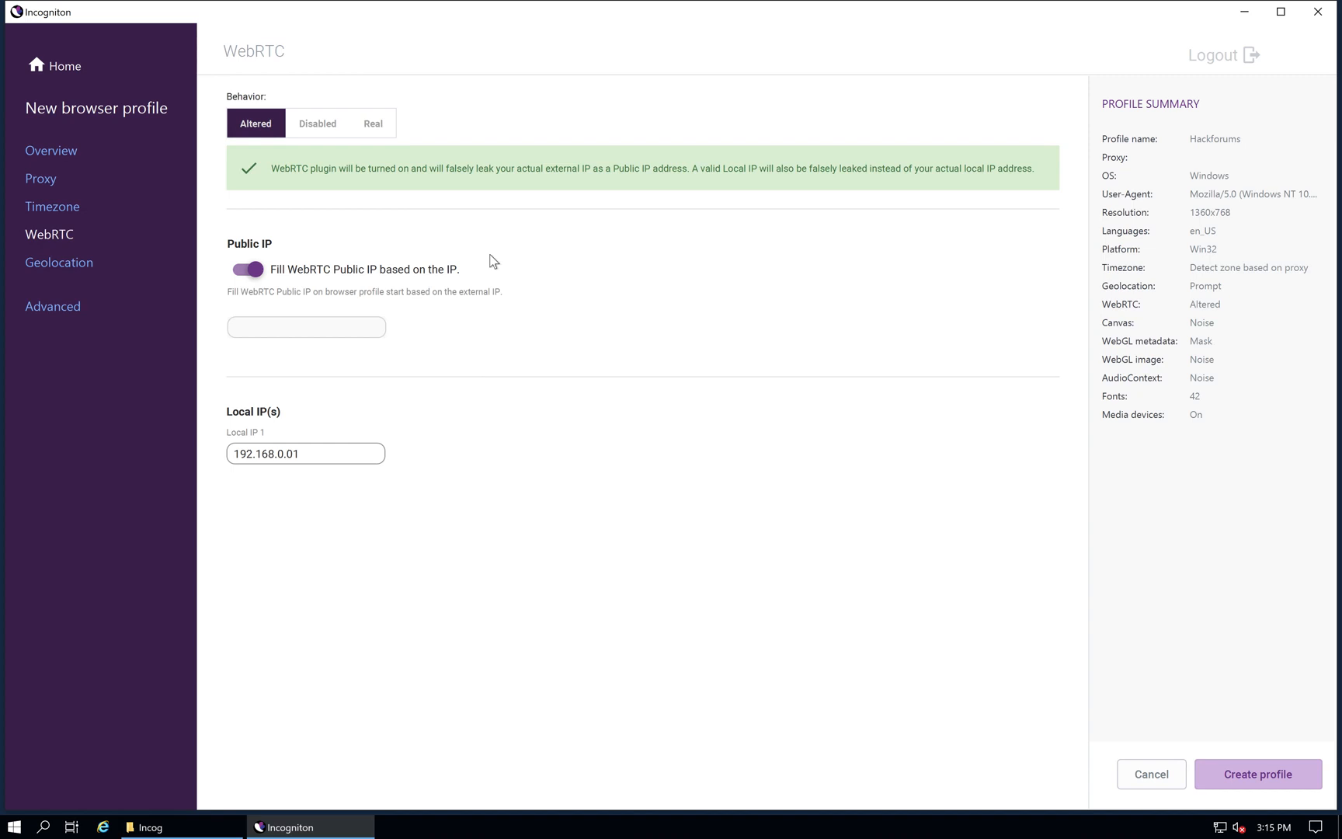
mouse_move(267, 317)
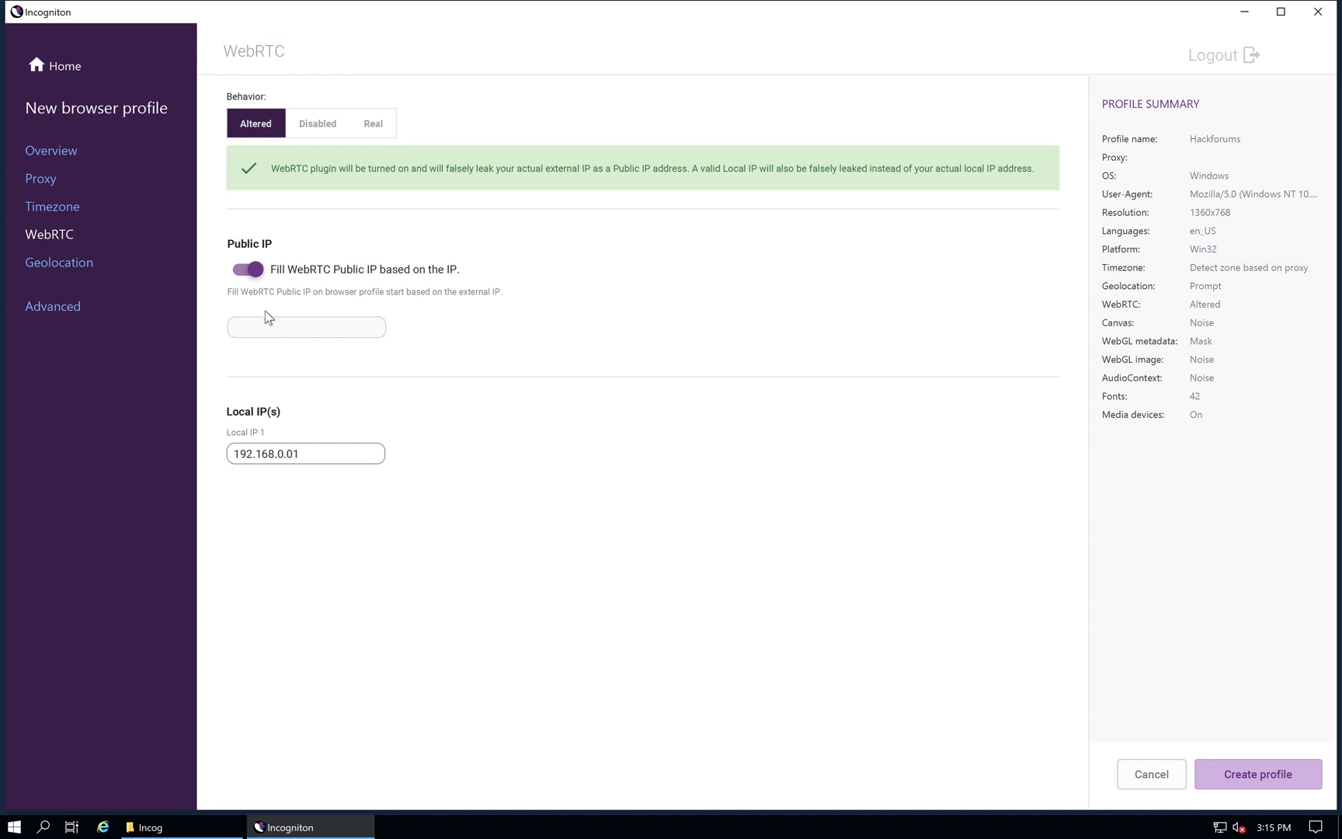
mouse_move(152, 233)
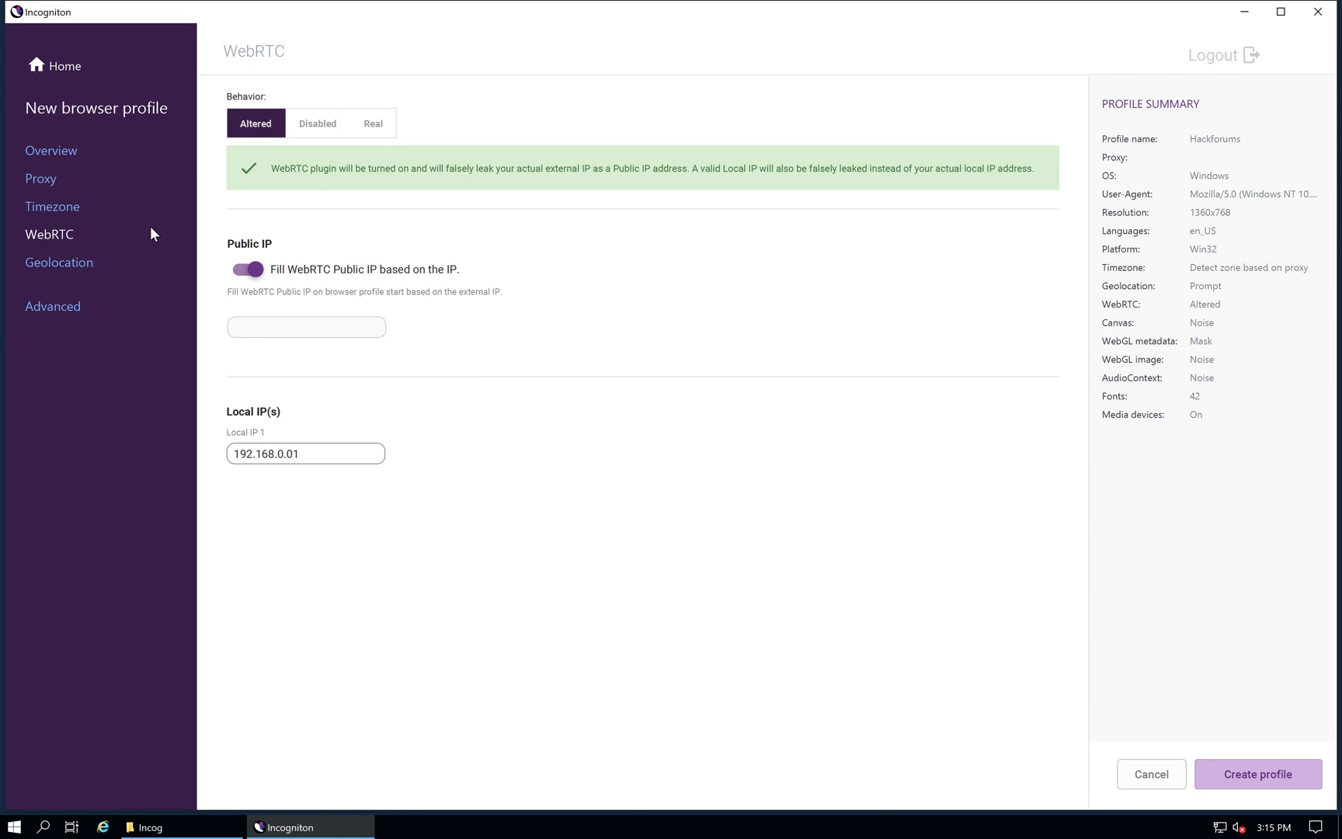
mouse_move(410, 281)
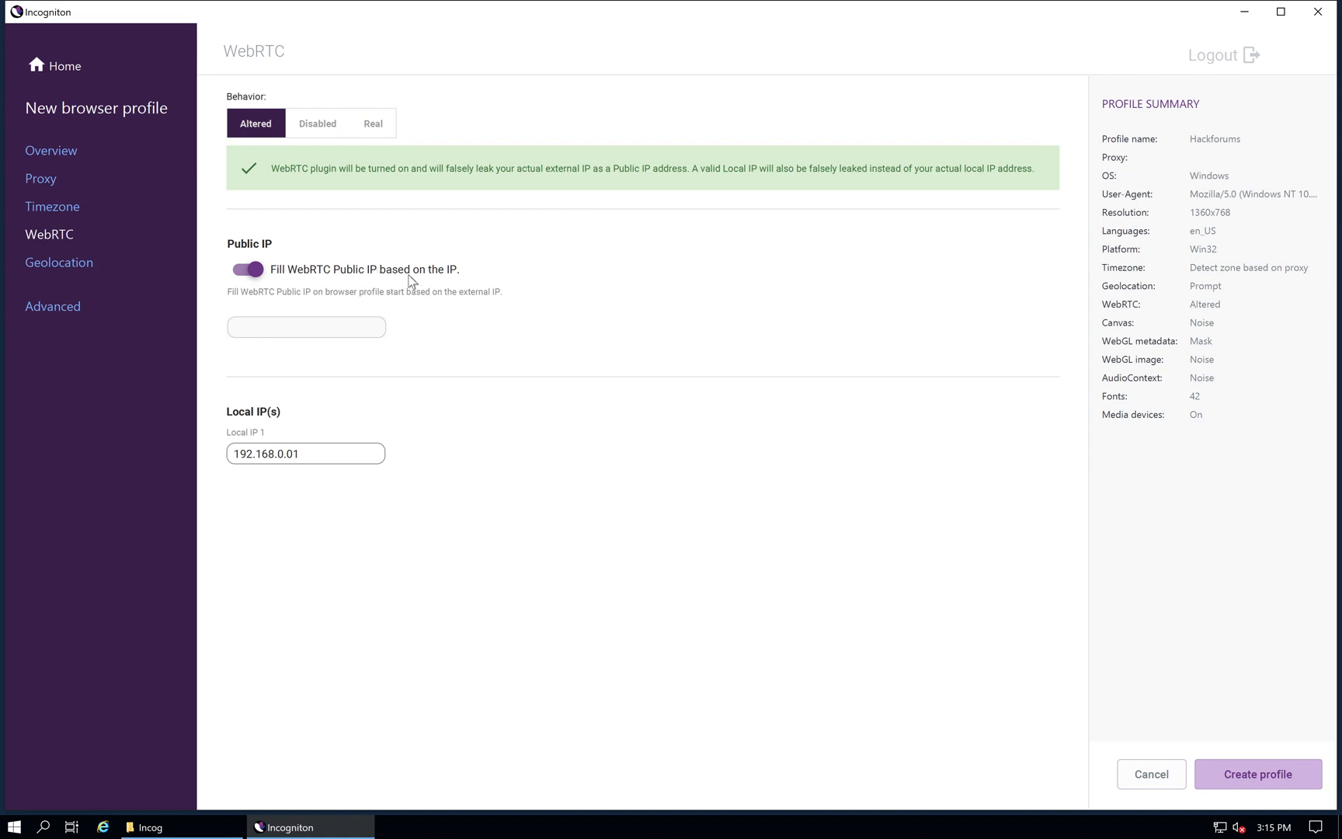
mouse_move(71, 267)
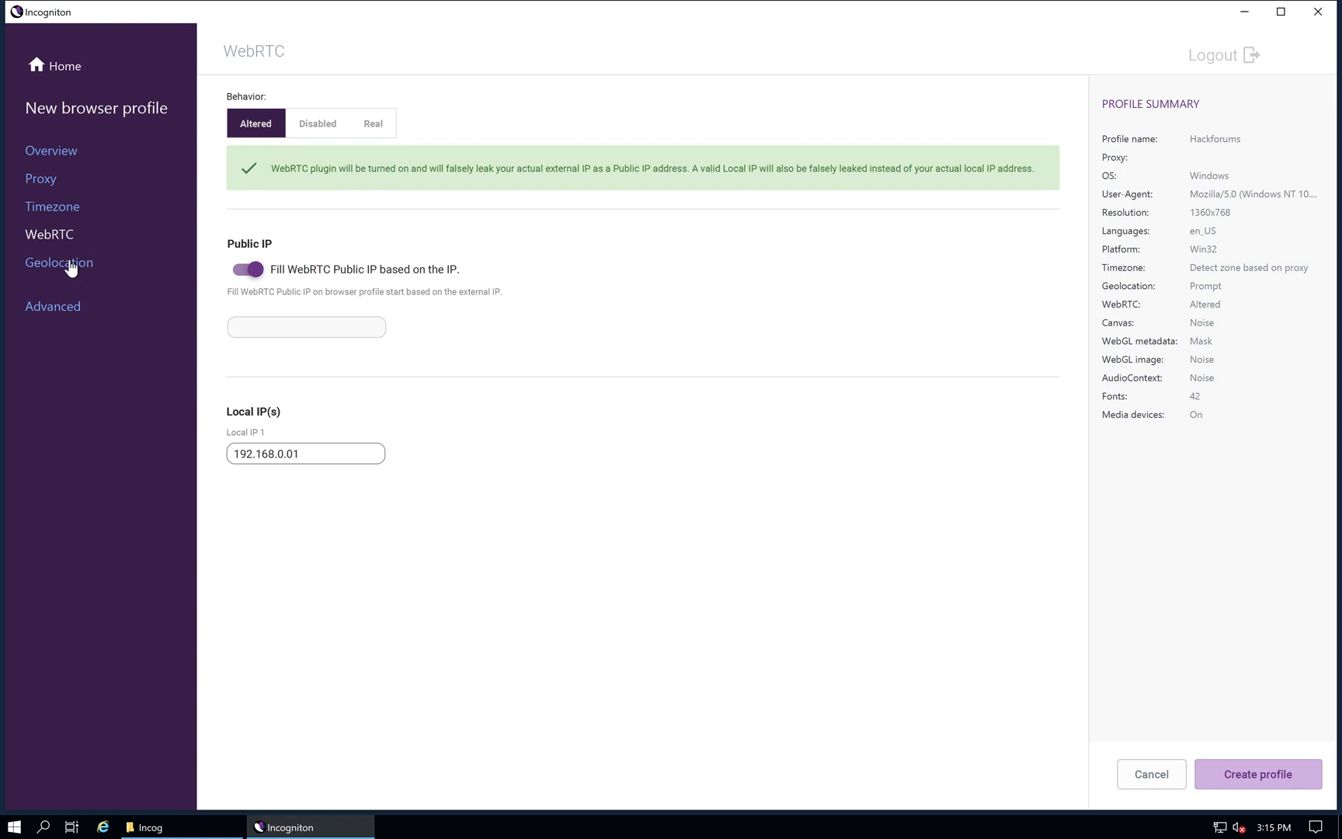
left_click(57, 263)
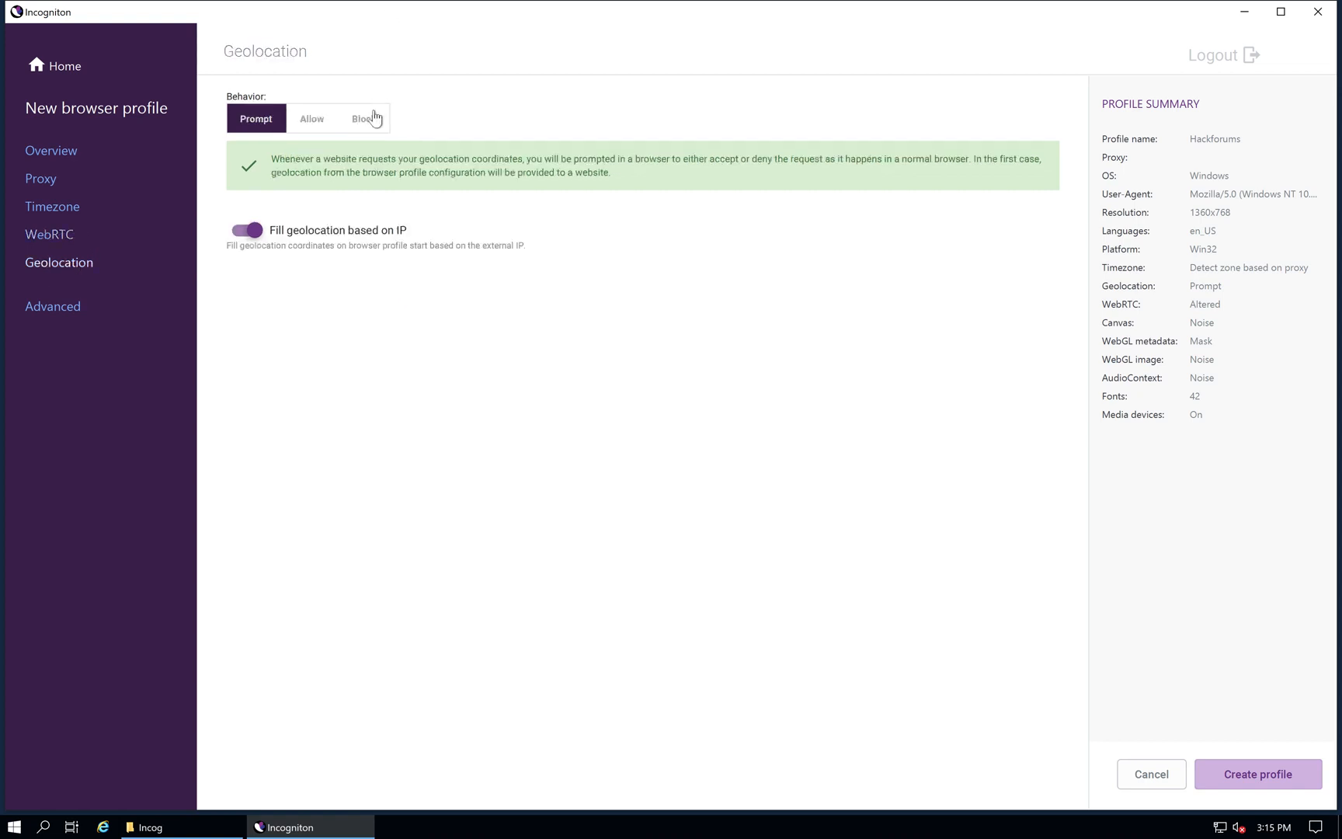
Step: Keep geolocation on Prompt with IP-based coordinates after trying Block, Allow and manual entry
left_click(363, 118)
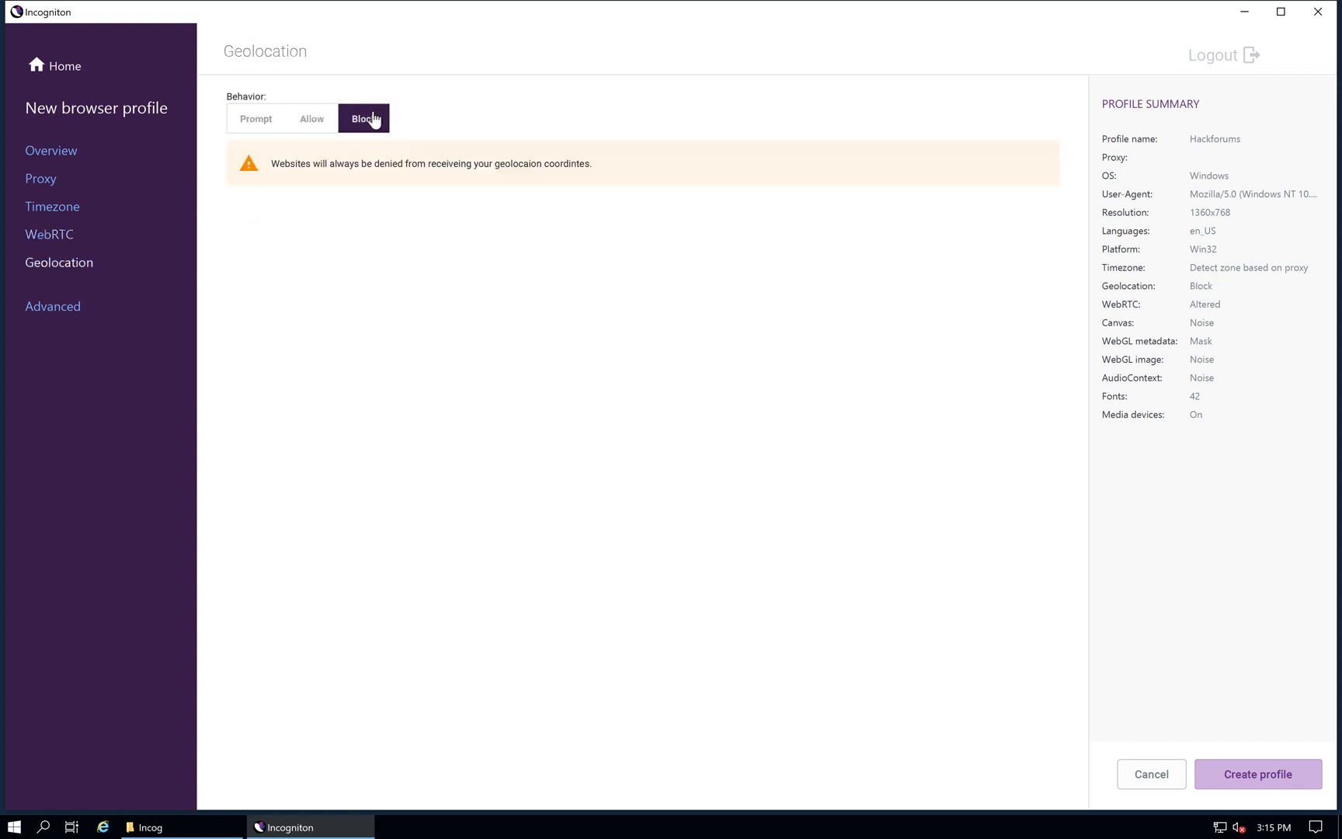
mouse_move(317, 132)
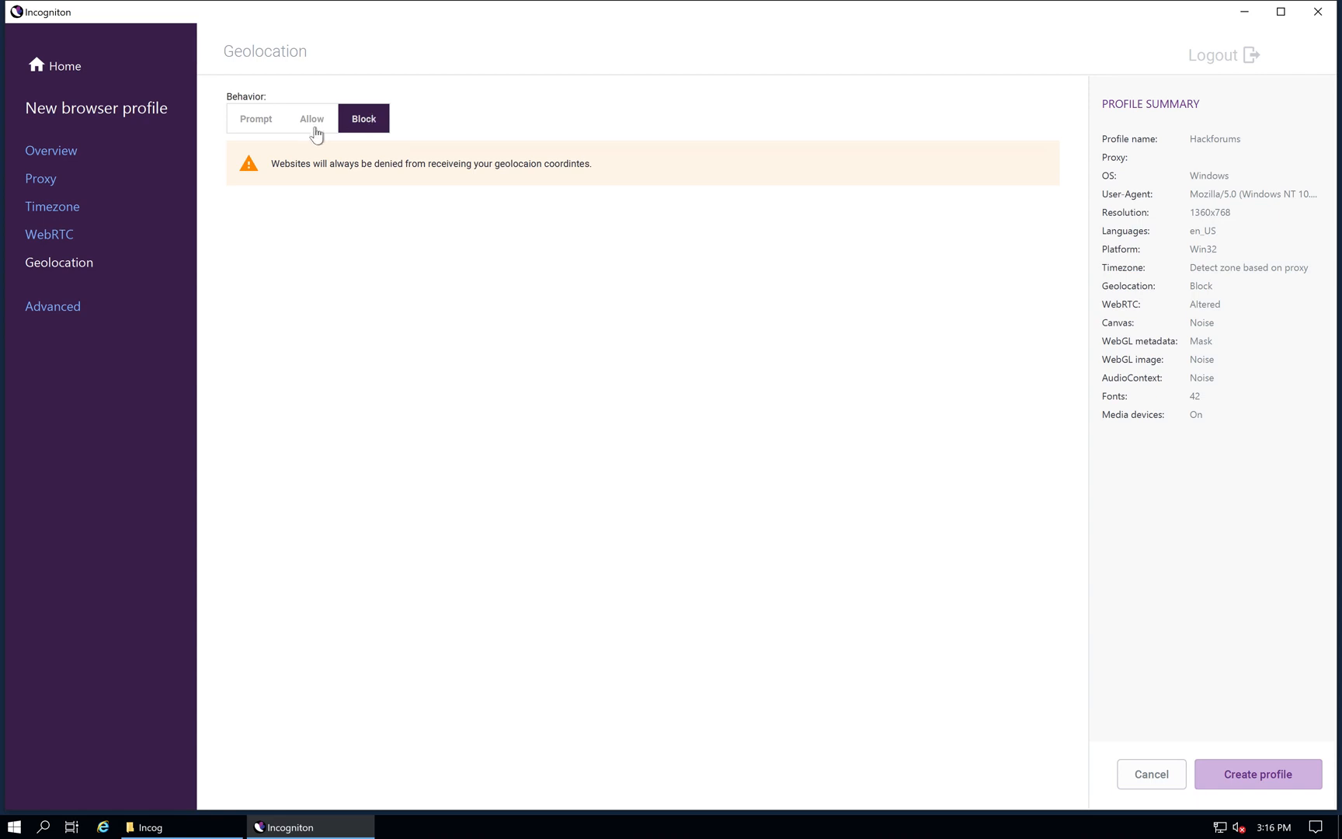
left_click(312, 118)
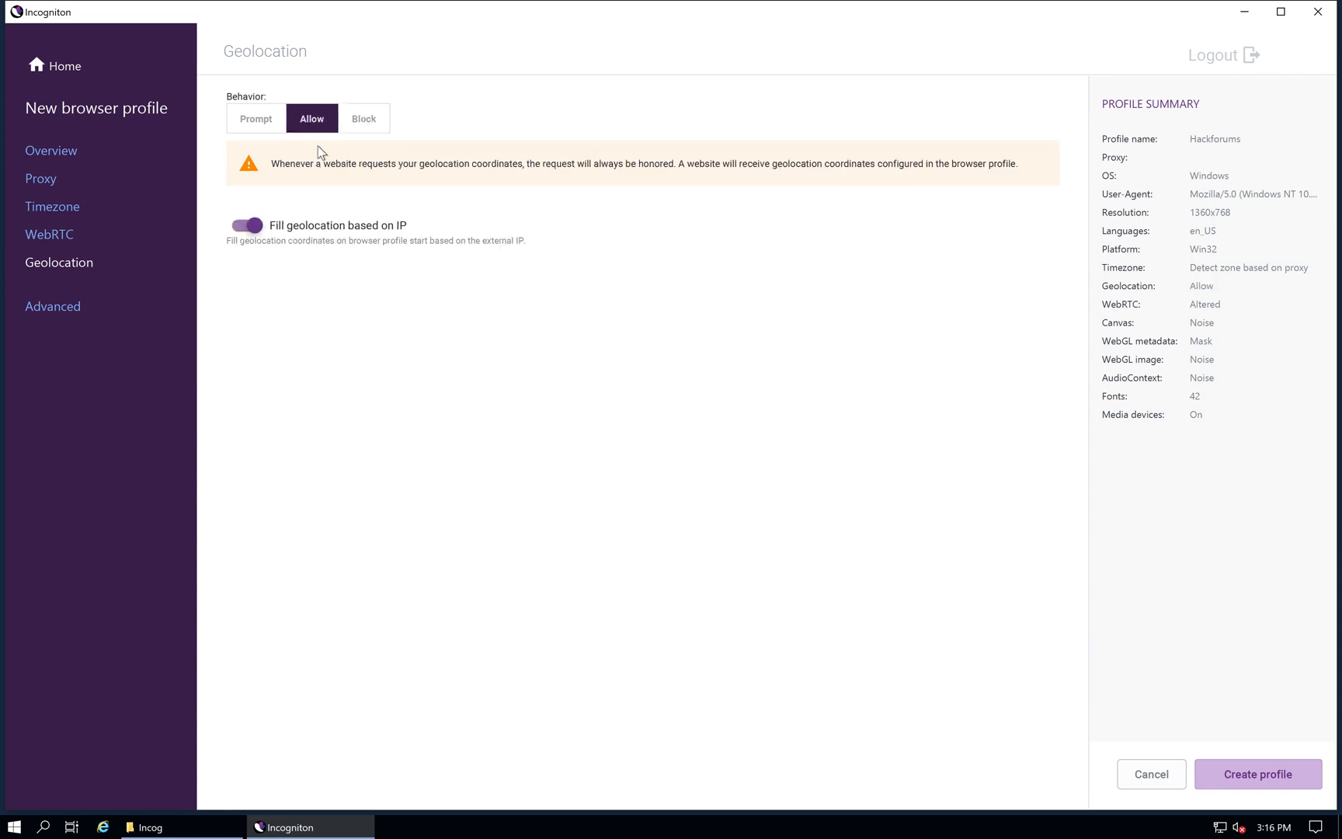
mouse_move(333, 188)
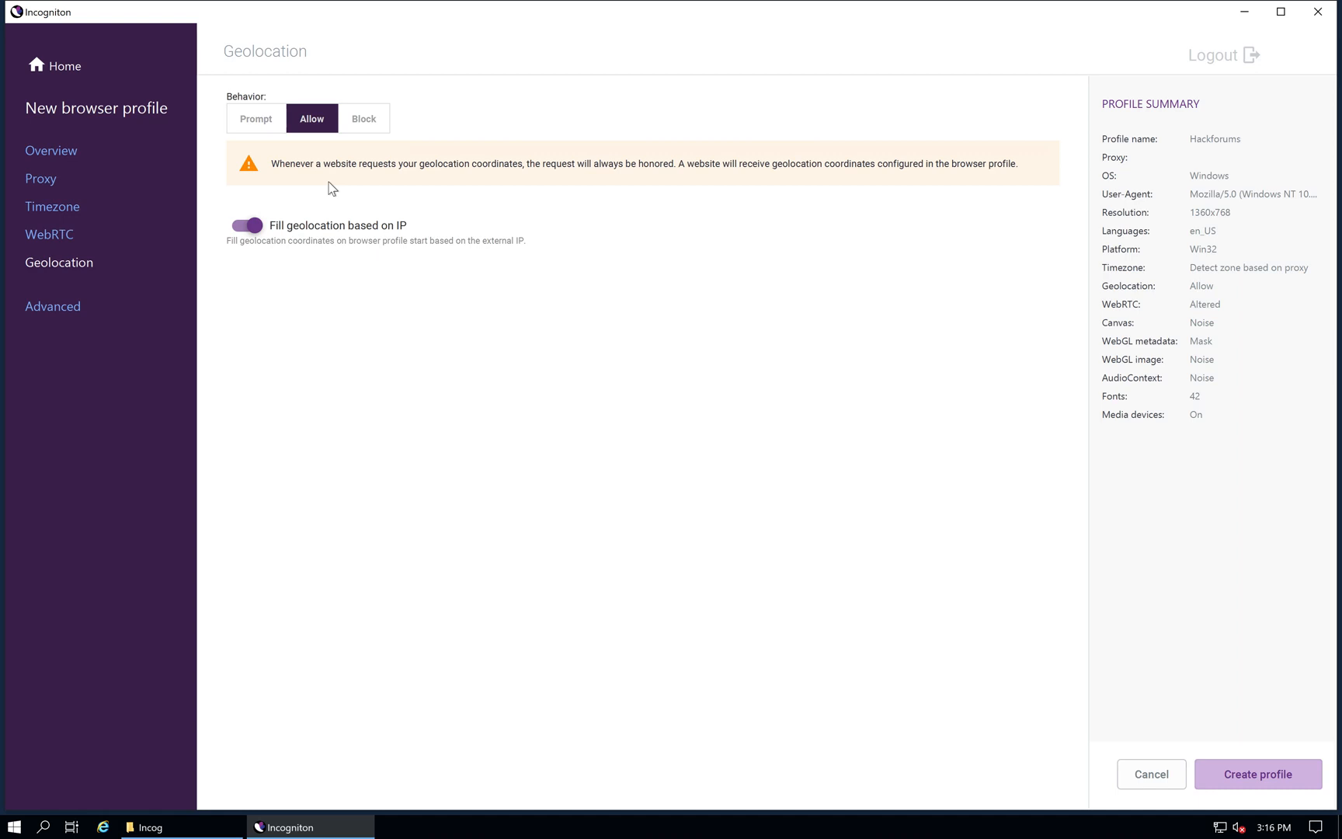
left_click(254, 118)
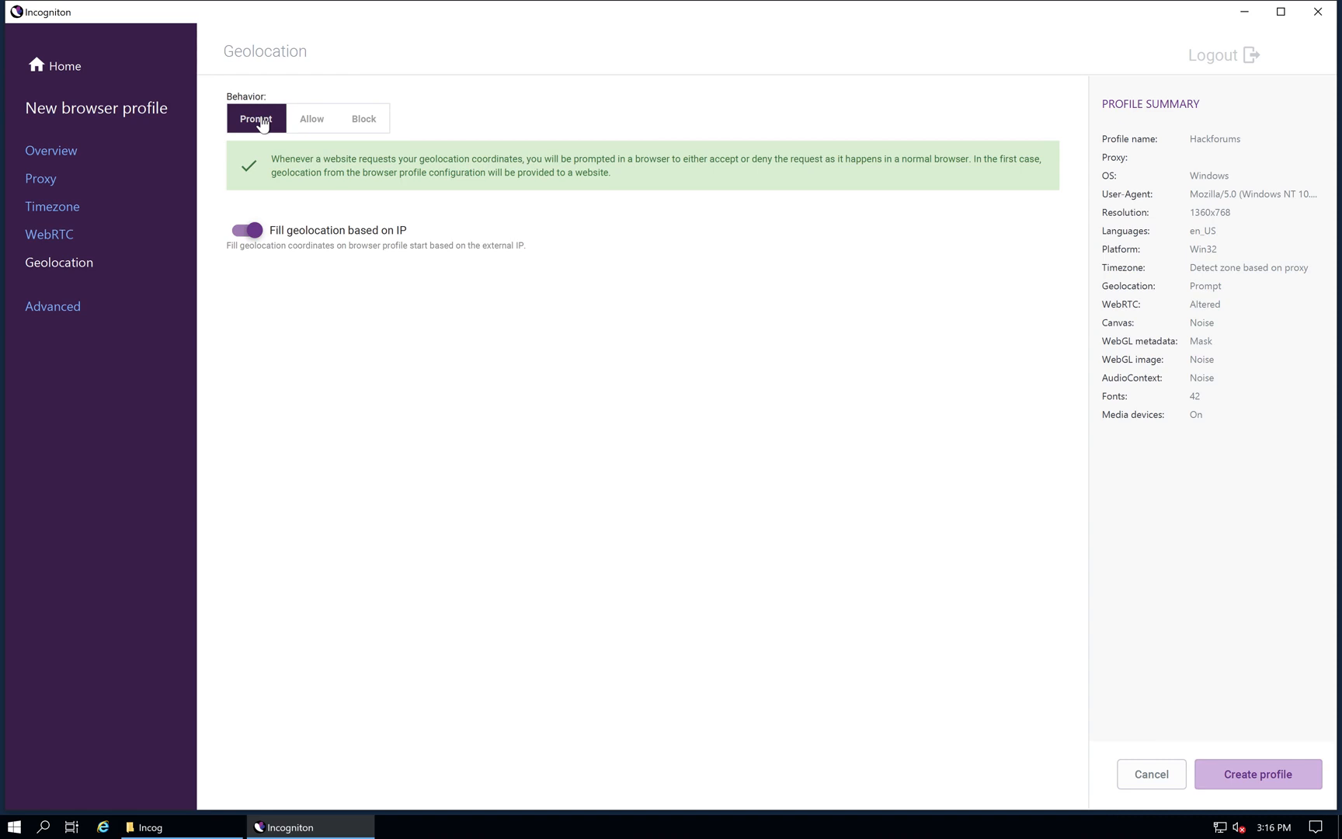
mouse_move(384, 232)
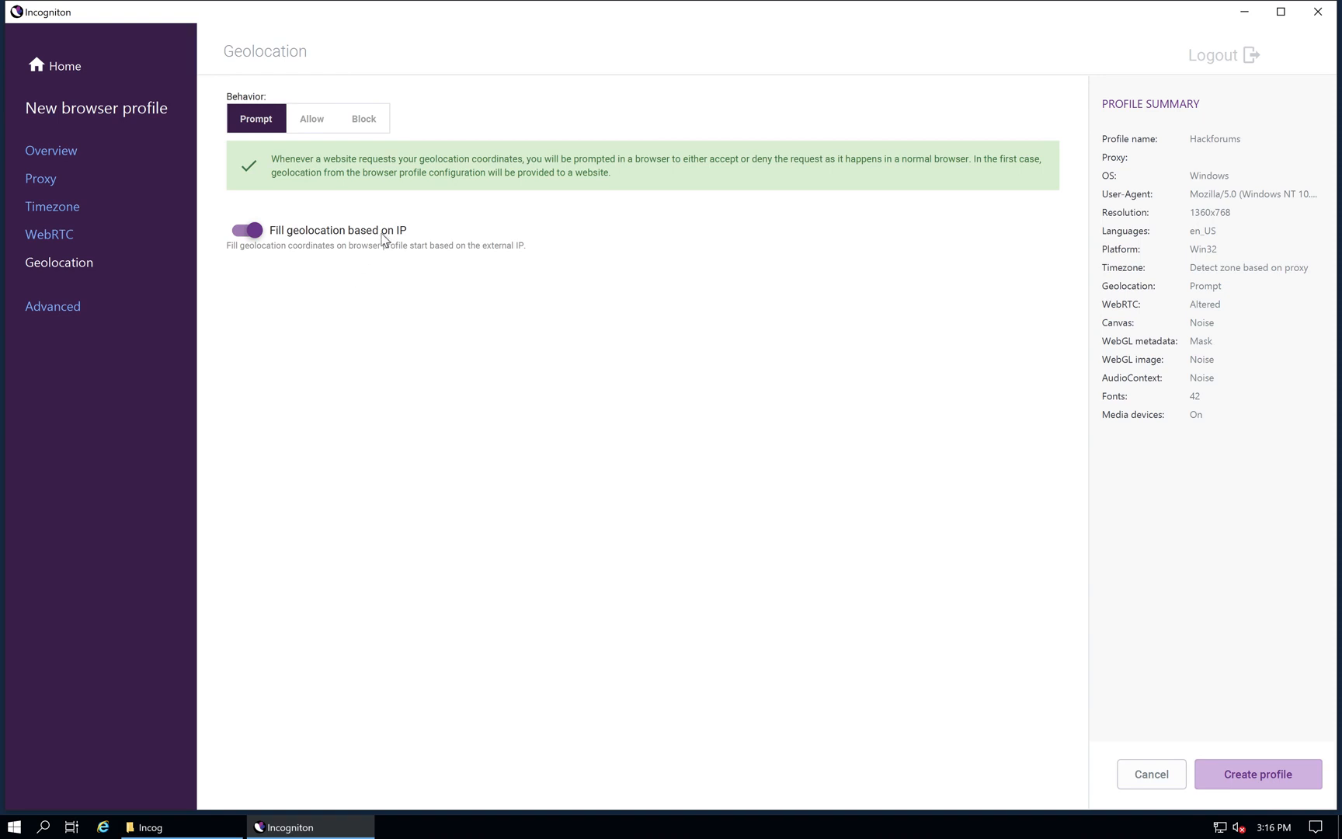
mouse_move(290, 239)
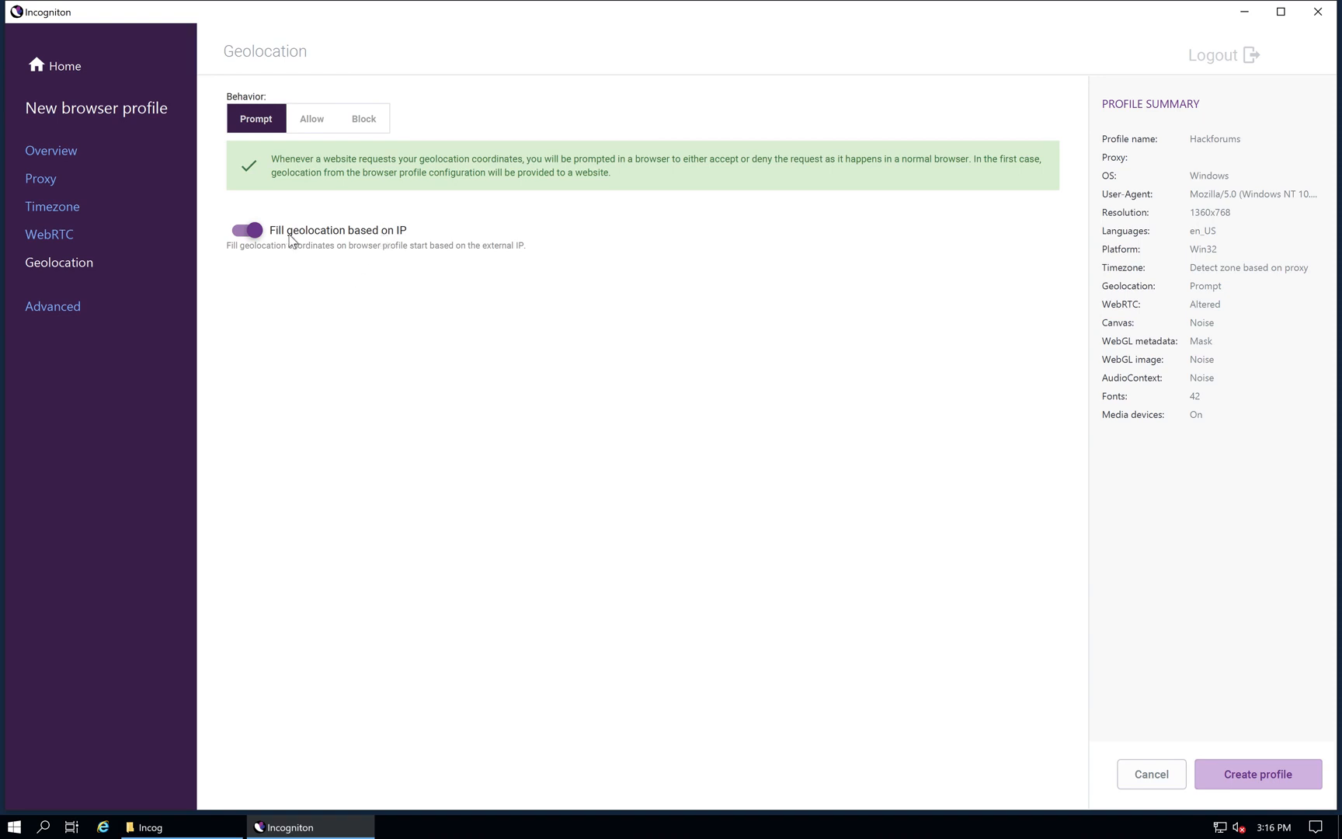
left_click(245, 229)
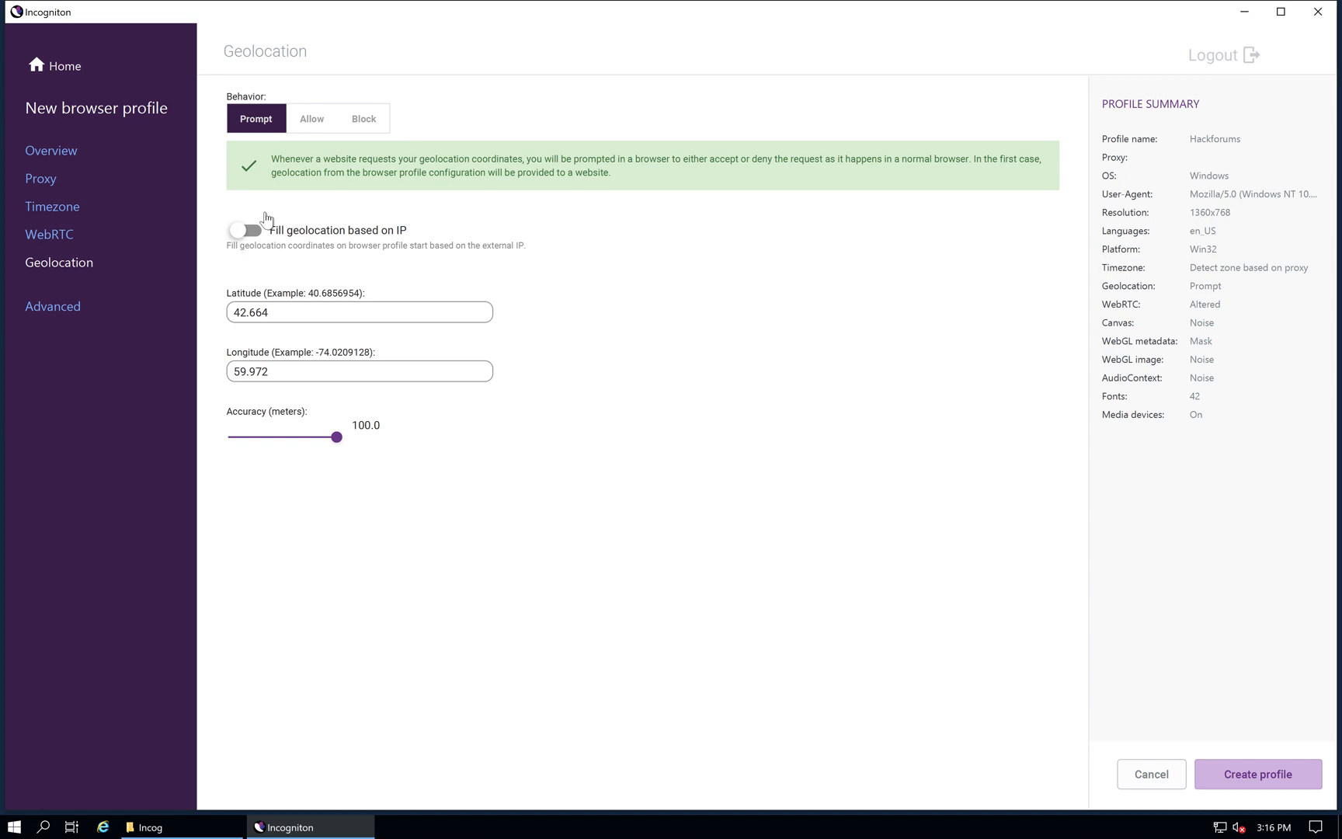
left_click(247, 230)
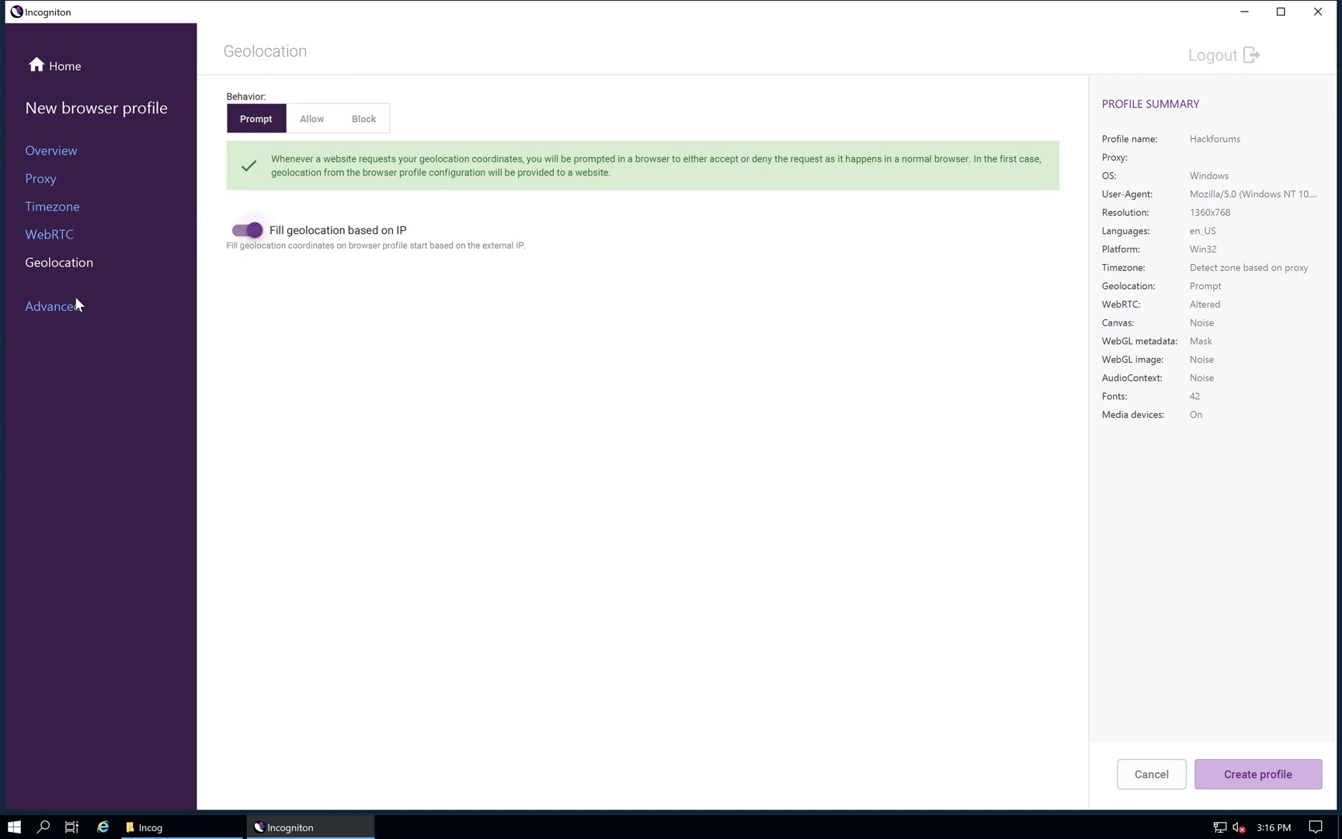
left_click(53, 306)
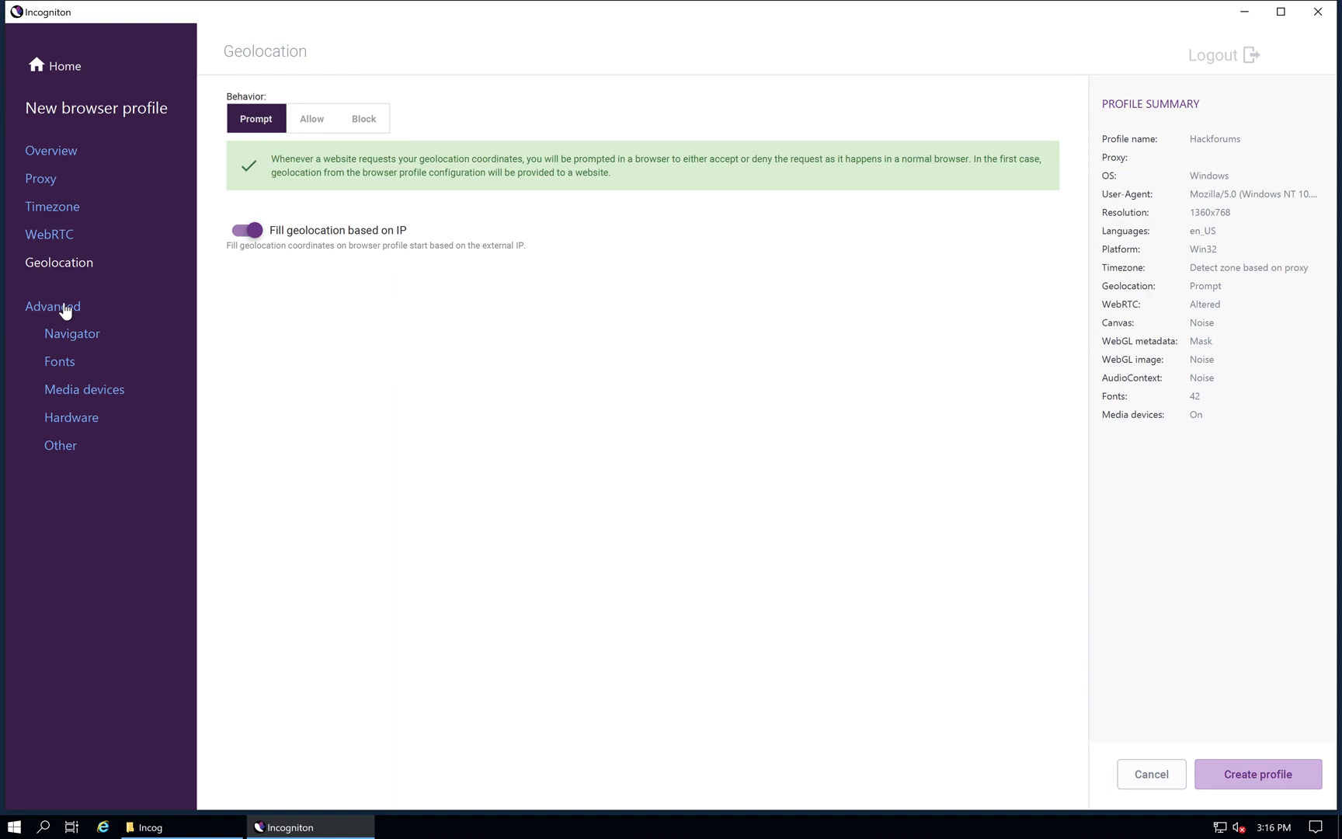
mouse_move(101, 326)
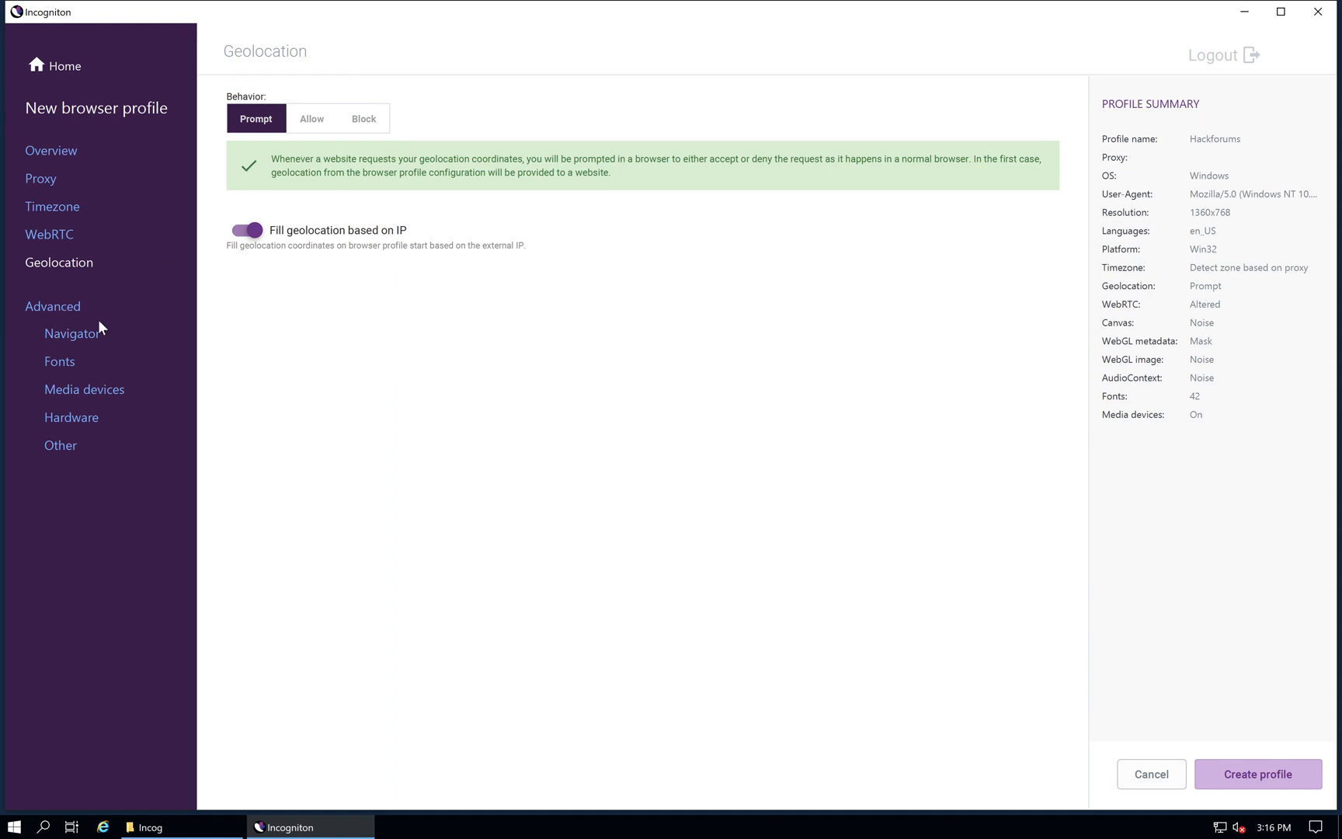
Step: Set the Navigator screen resolution to 2560x1600 with do not track left at false
left_click(72, 332)
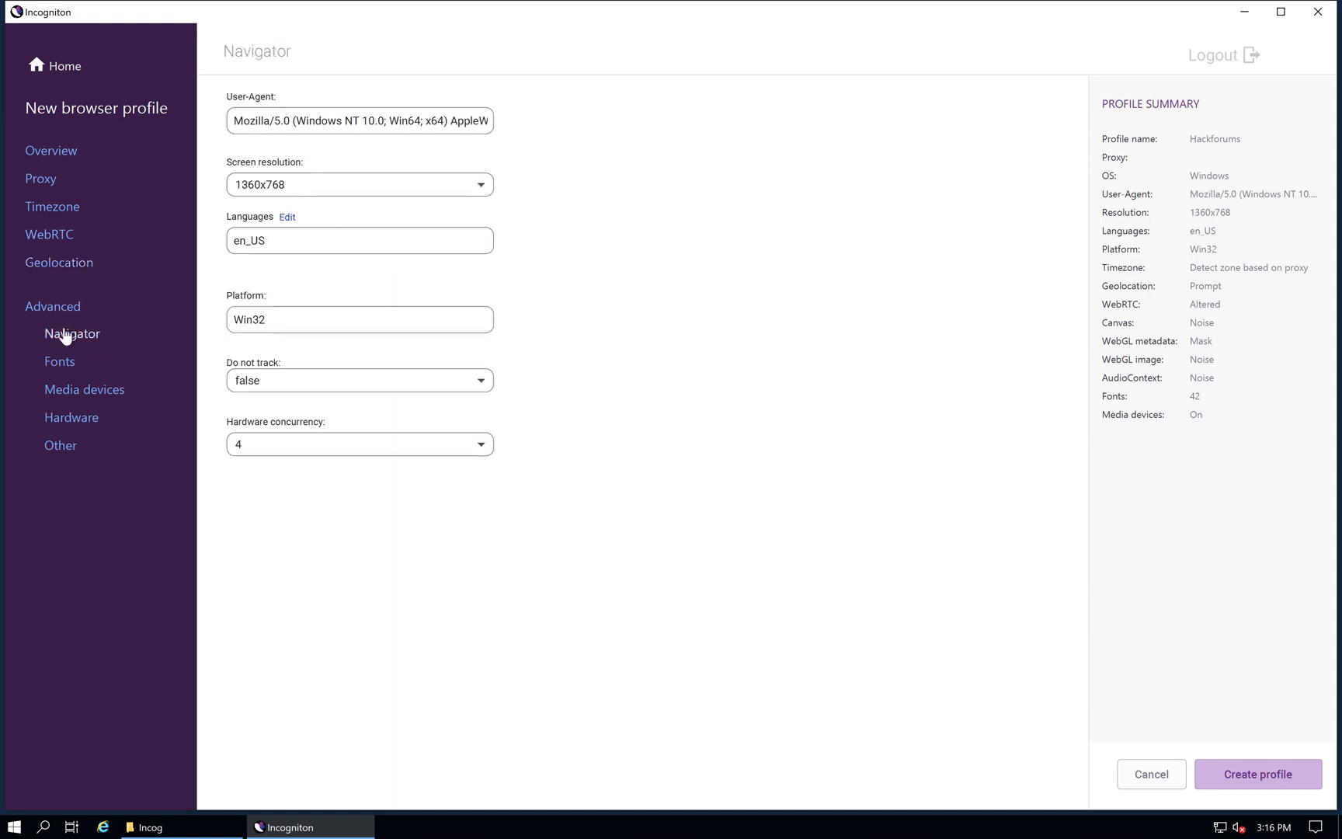
mouse_move(311, 138)
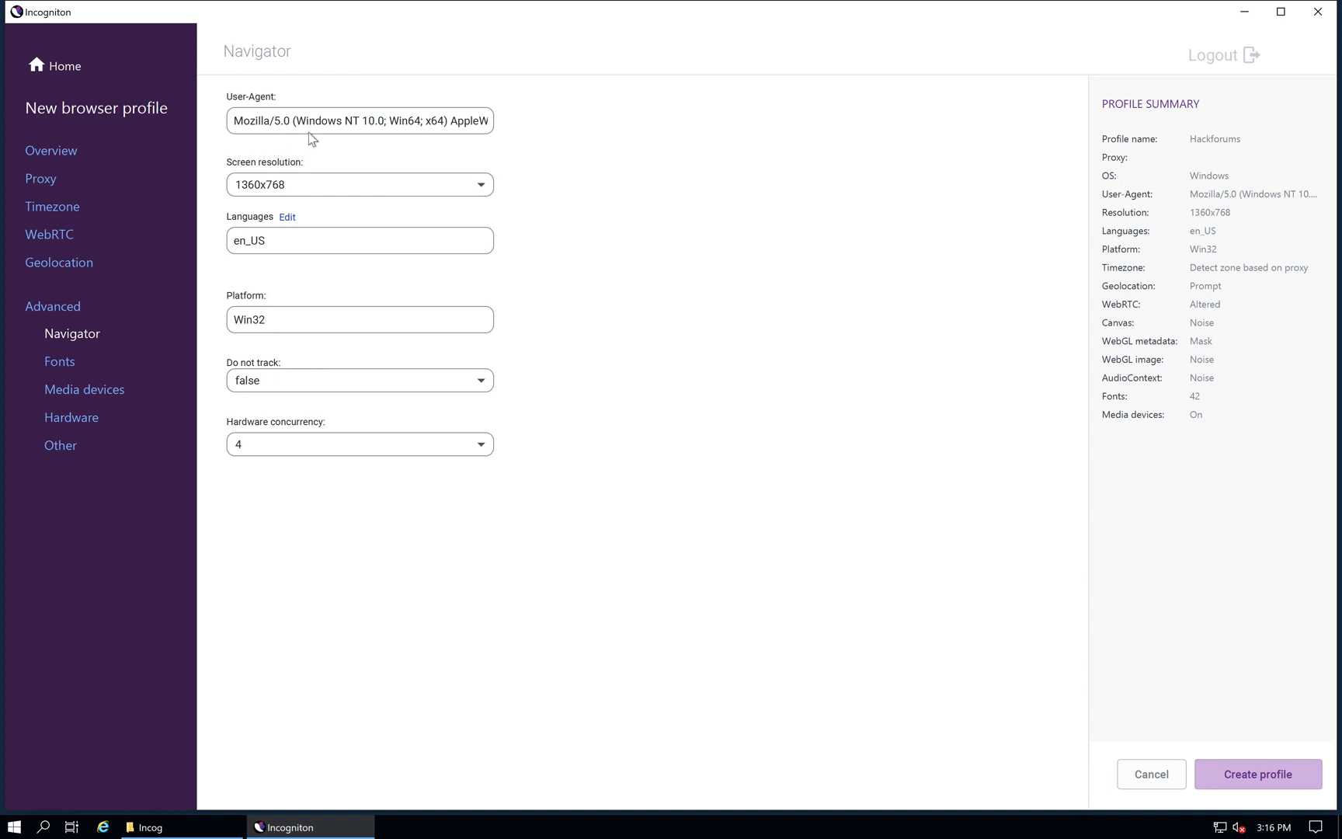
mouse_move(295, 189)
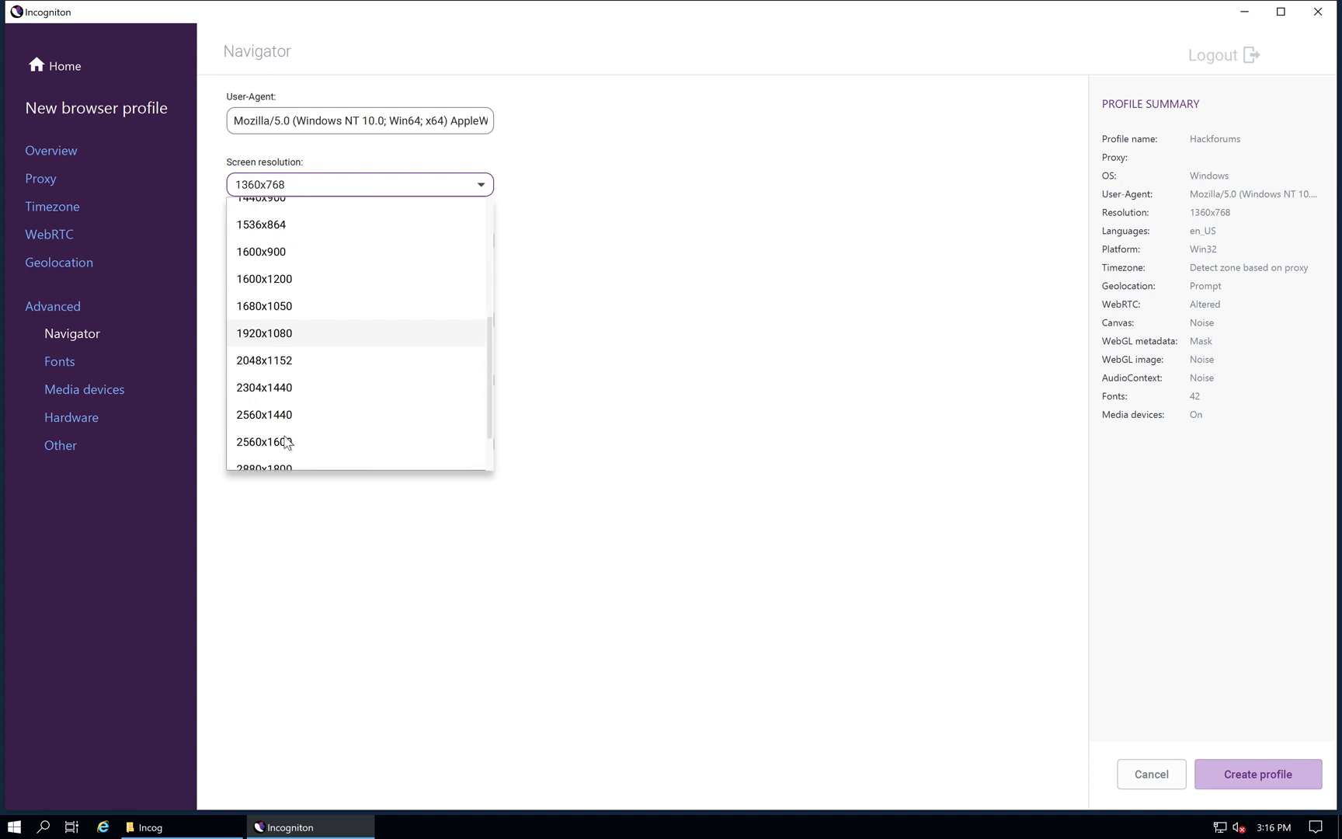
left_click(264, 441)
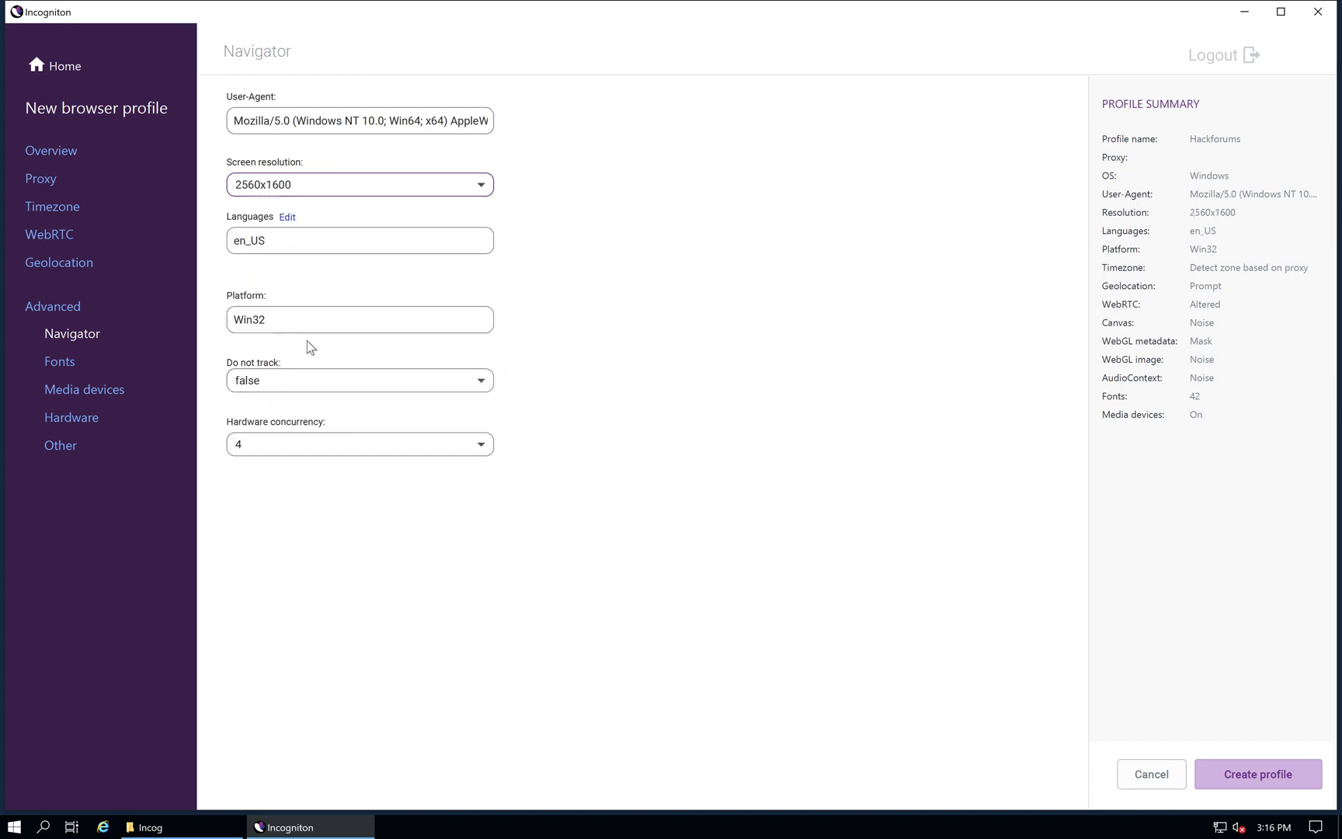
left_click(359, 381)
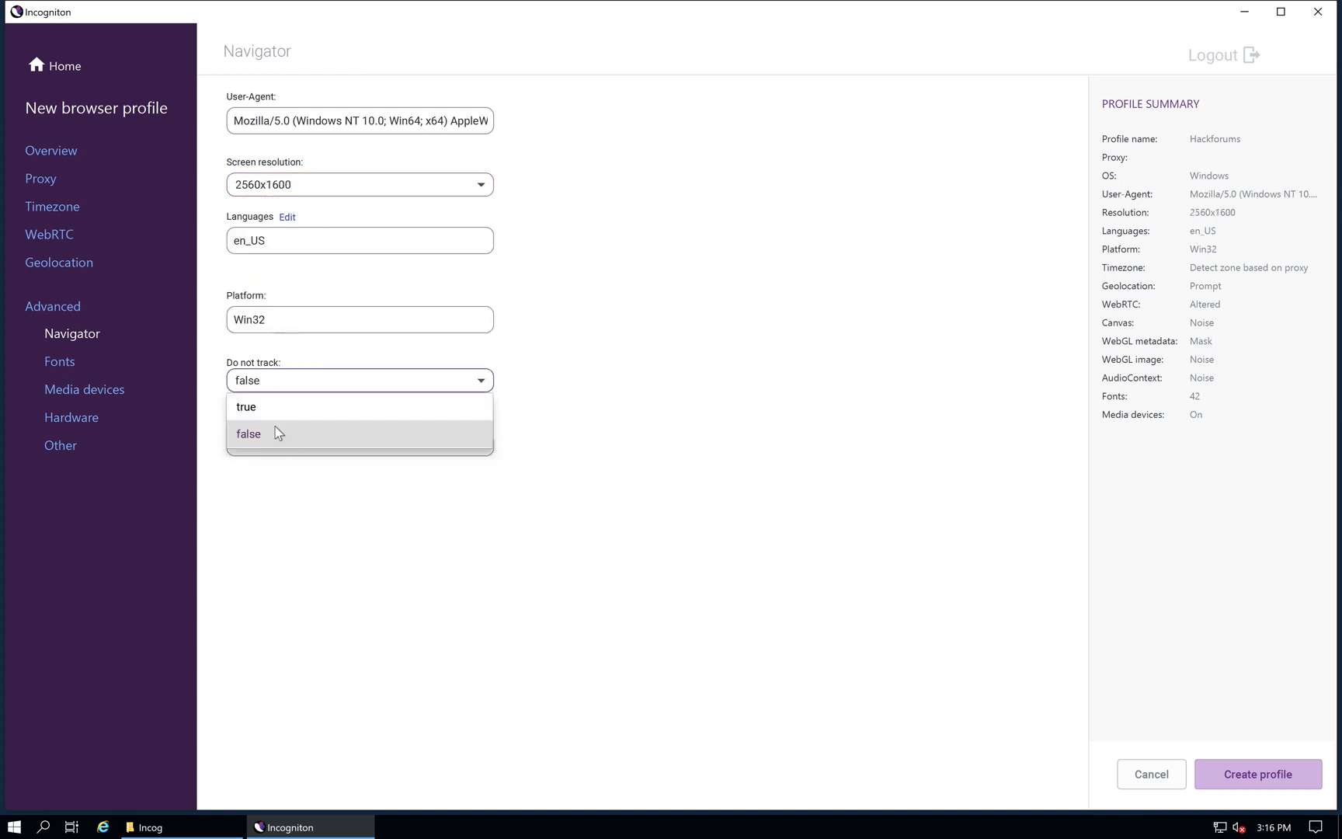
left_click(249, 434)
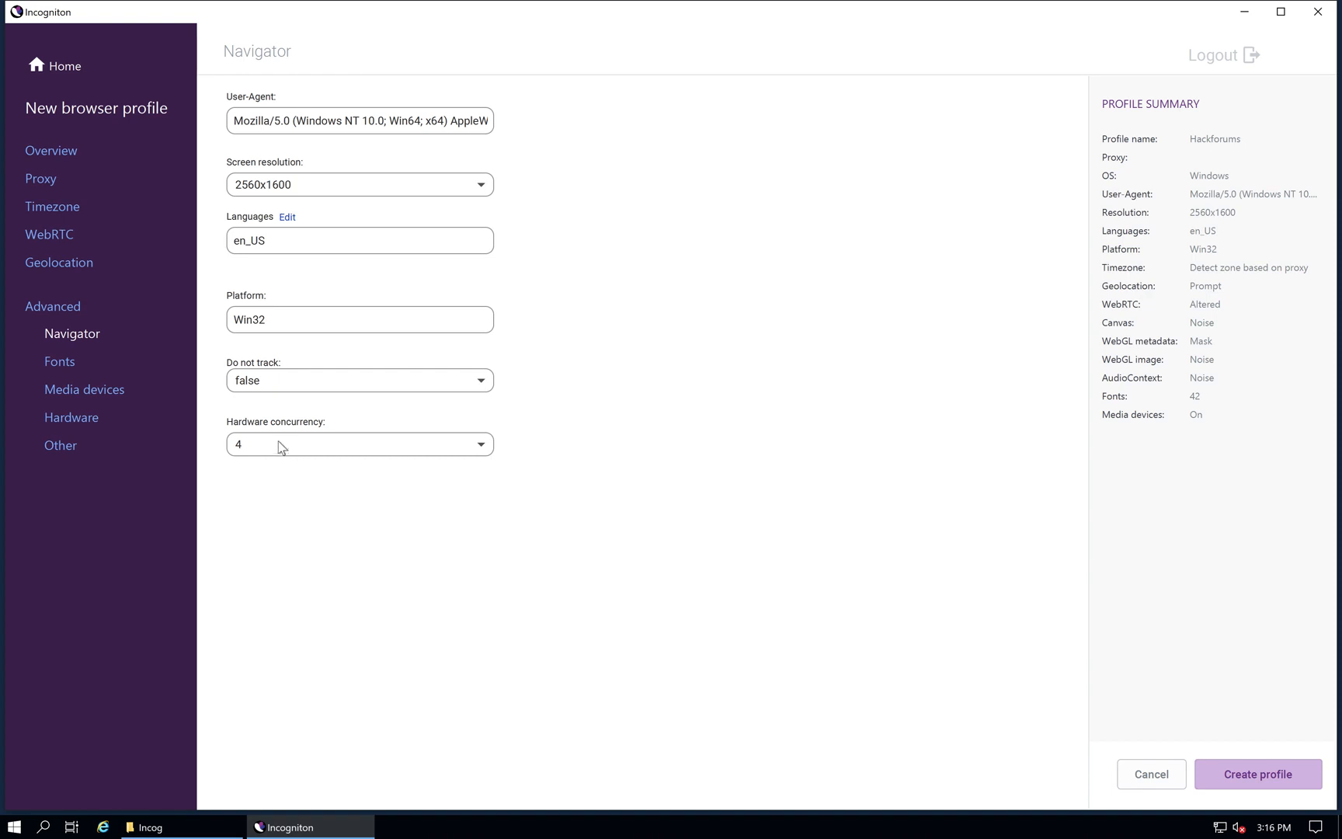
Step: Keep media device masking on with 5 video inputs, 3 audio inputs and 6 audio outputs
left_click(61, 360)
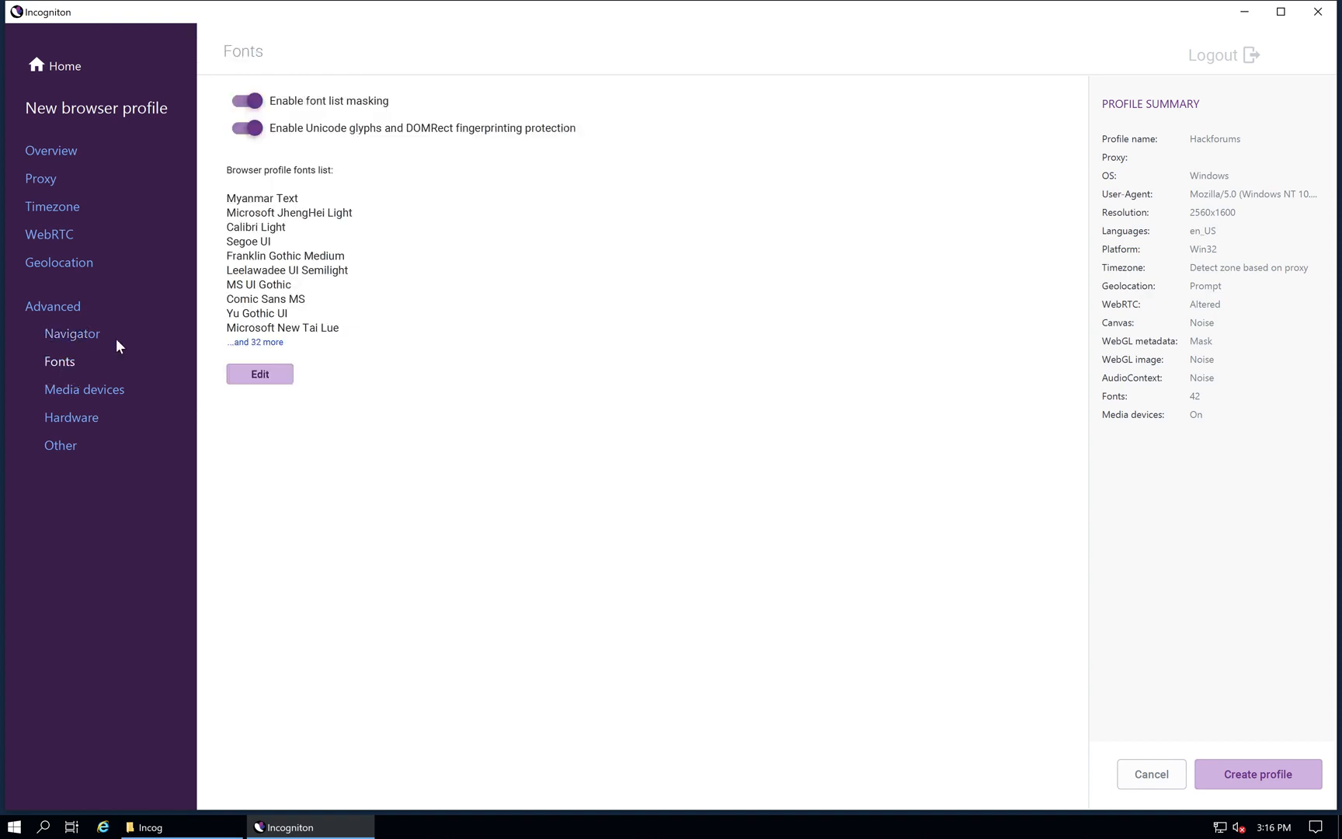
mouse_move(303, 88)
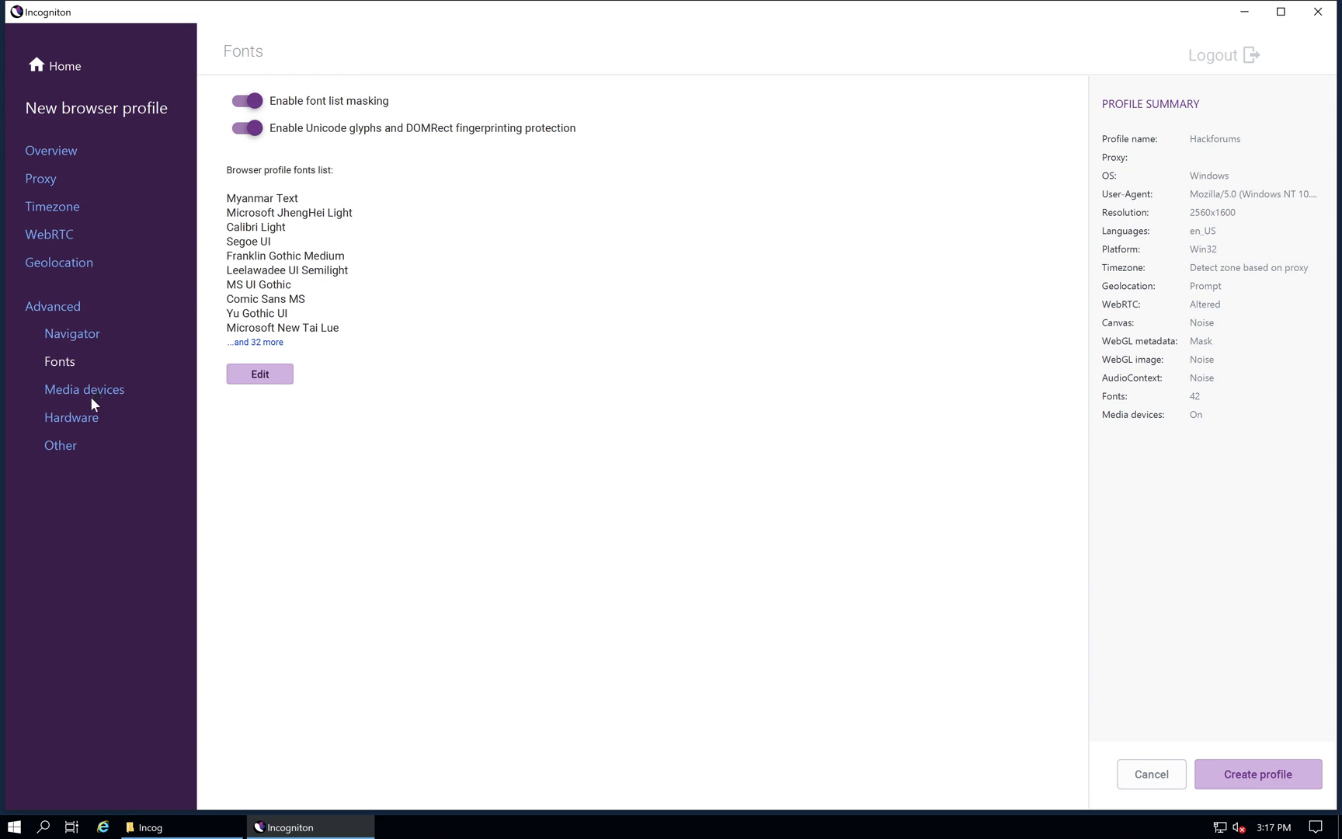
left_click(84, 389)
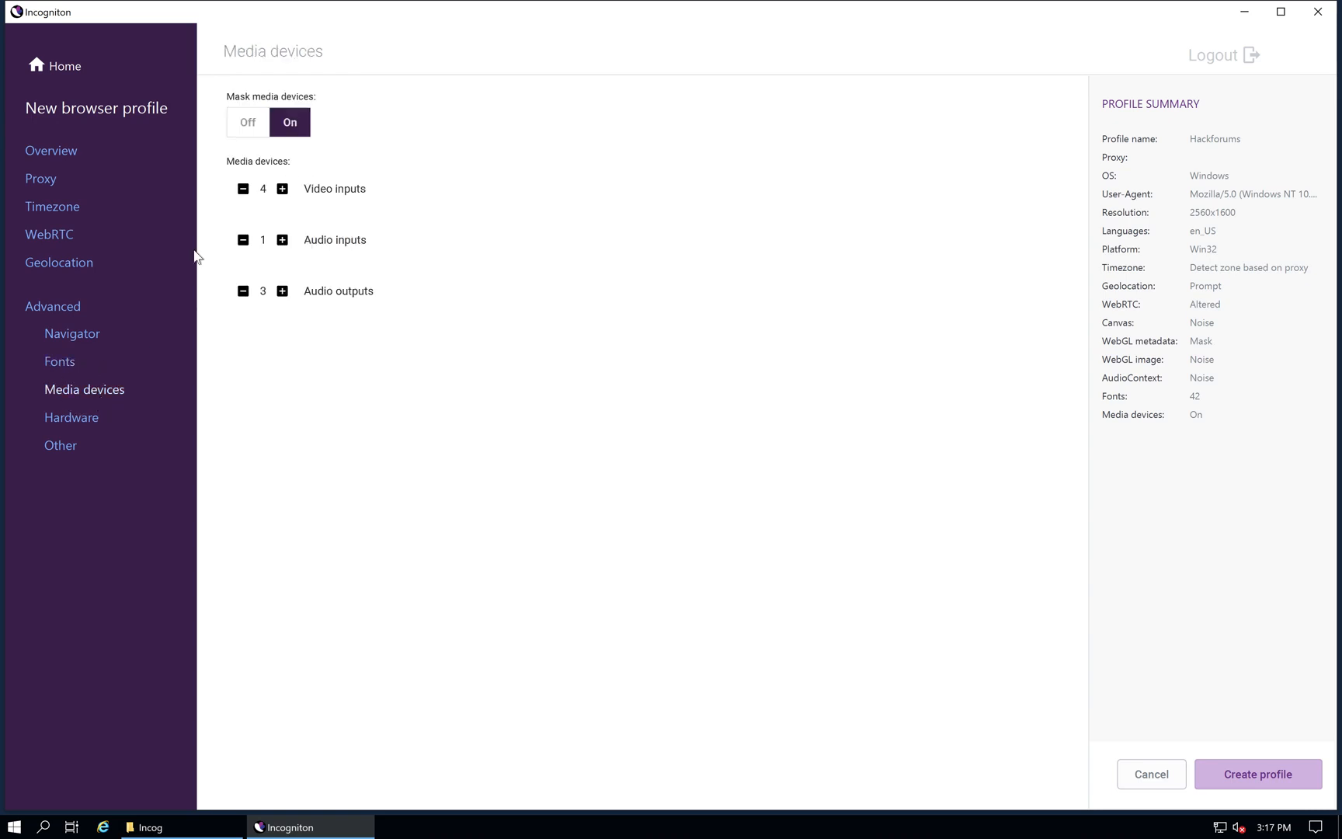
mouse_move(247, 121)
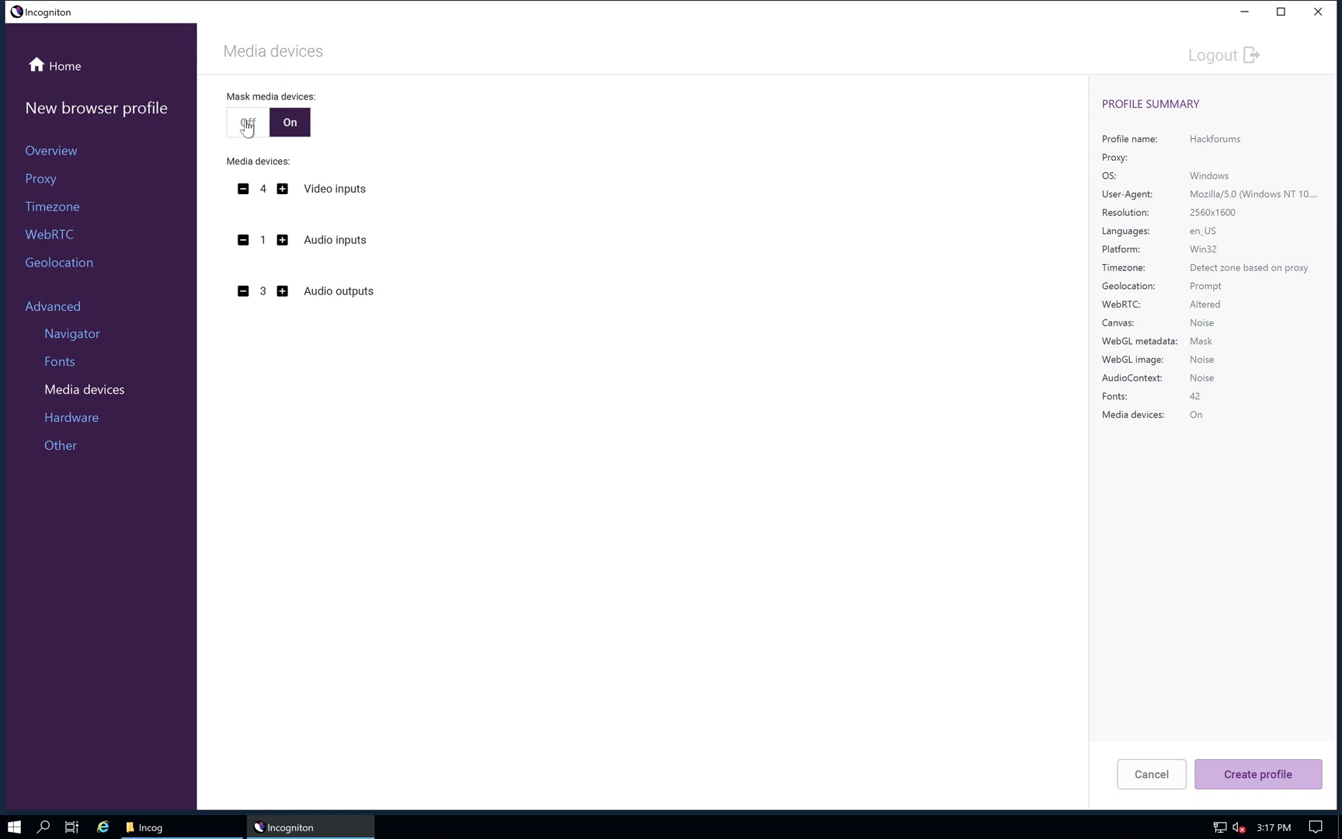
left_click(247, 121)
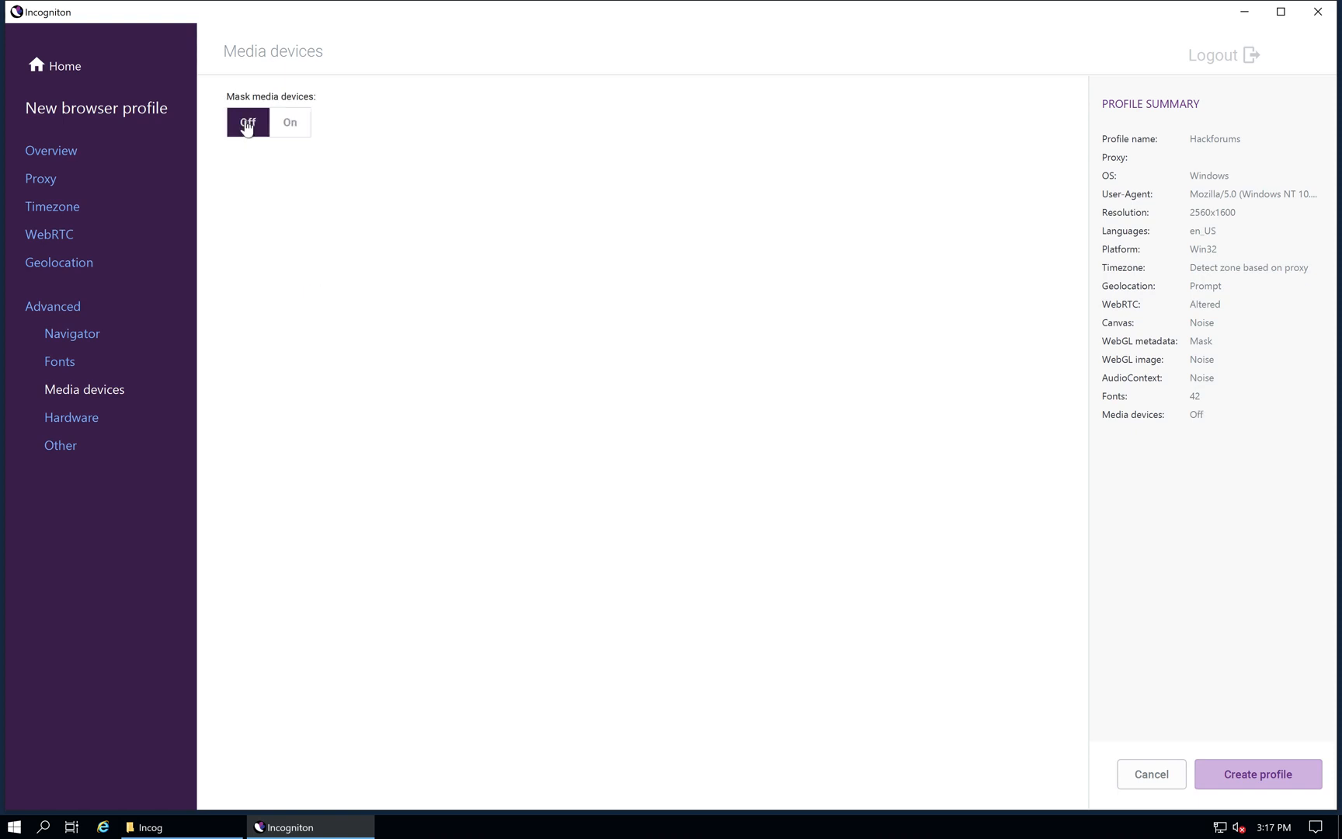
mouse_move(289, 122)
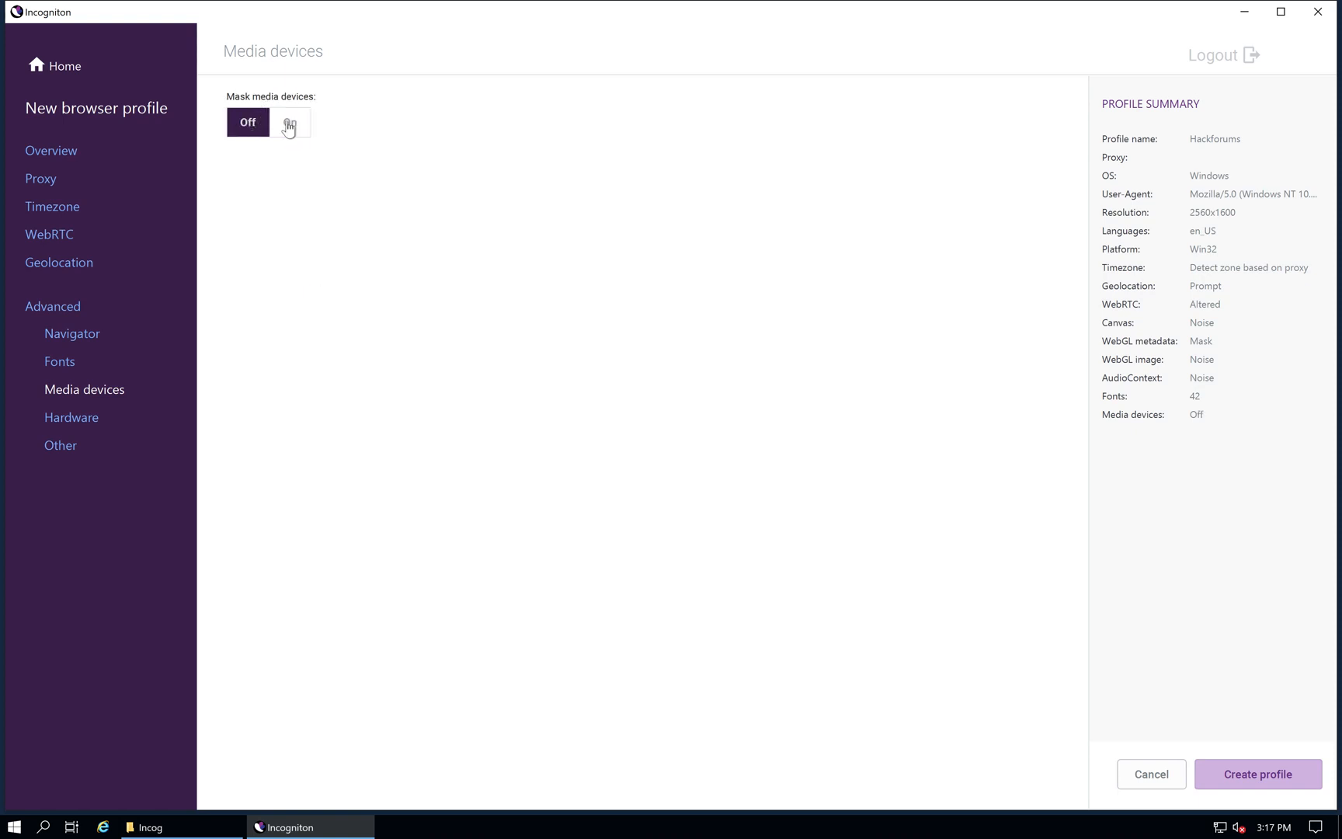
left_click(289, 121)
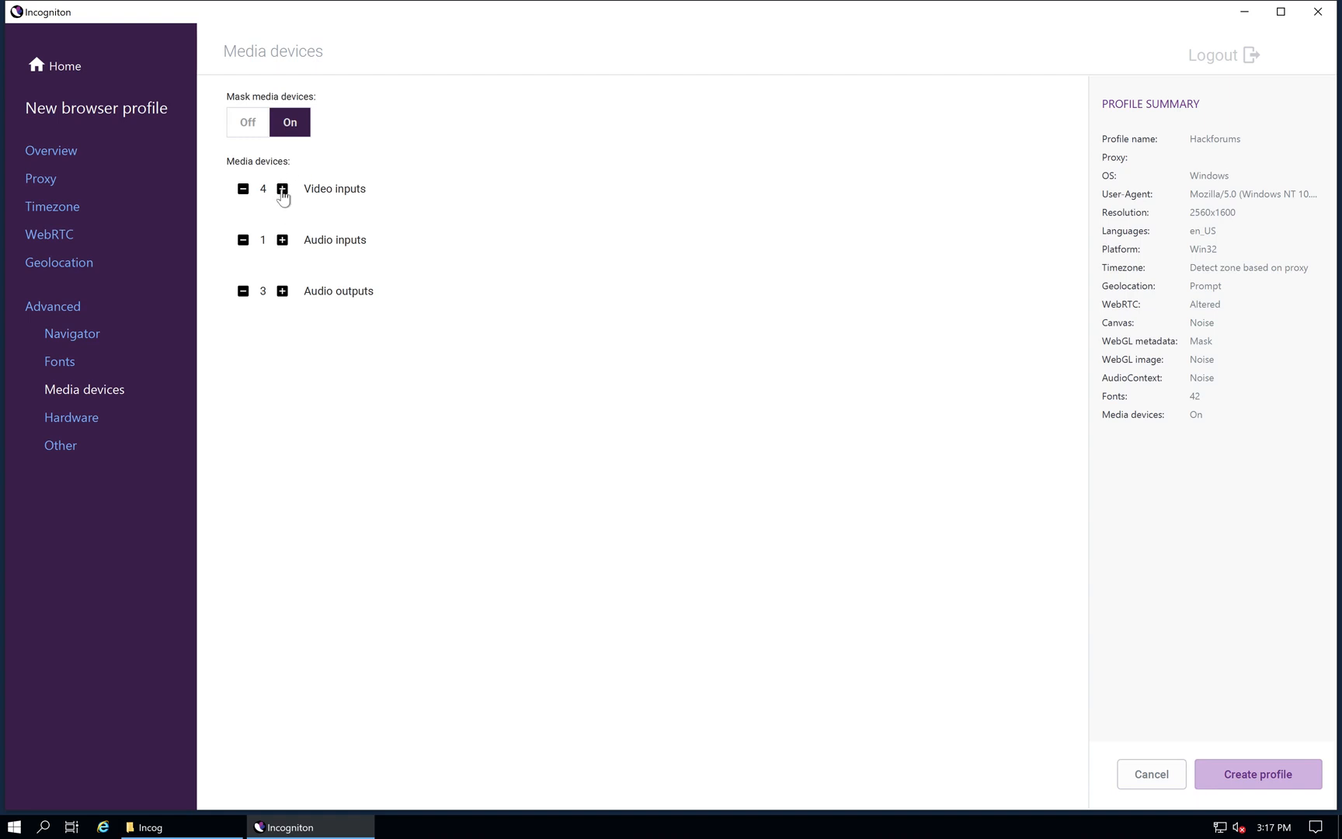
left_click(283, 188)
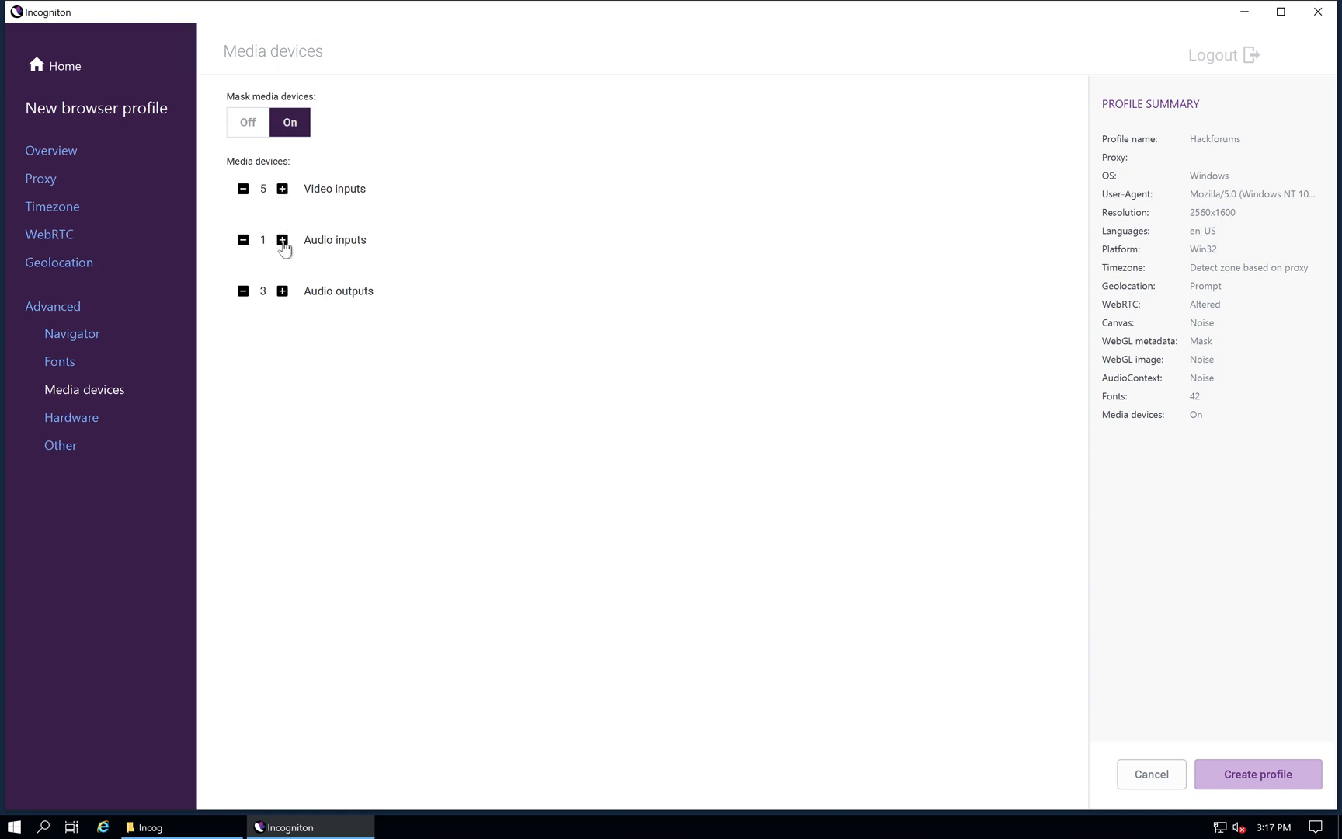
left_click(282, 239)
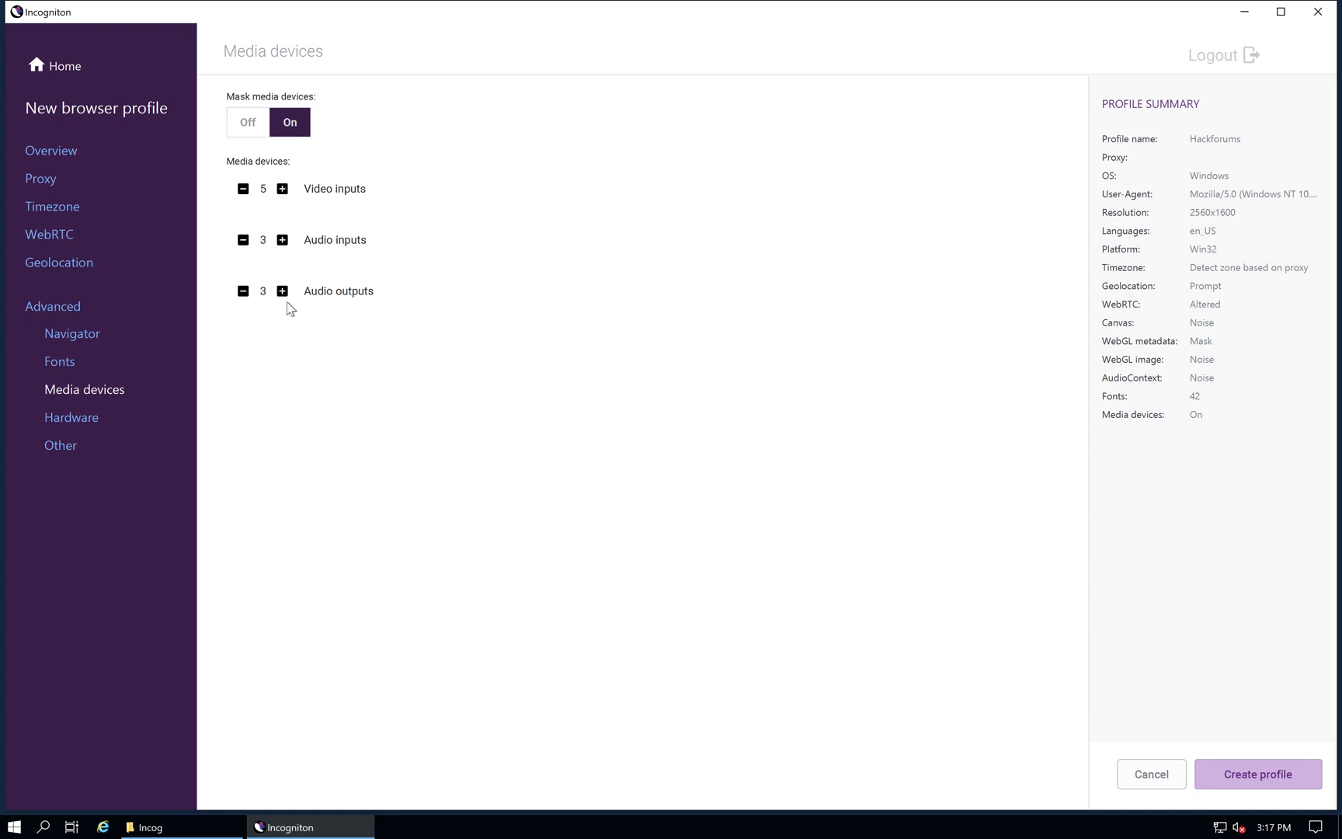
left_click(281, 290)
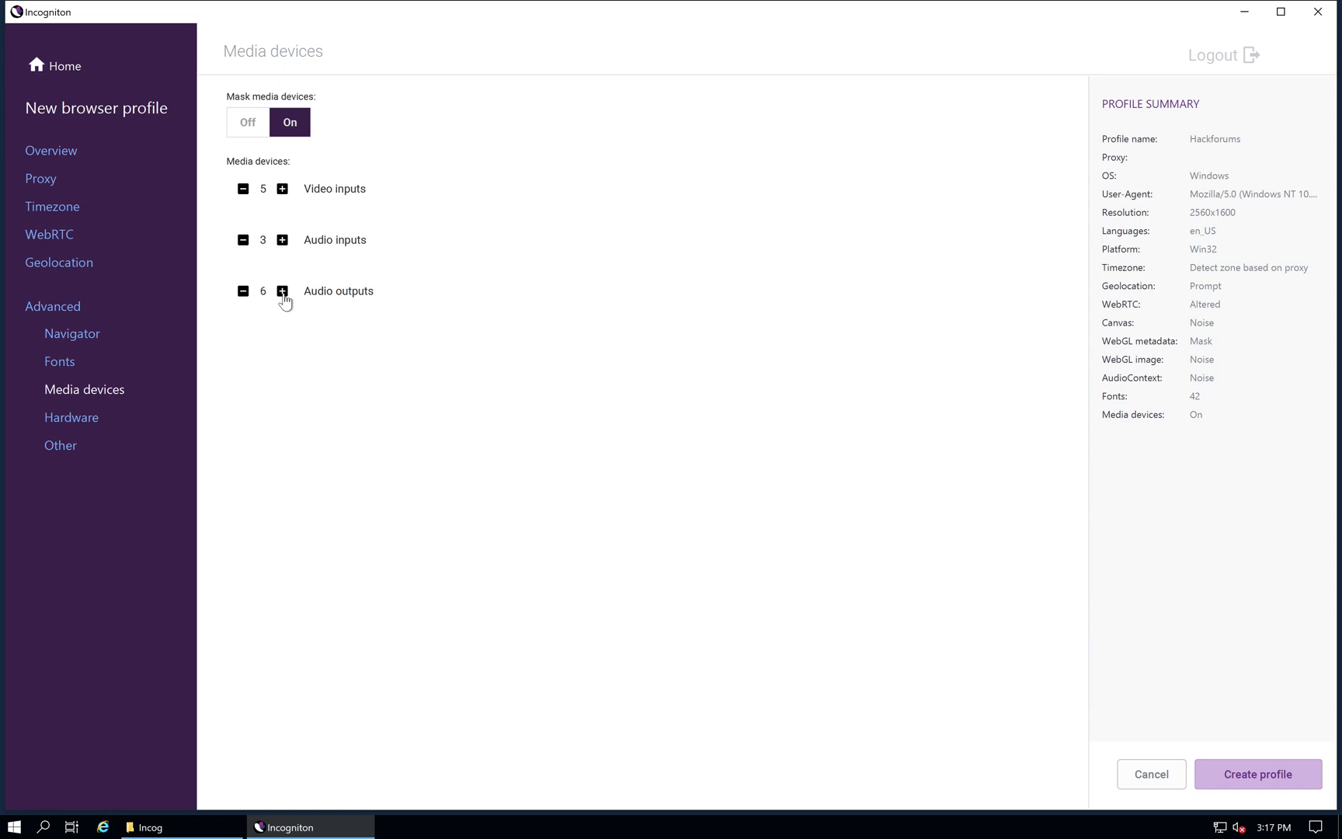
mouse_move(87, 425)
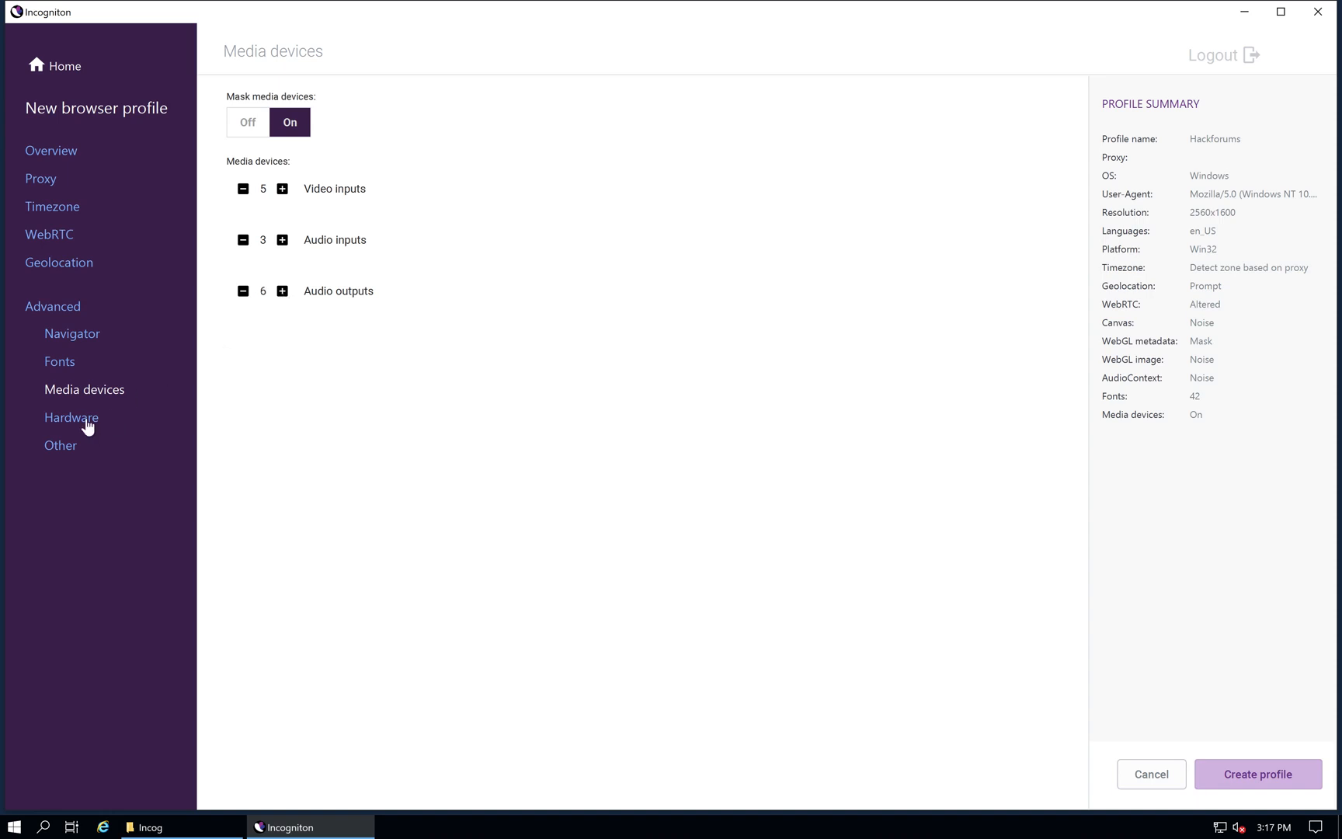
Step: Review Canvas, AudioContext and WebGL hardware masking, keeping WebGL image on Noise
left_click(72, 416)
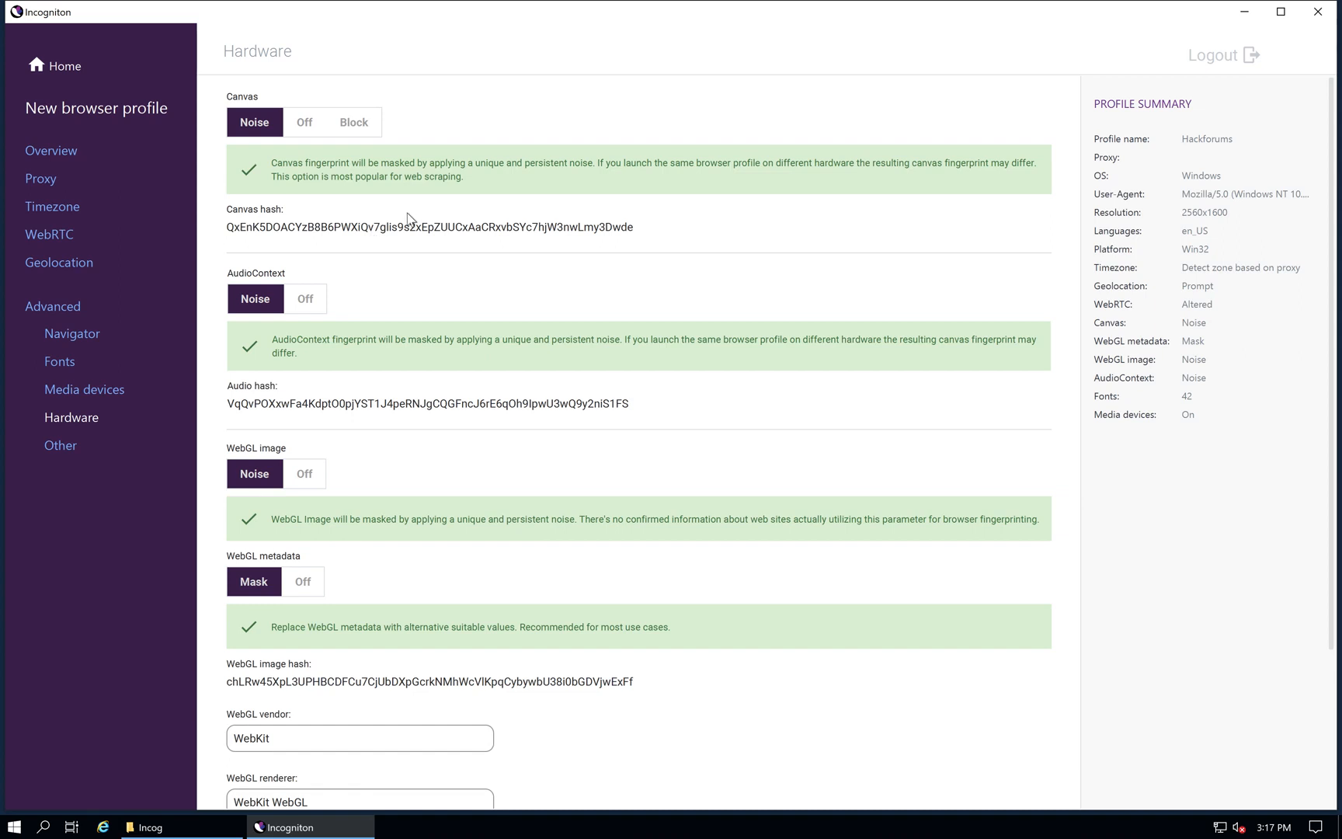
mouse_move(555, 272)
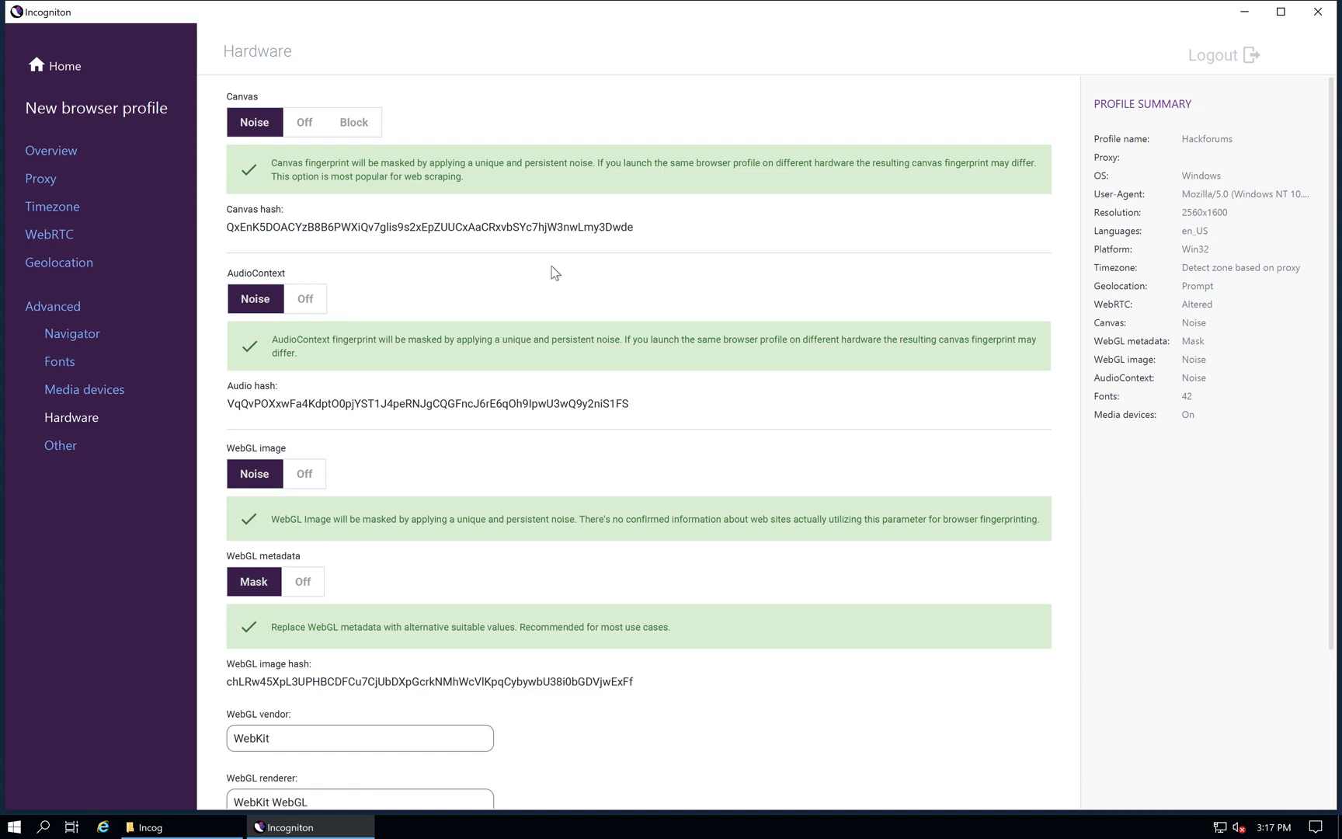
scroll("down", 3)
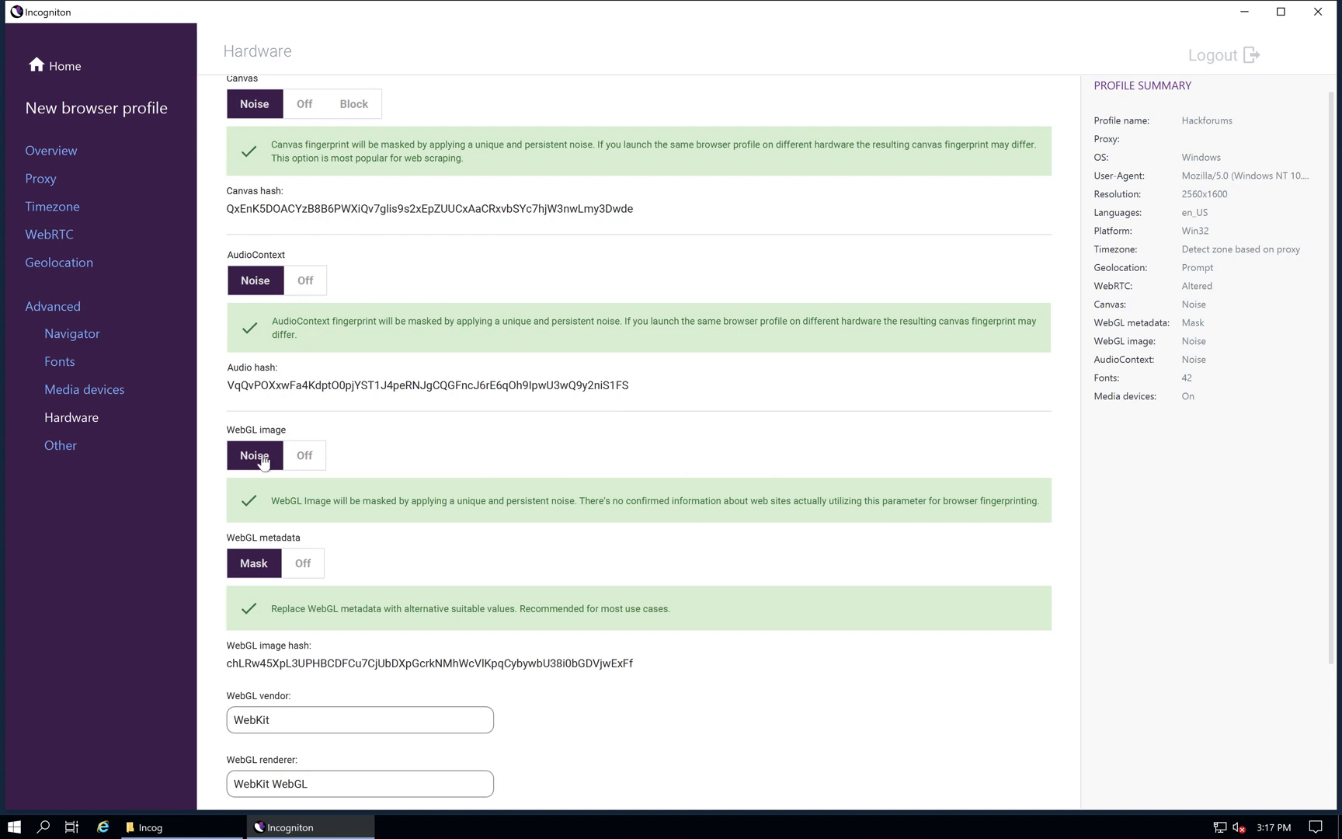
left_click(61, 446)
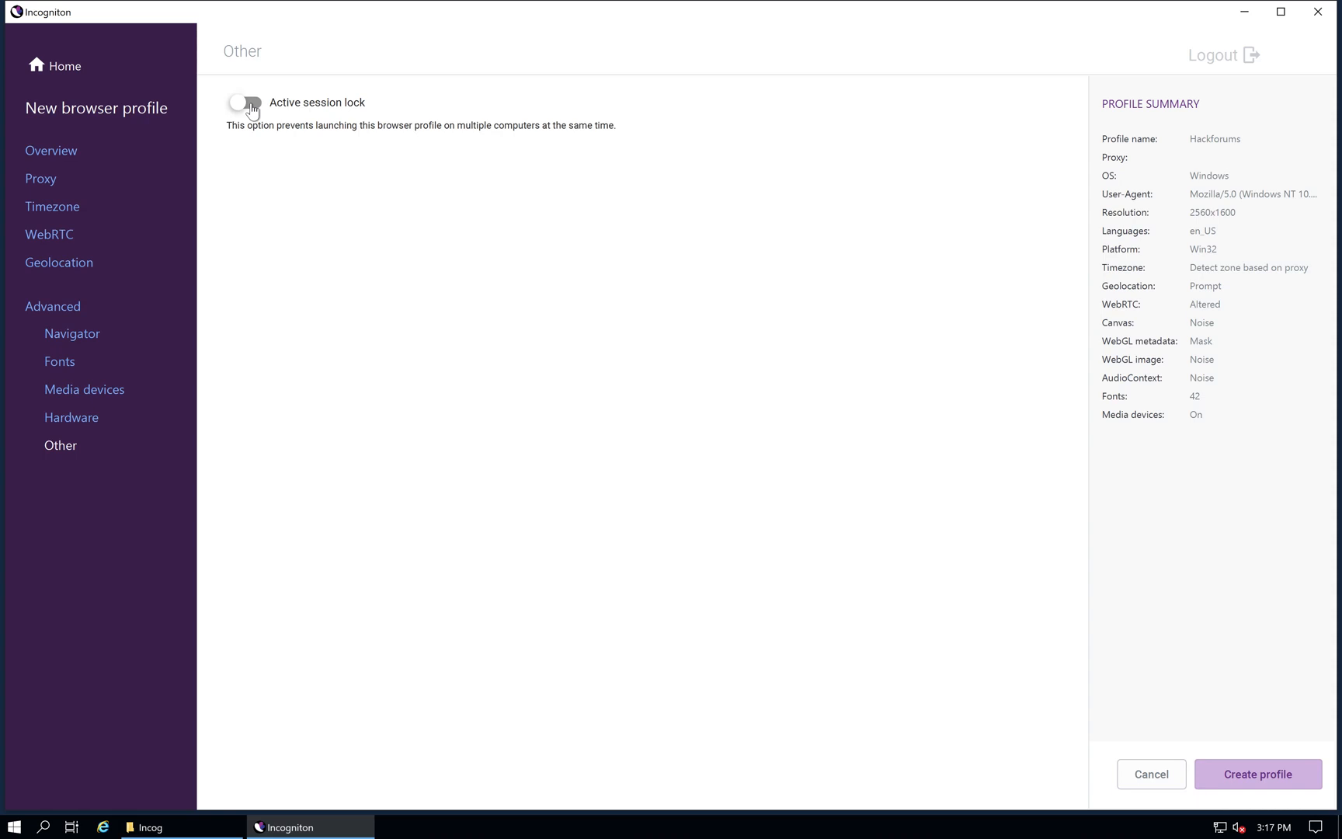
Step: Switch on Active session lock and return to the profile Overview
left_click(246, 103)
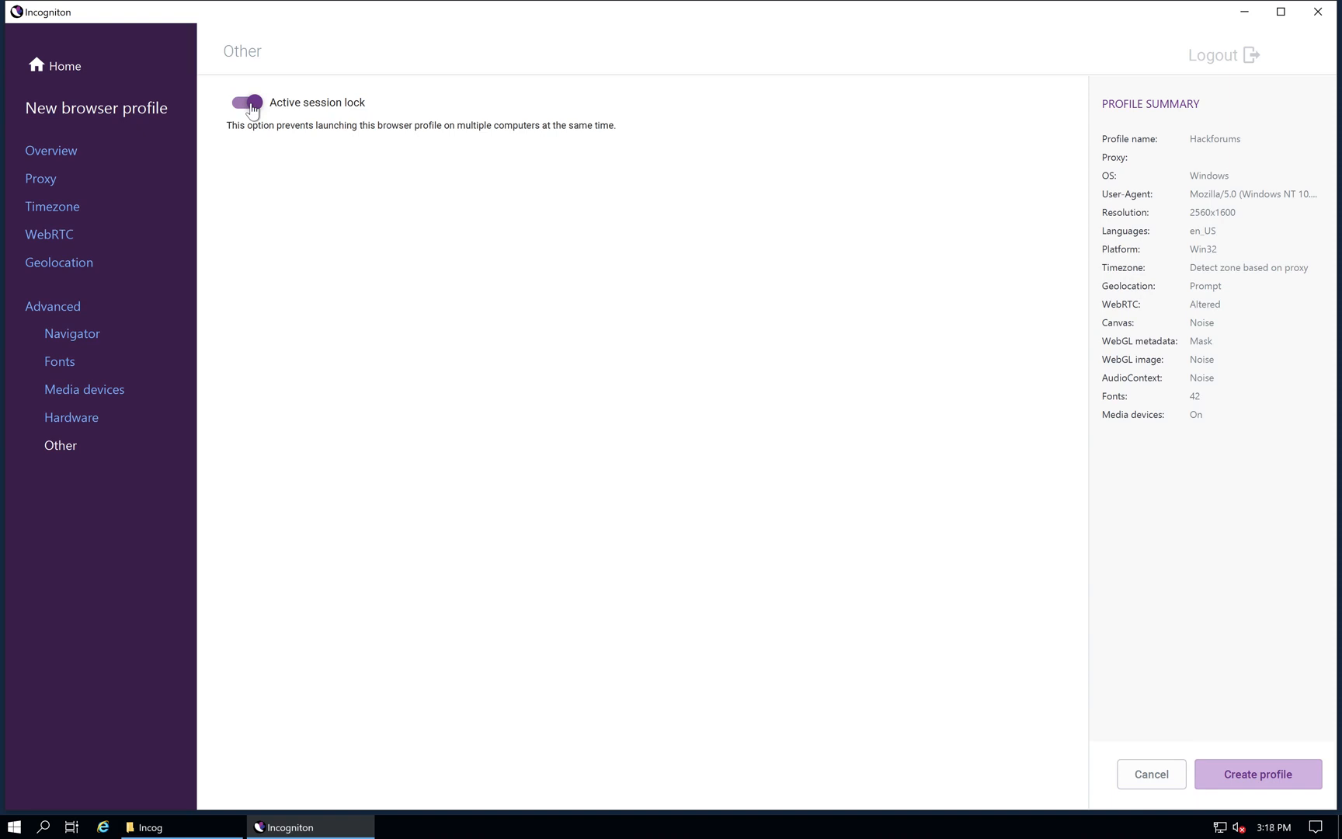
left_click(52, 150)
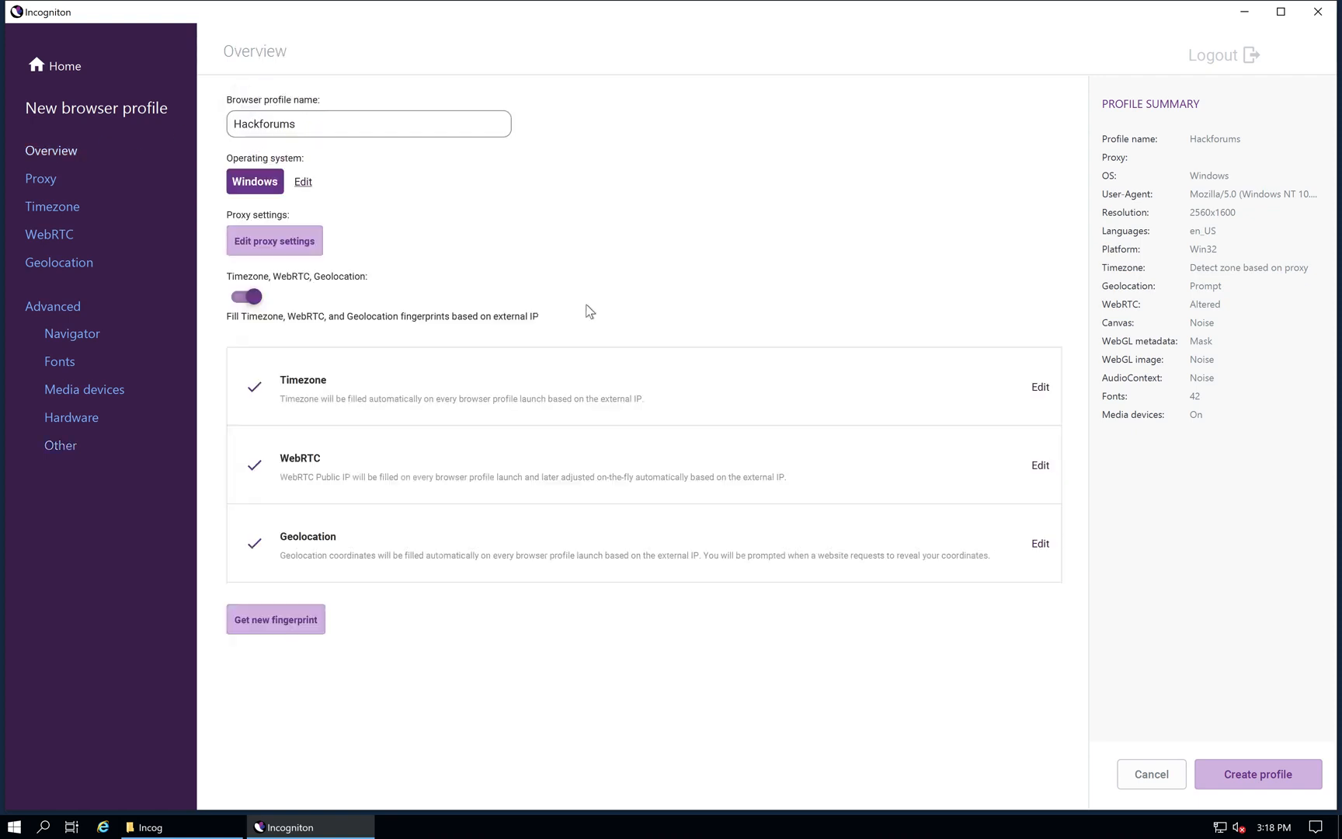
mouse_move(730, 612)
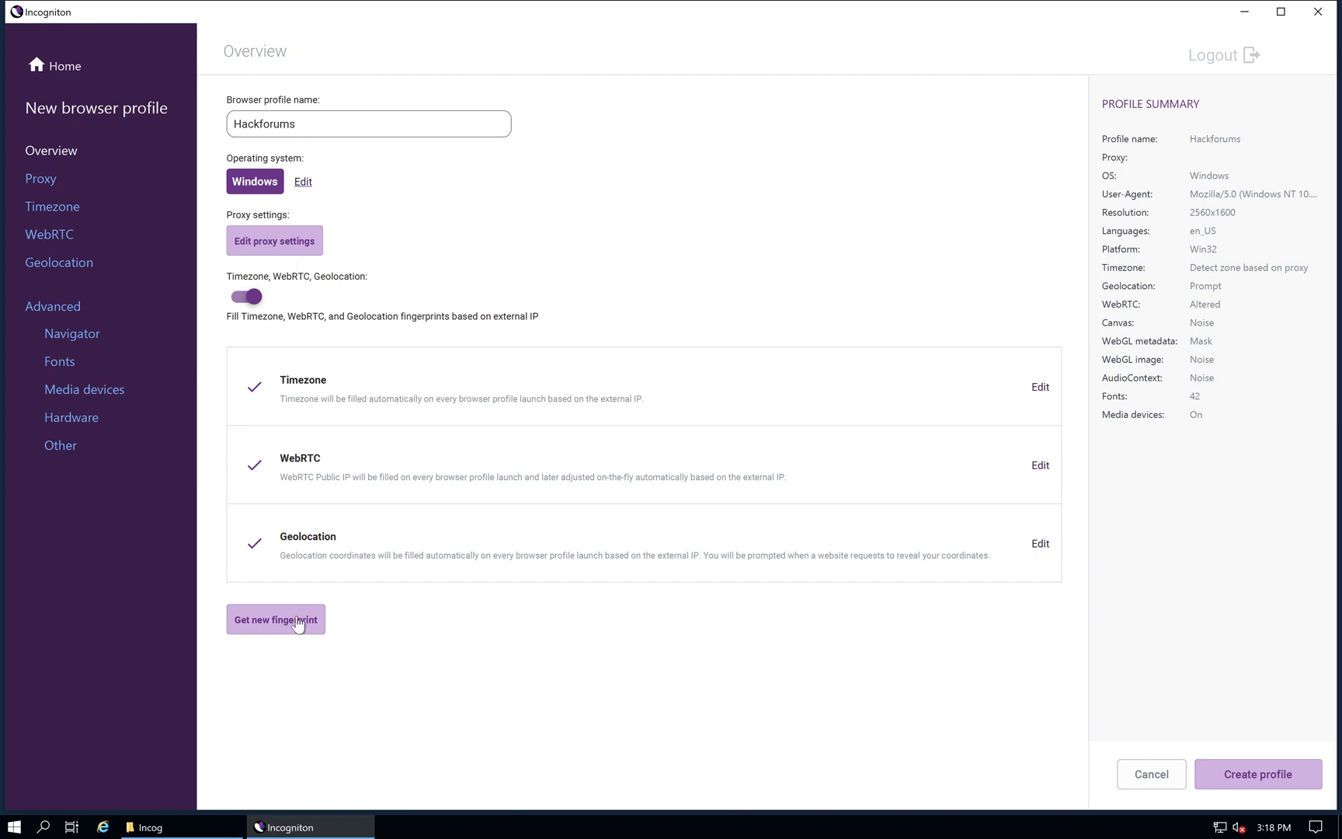
Step: Regenerate the fingerprint twice, ending with 1920x1080 resolution and 98 fonts
left_click(275, 618)
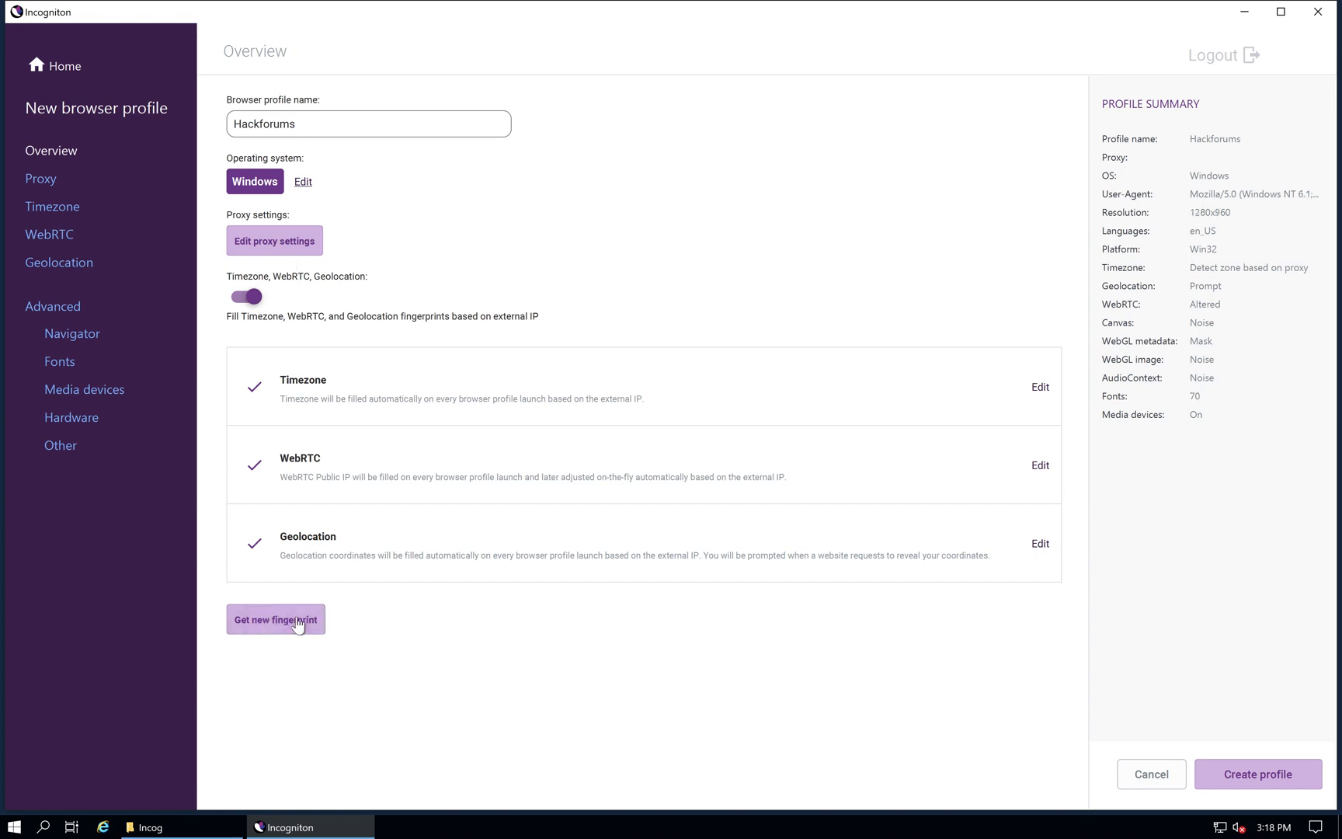
left_click(275, 618)
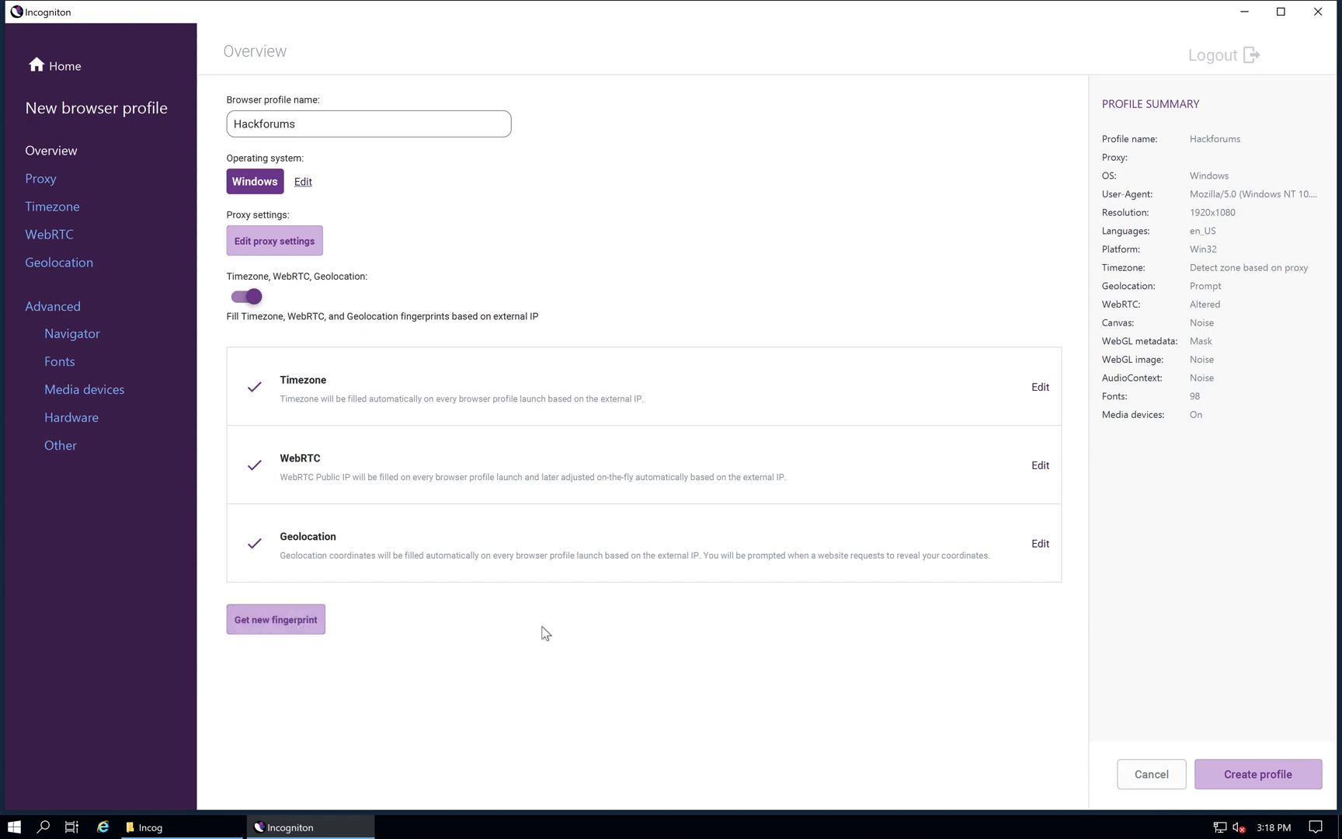
mouse_move(868, 648)
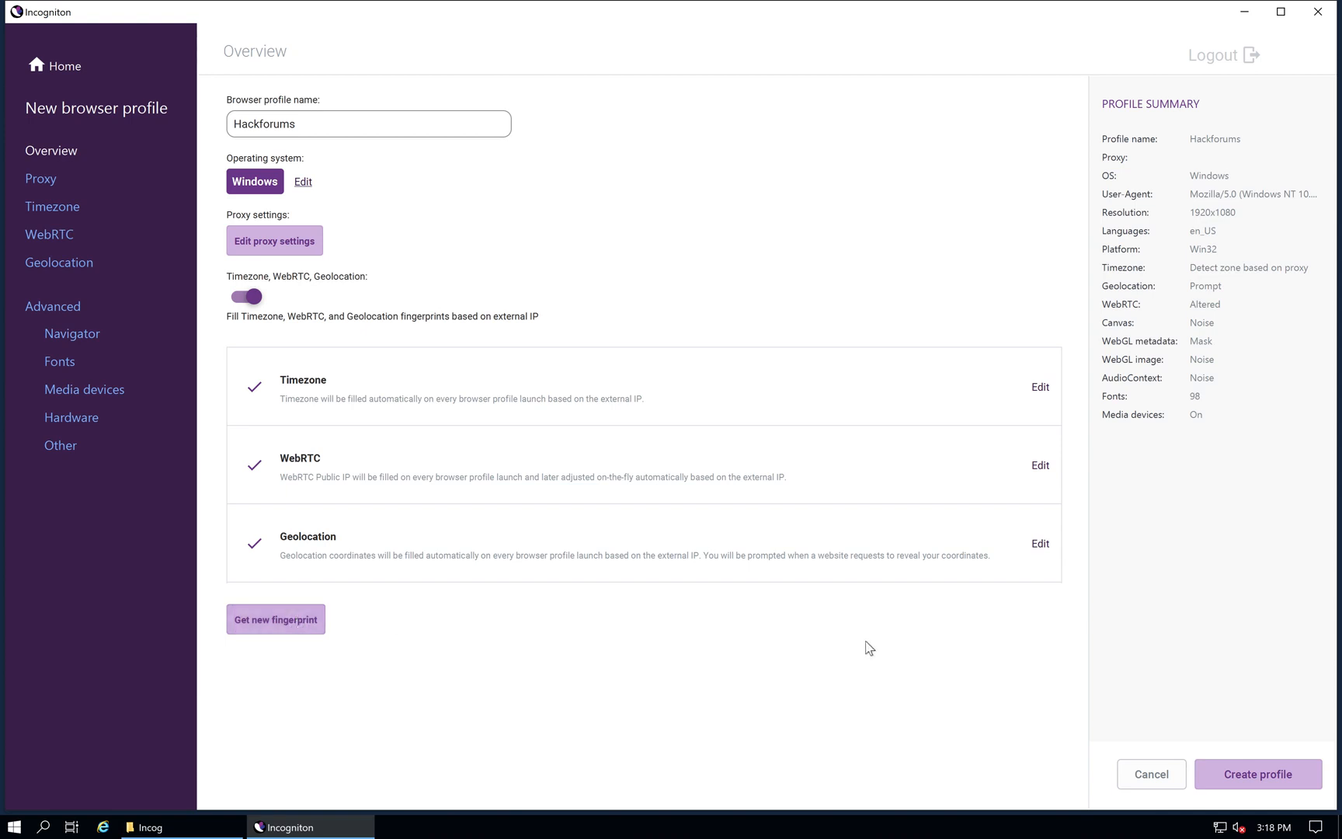
mouse_move(1256, 773)
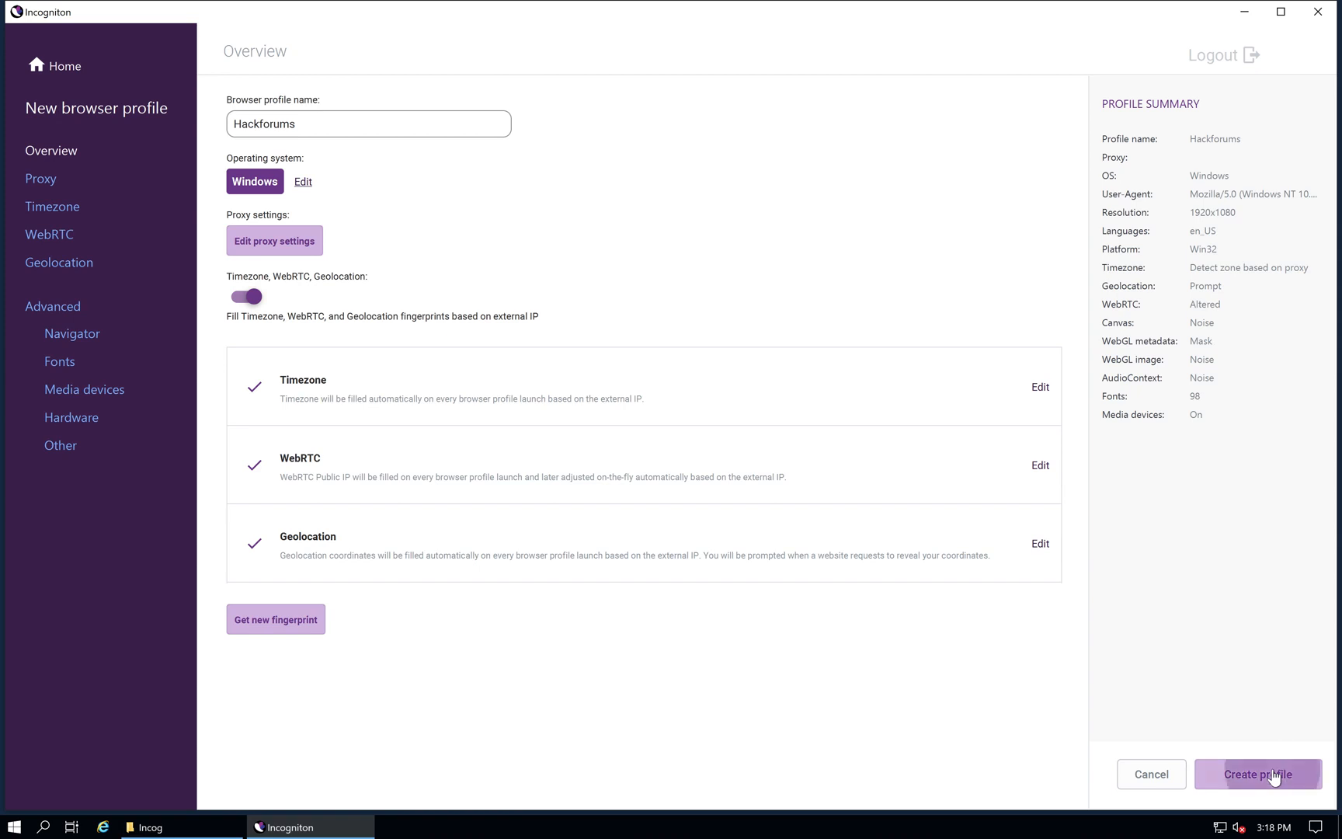
Step: Save the new Hackforums profile so it lists with no proxy and no group
left_click(1256, 773)
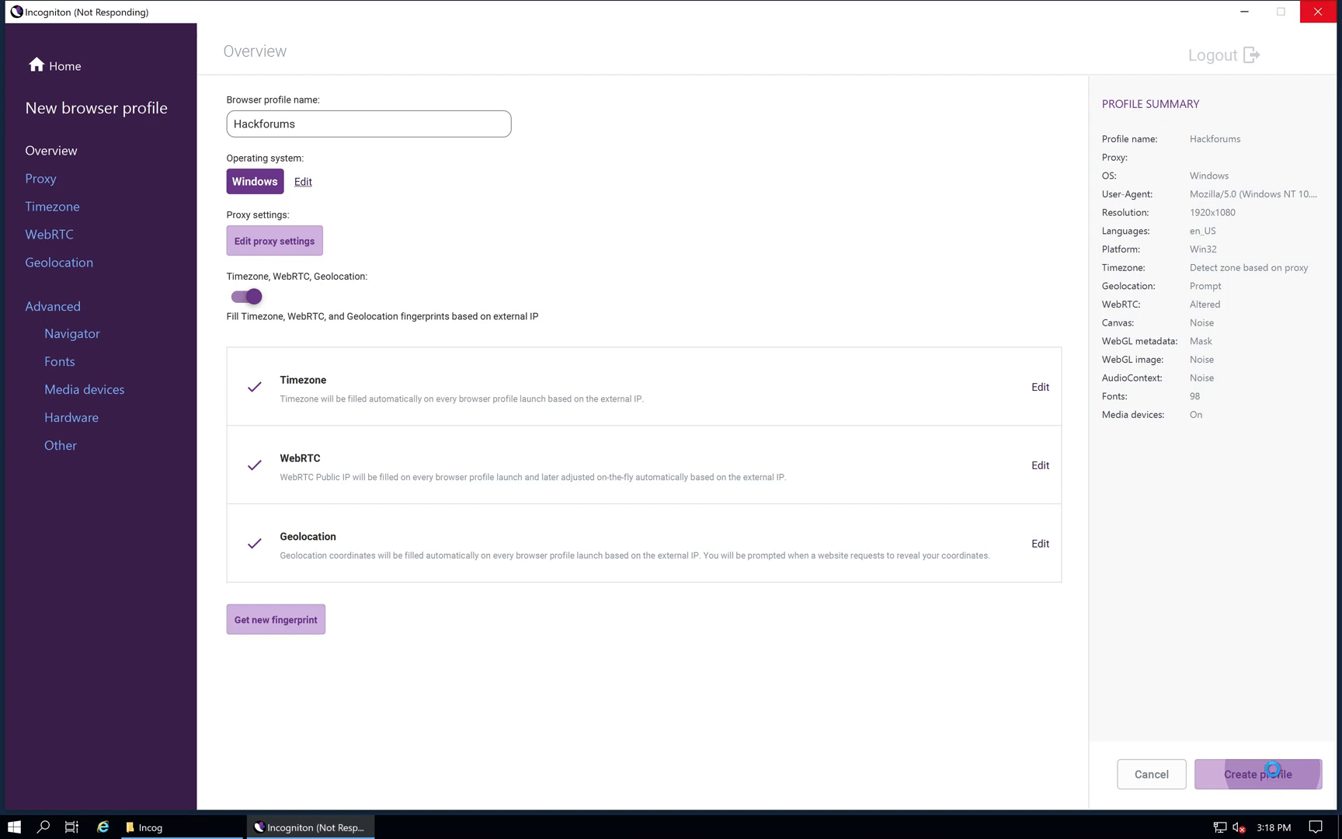
left_click(1255, 773)
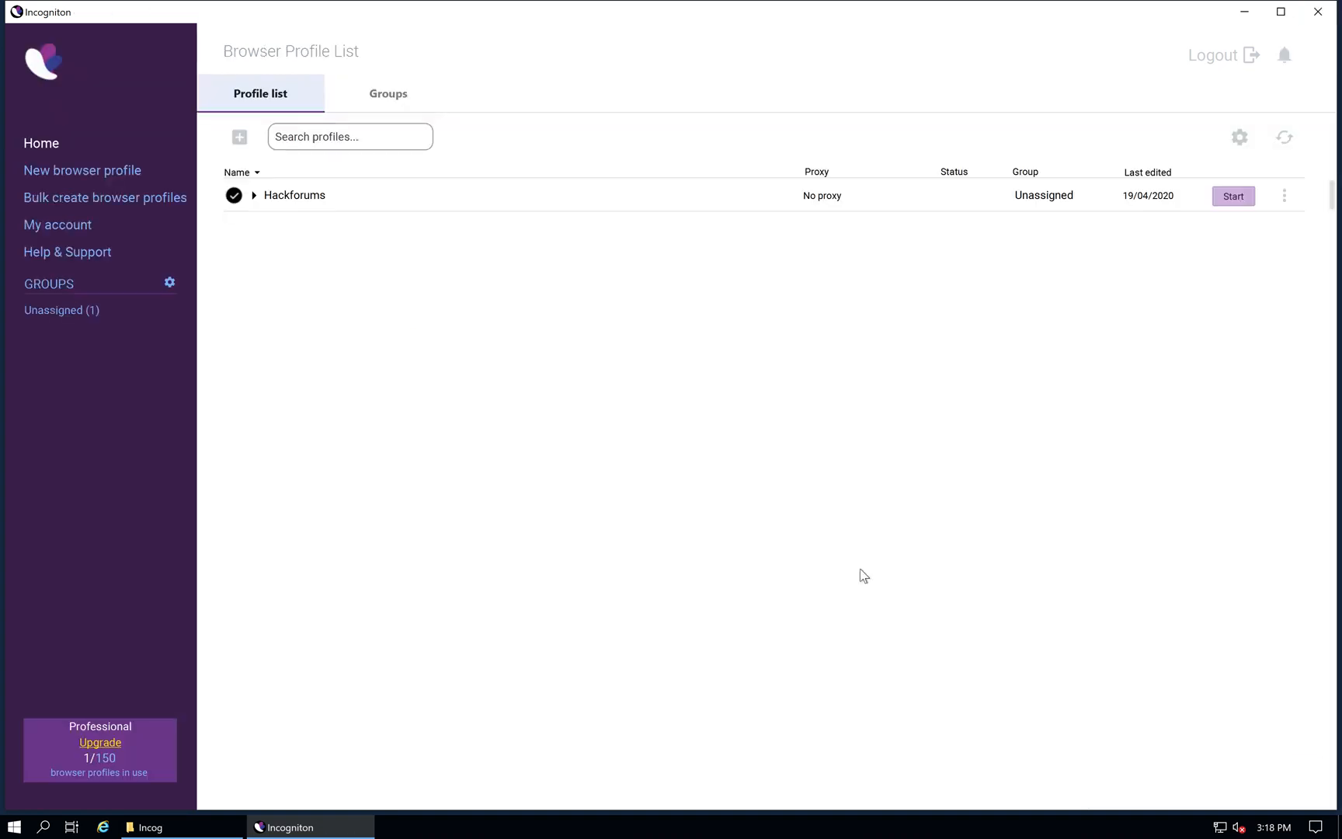
mouse_move(467, 285)
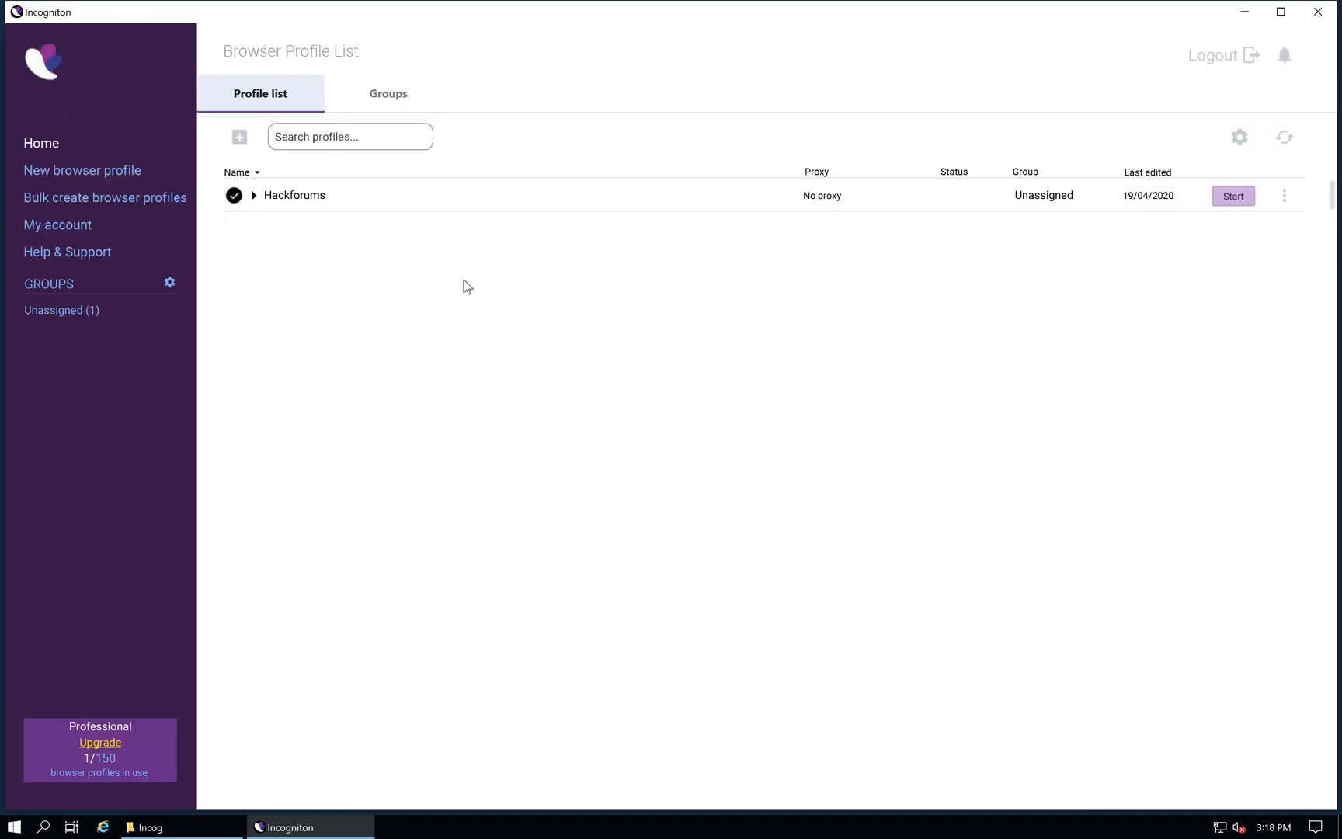
mouse_move(295, 402)
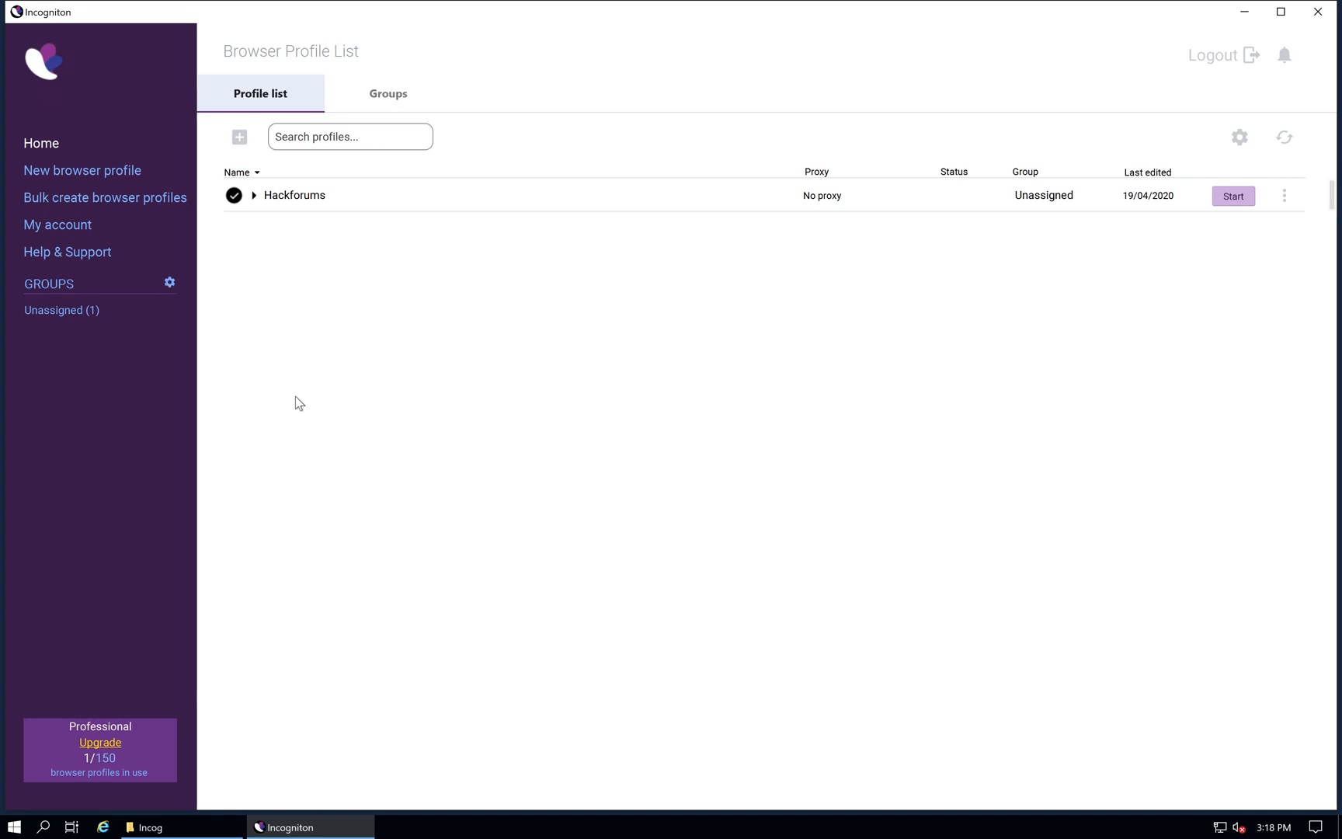
Step: Add a group named 'Hackforums' in the Edit groups dialog
left_click(169, 281)
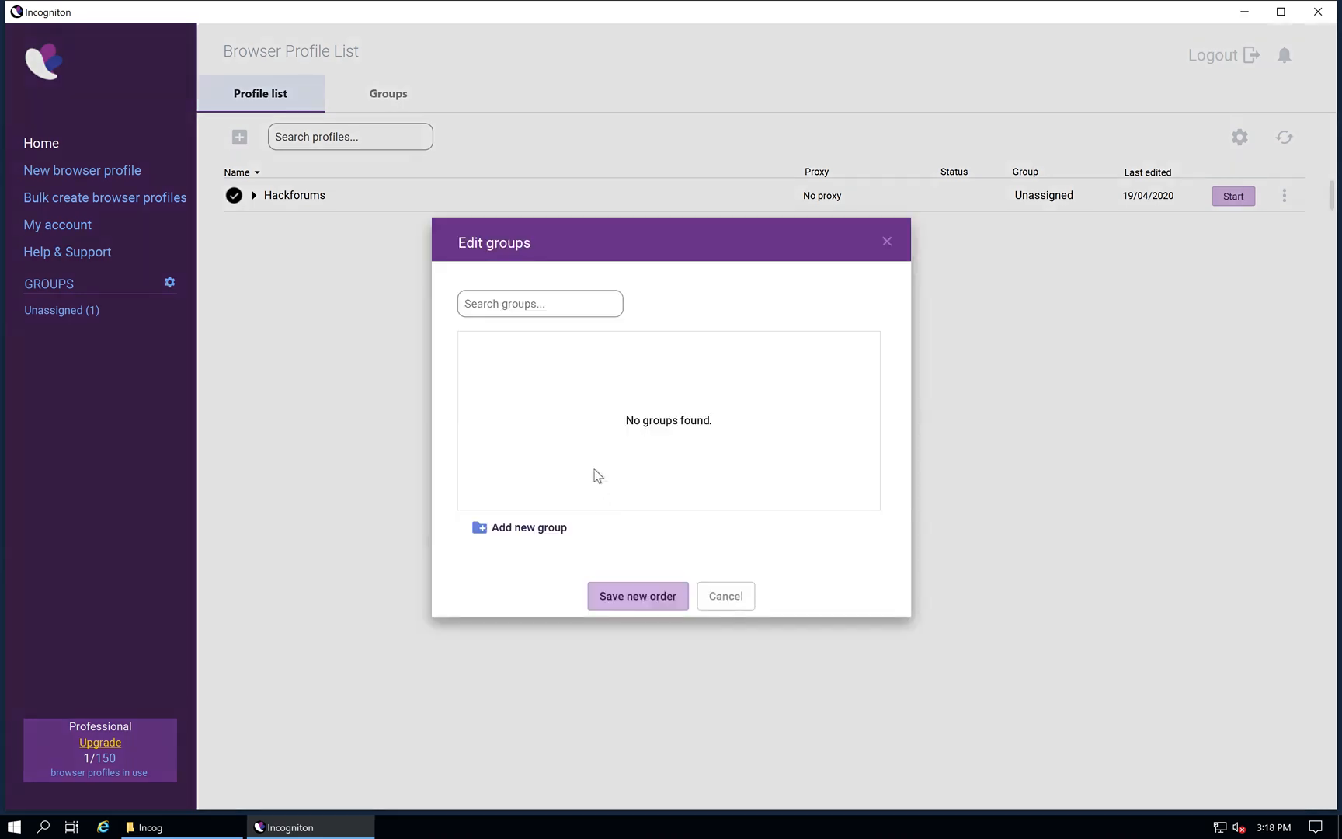
mouse_move(727, 414)
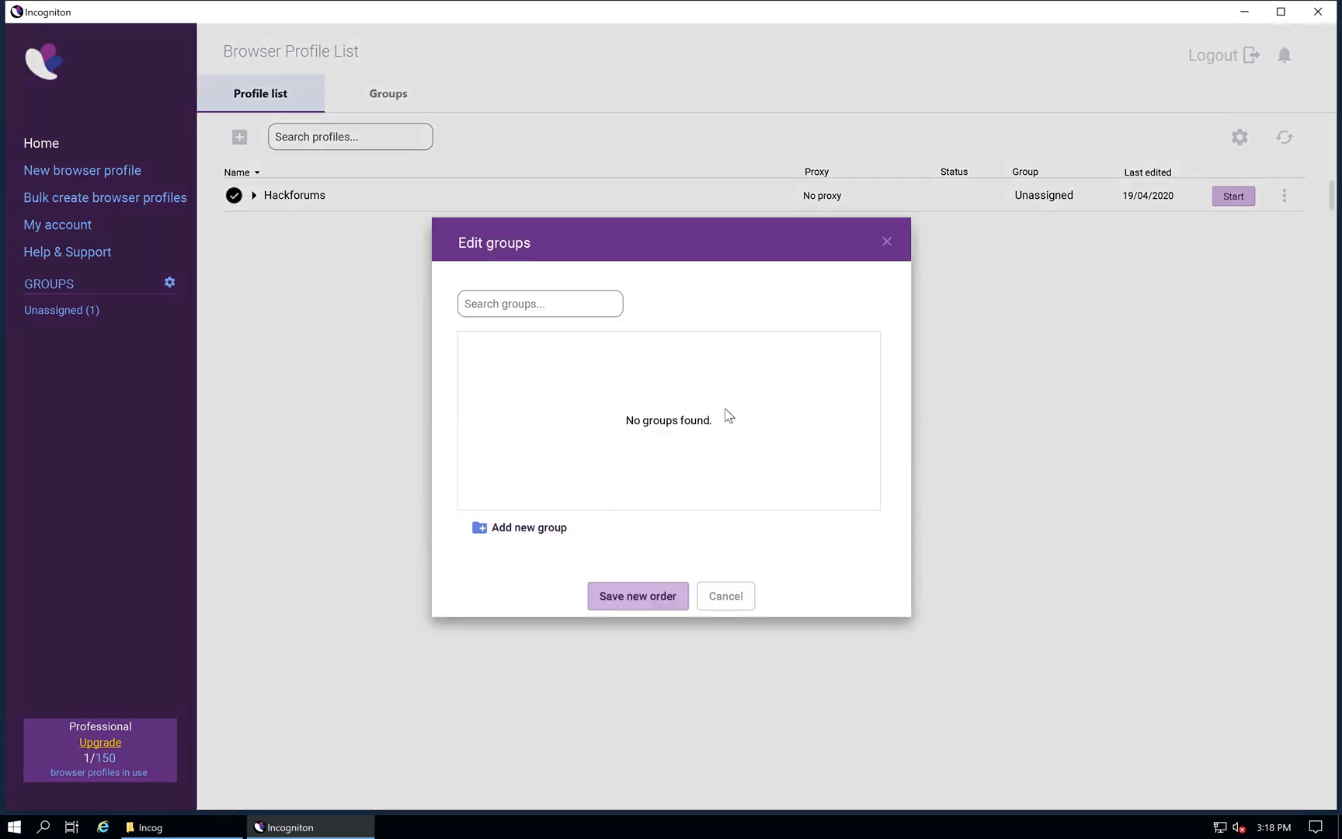
left_click(517, 527)
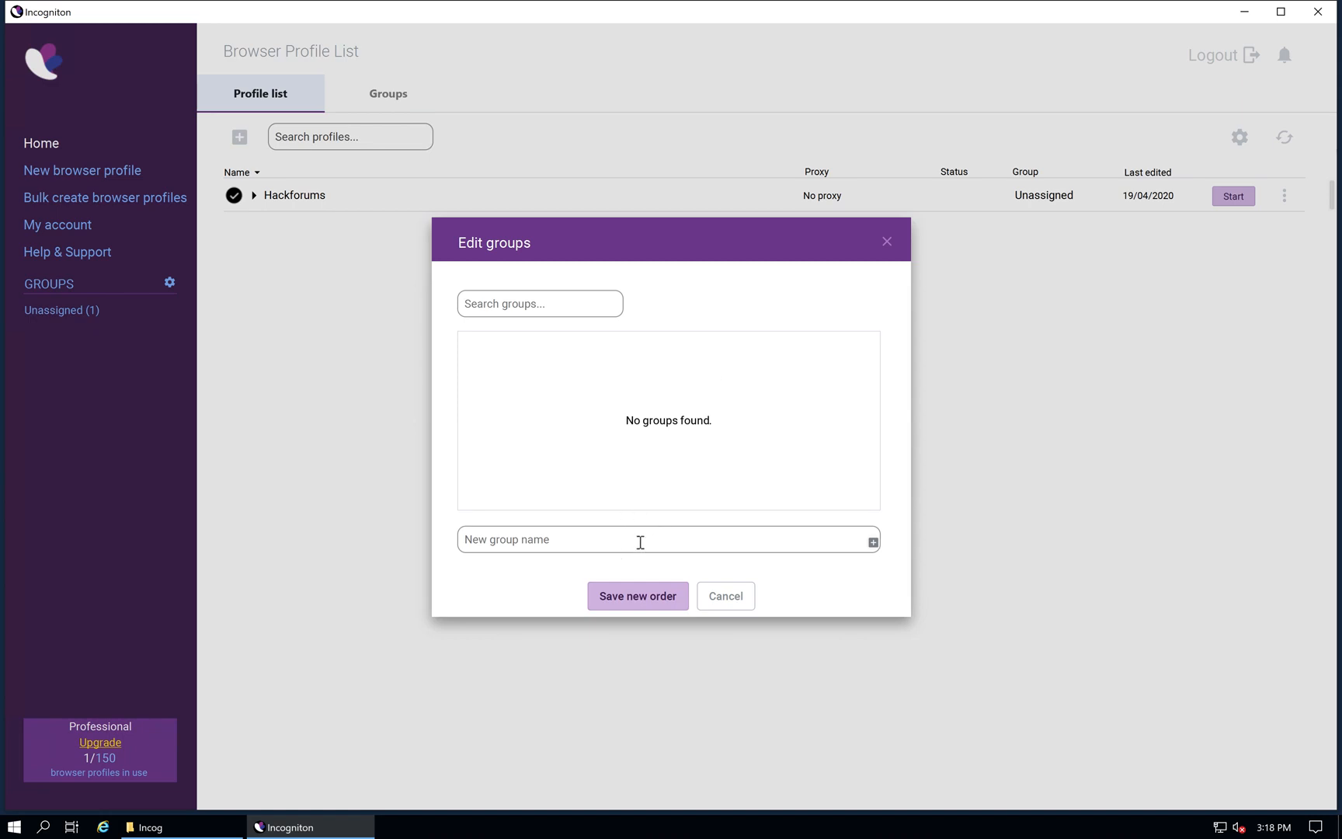
type("Hackforums")
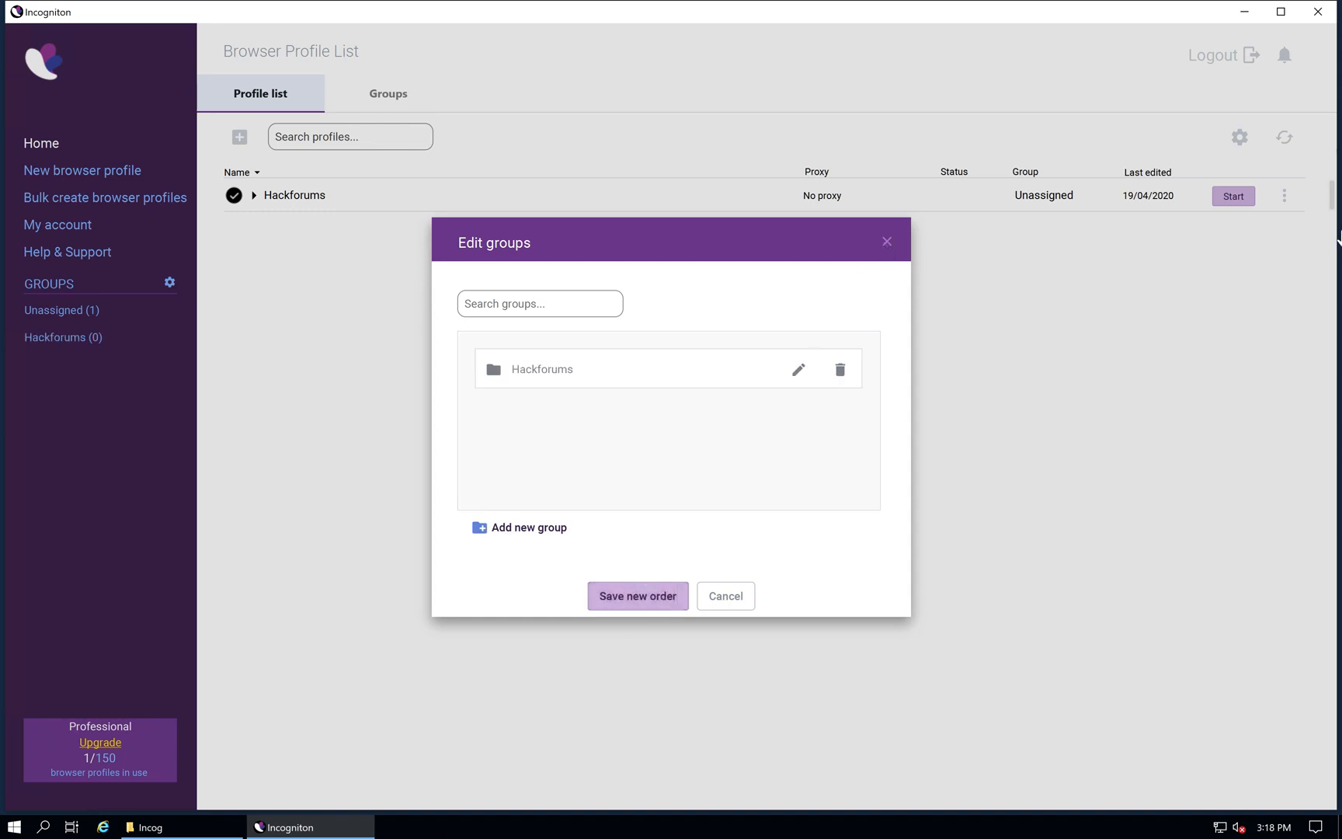
mouse_move(1286, 205)
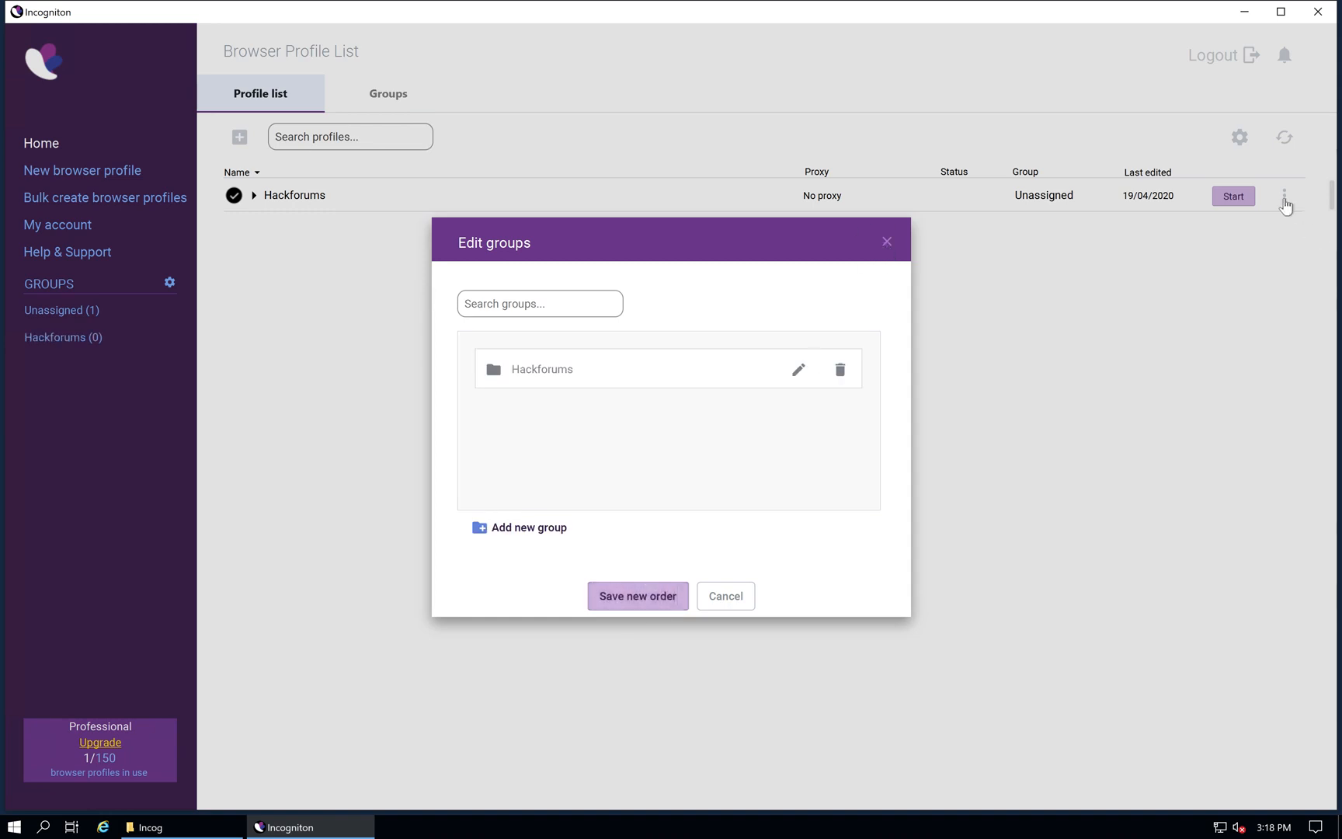
Step: Move the Hackforums profile from Unassigned into the Hackforums group via its ⋮ menu
left_click(725, 594)
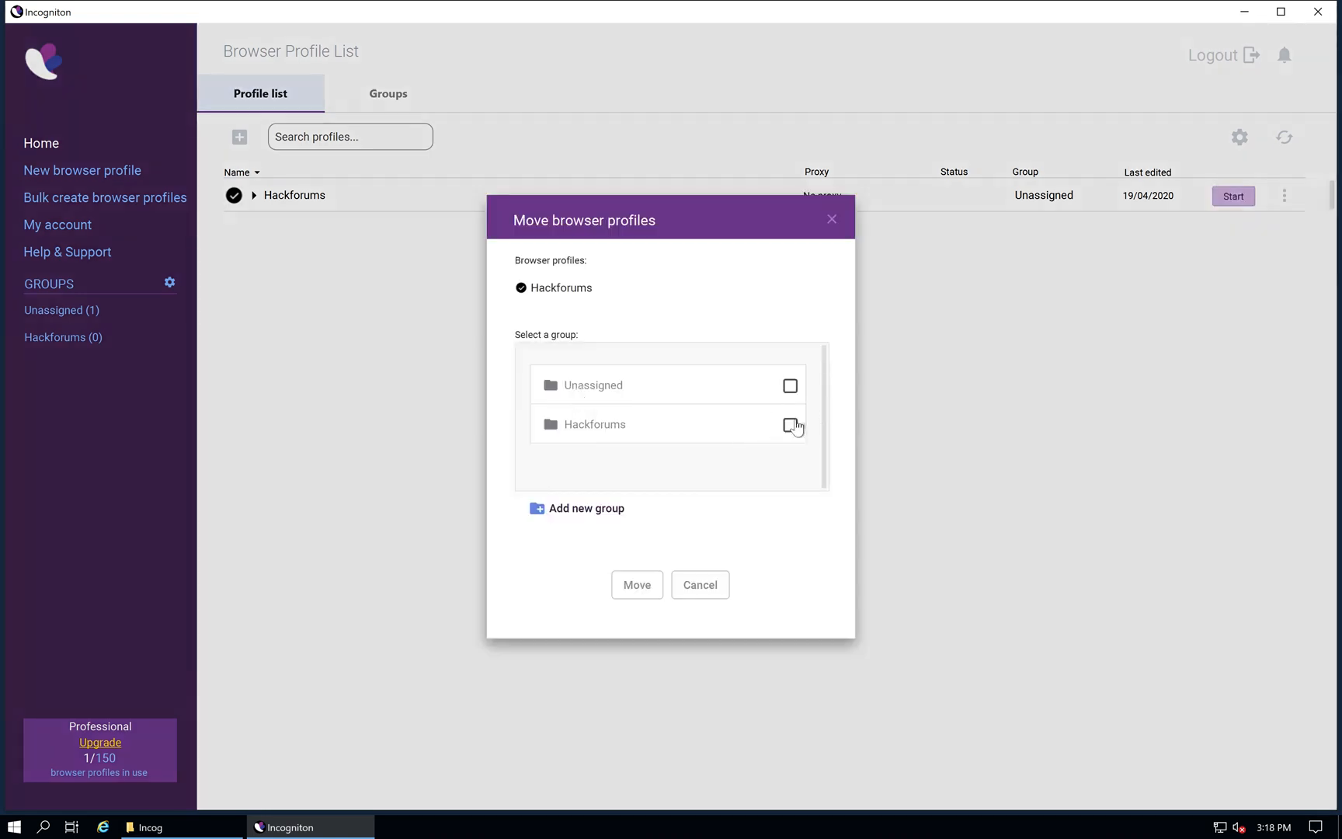
left_click(791, 424)
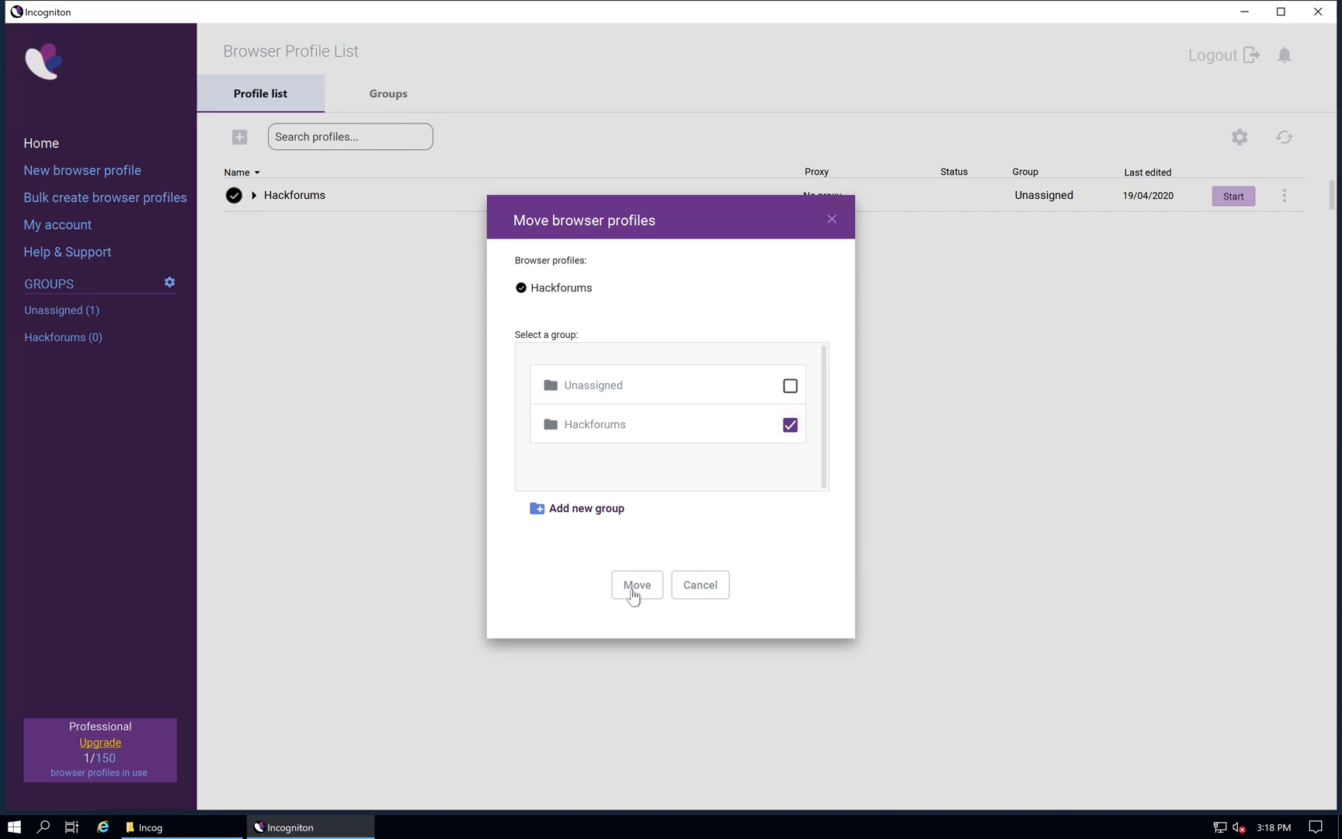
mouse_move(589, 514)
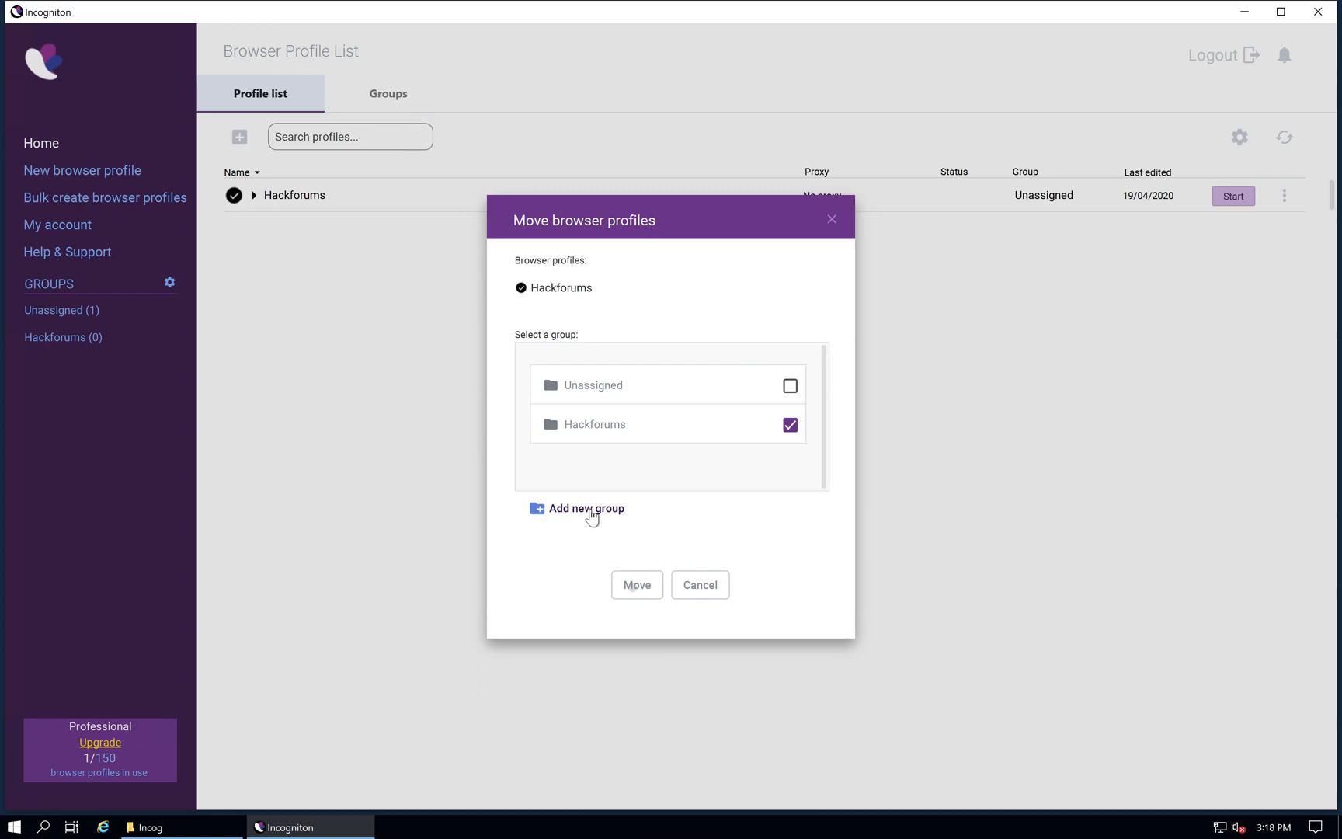
left_click(636, 584)
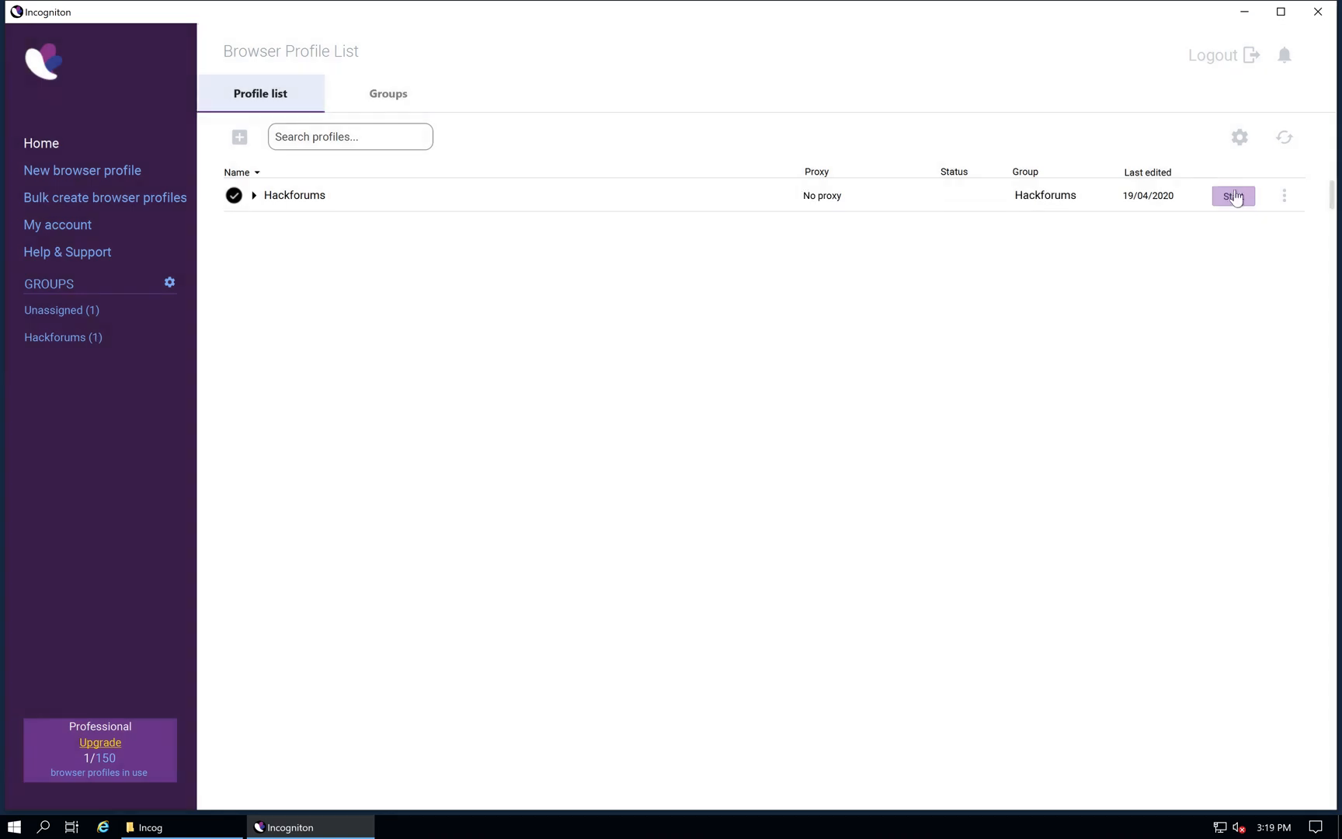
Step: Start the Hackforums profile so its Chrome window opens on the Hack Forums thread
left_click(1231, 196)
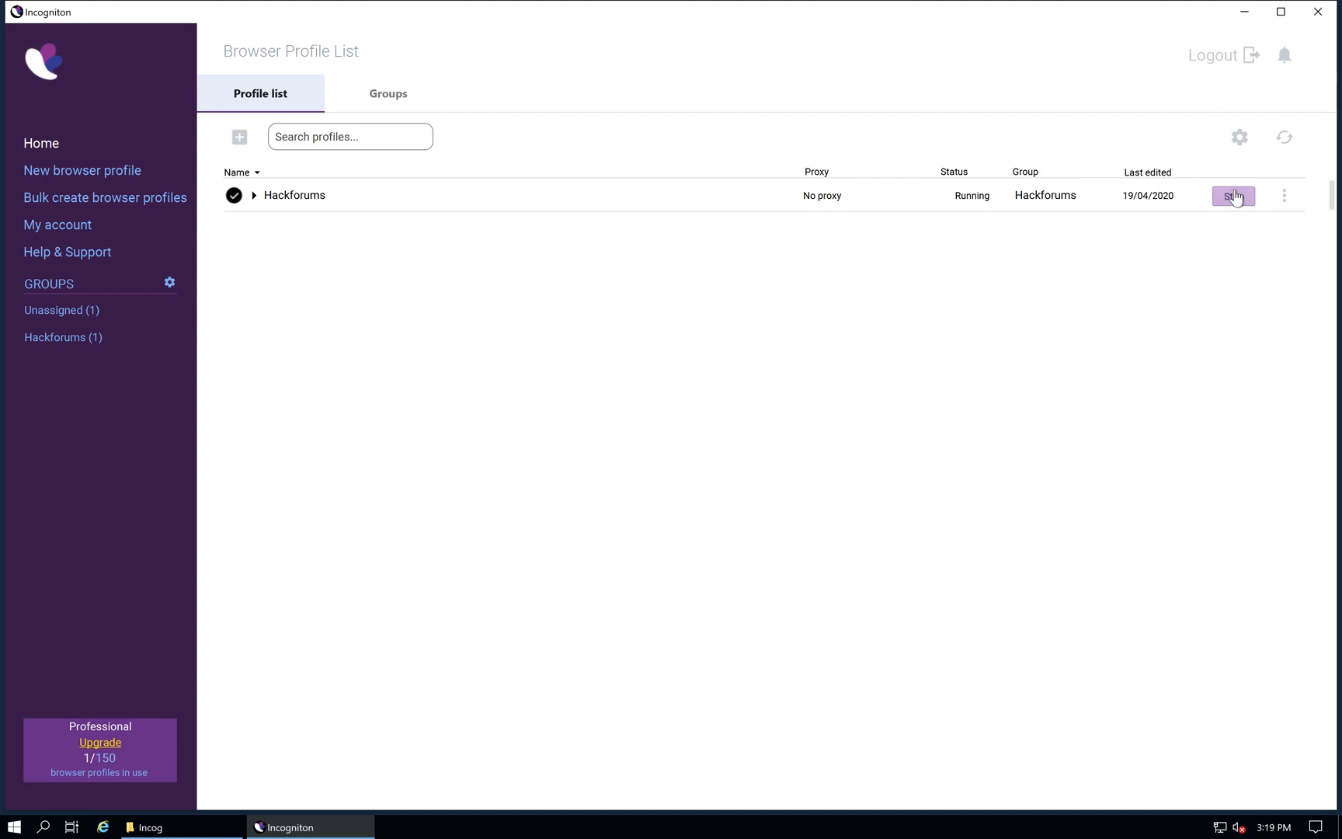
left_click(1231, 196)
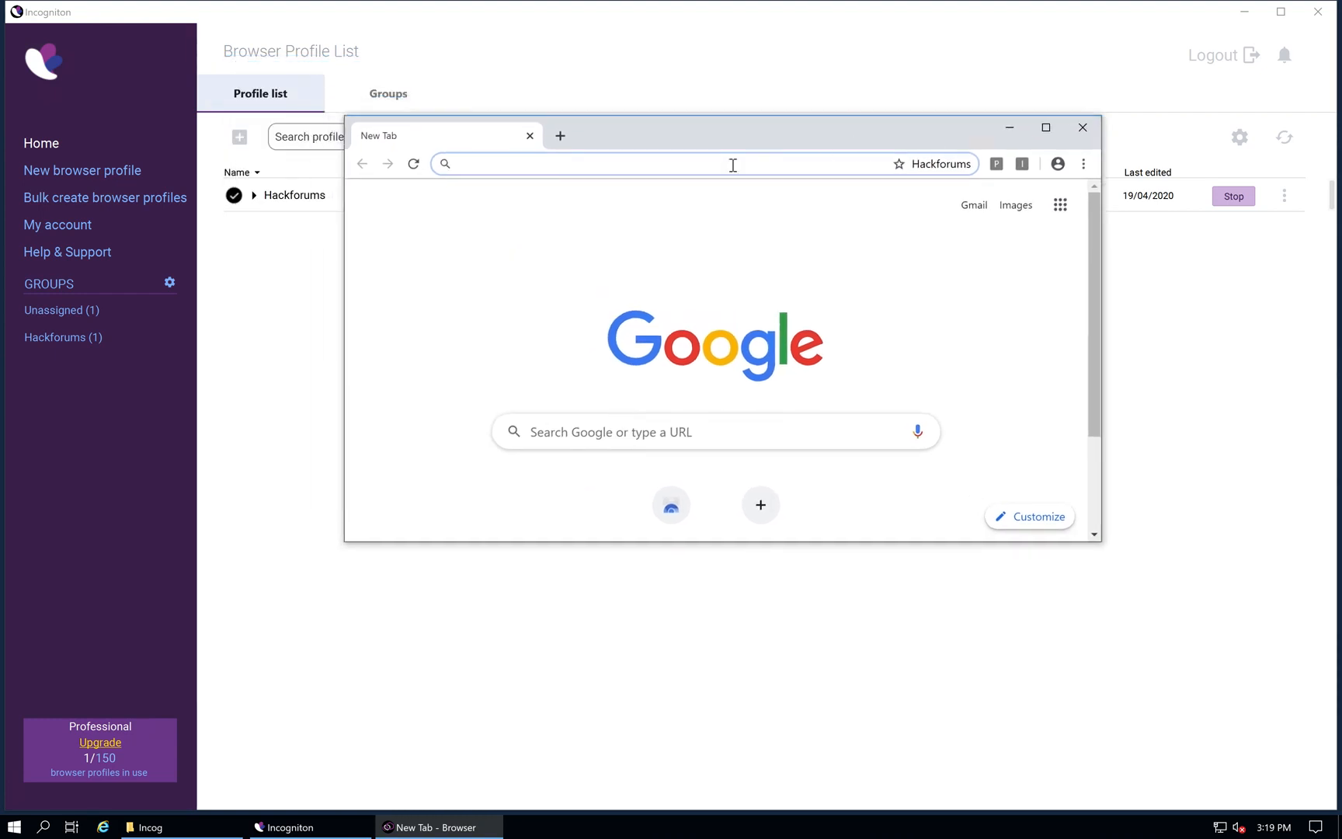
mouse_move(469, 225)
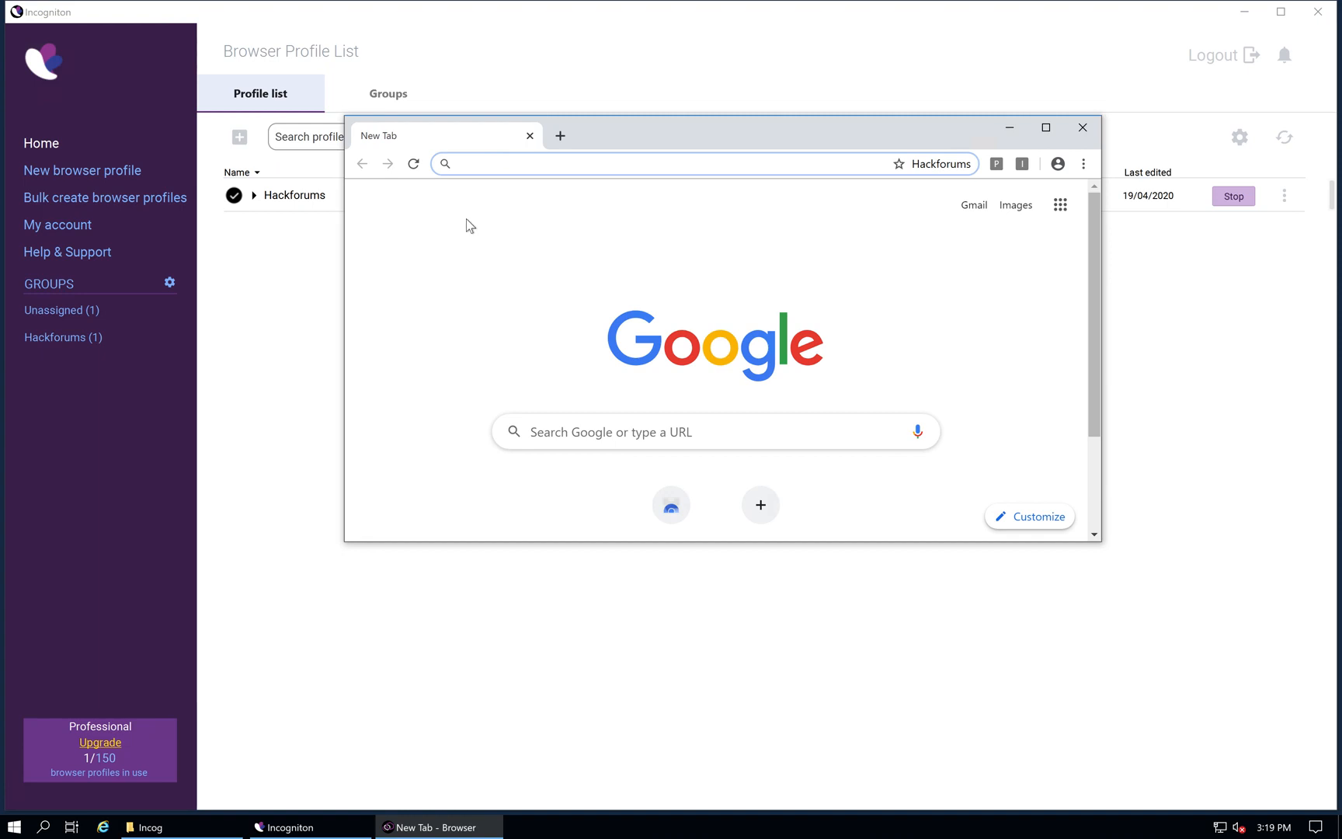
mouse_move(135, 212)
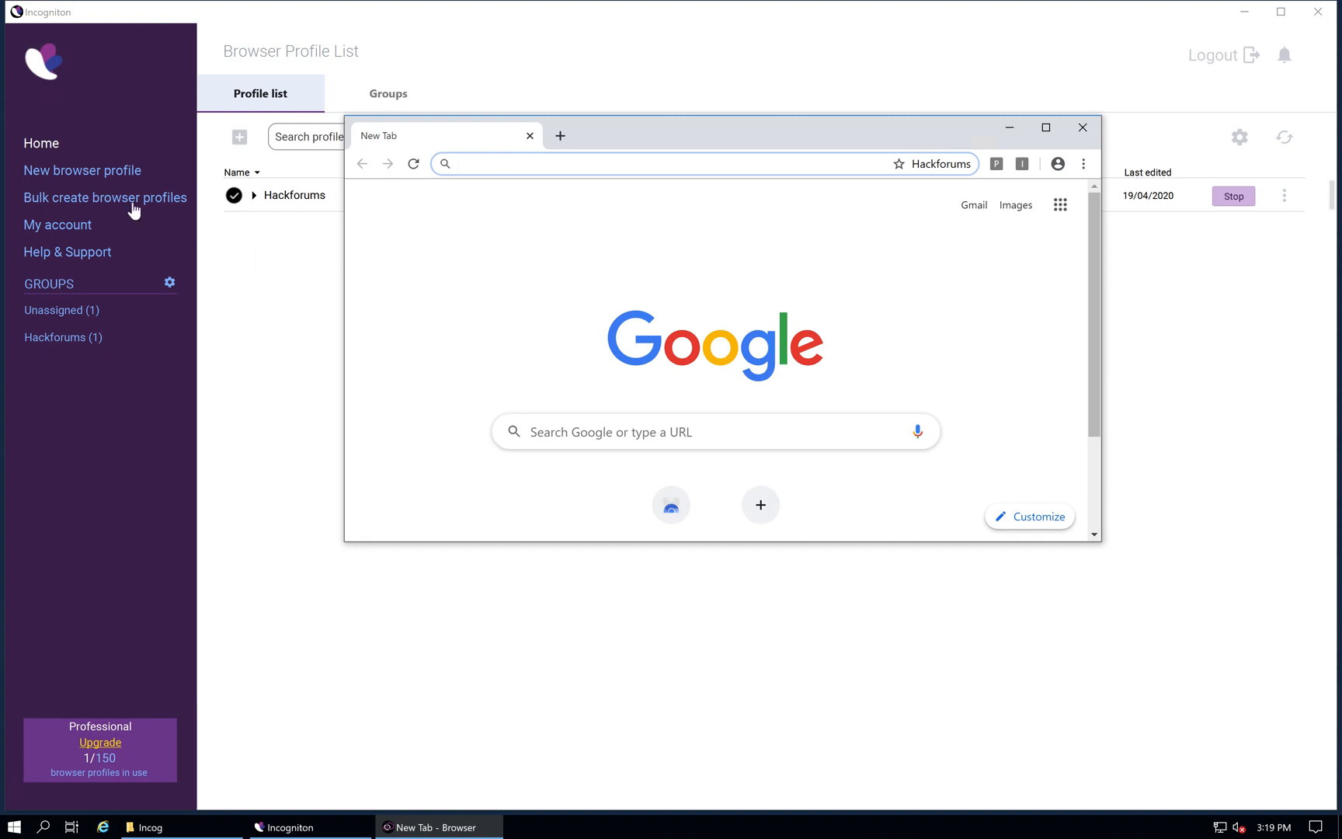
mouse_move(191, 208)
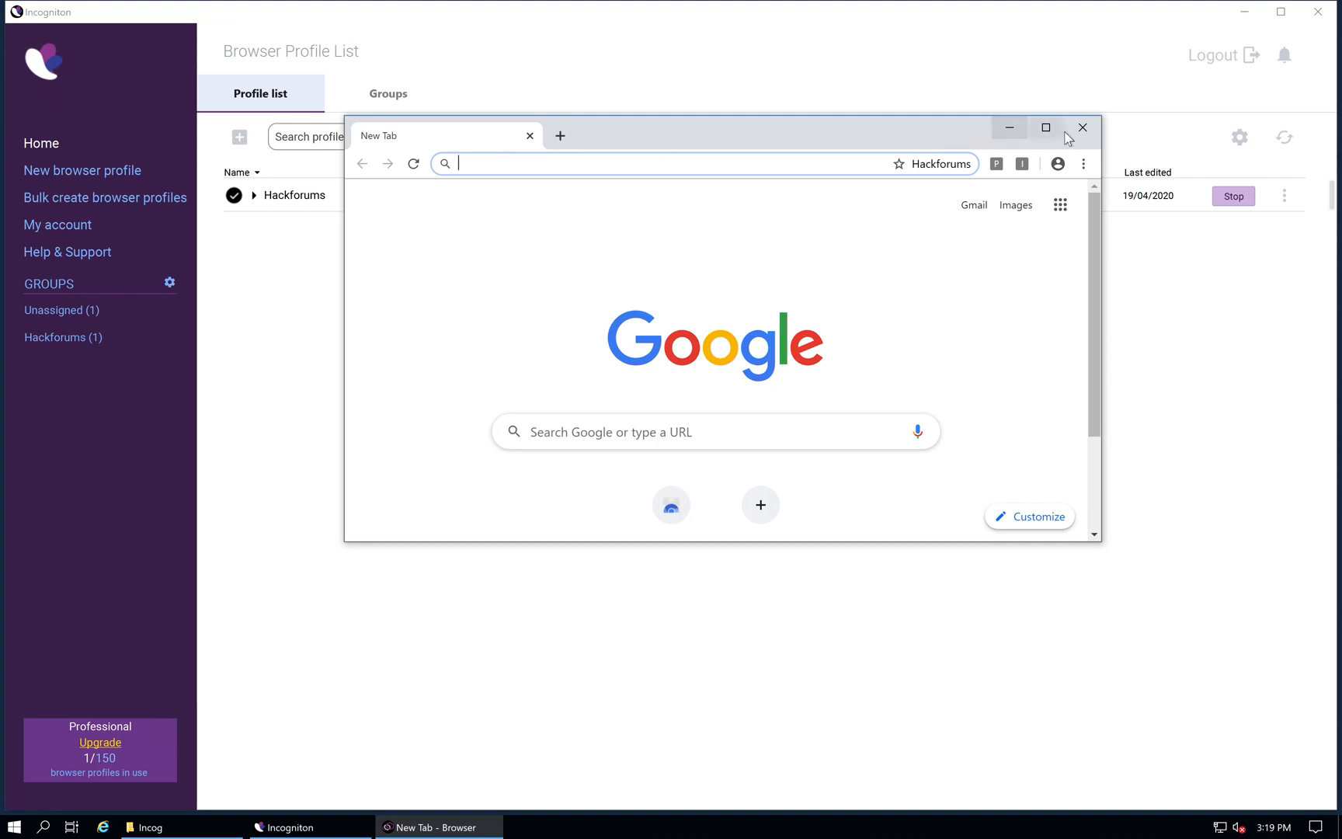
left_click(1081, 127)
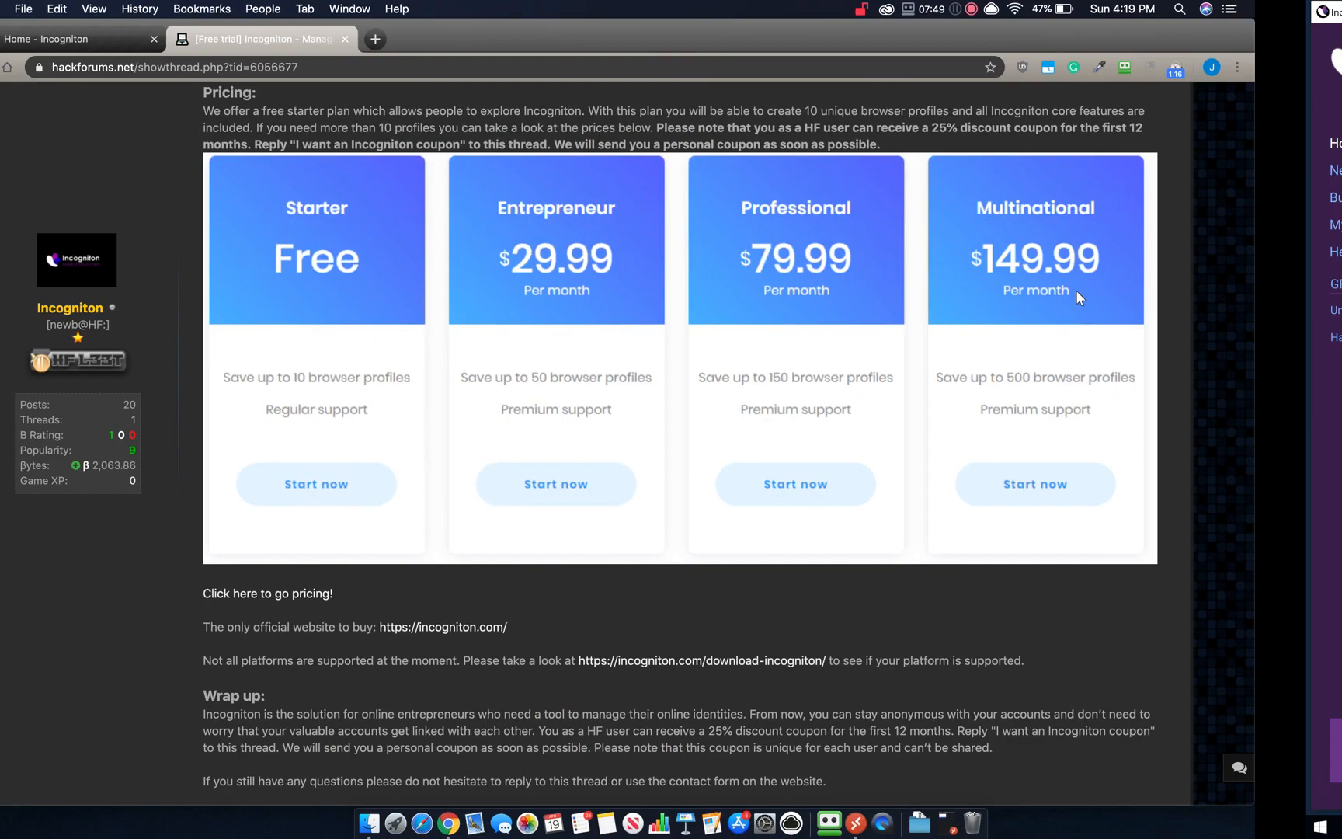
scroll("up", 3)
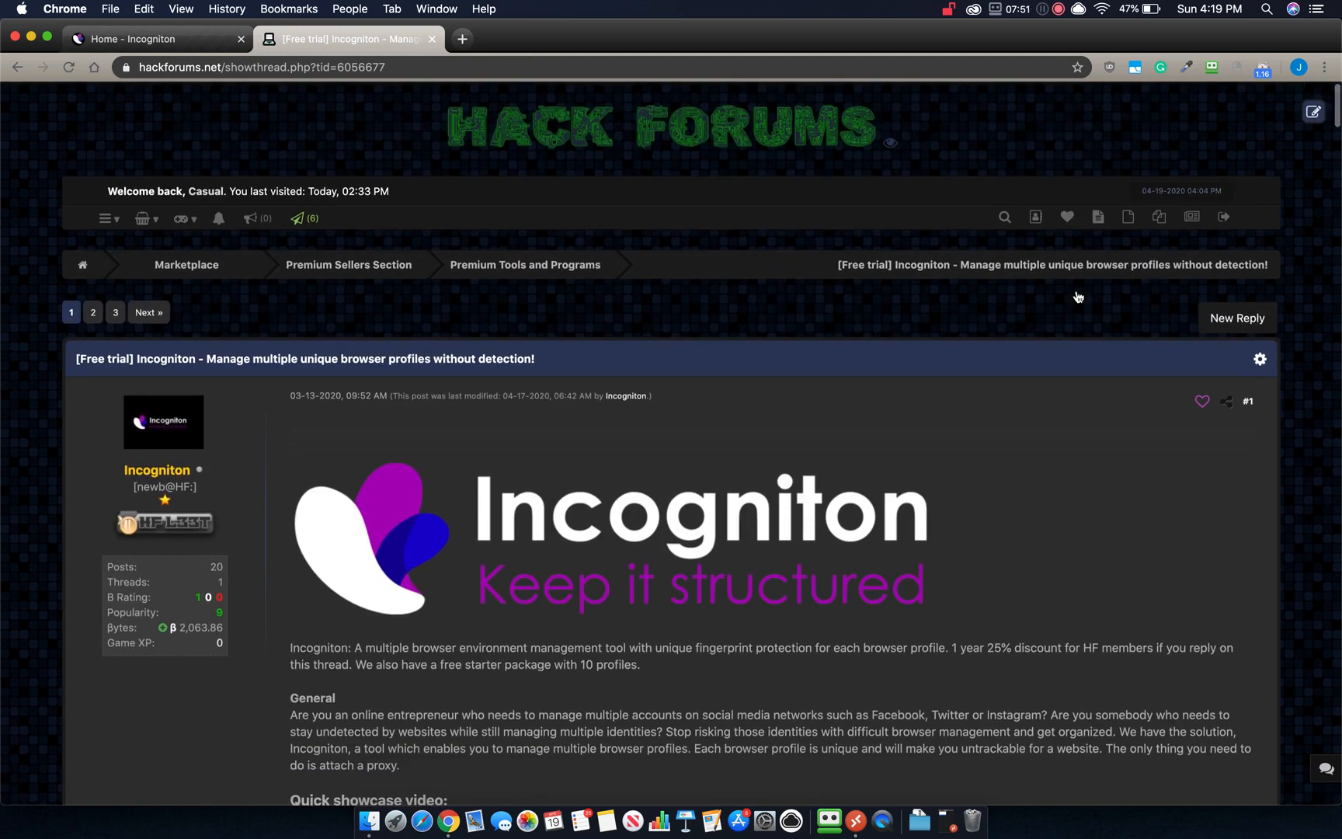
mouse_move(460, 39)
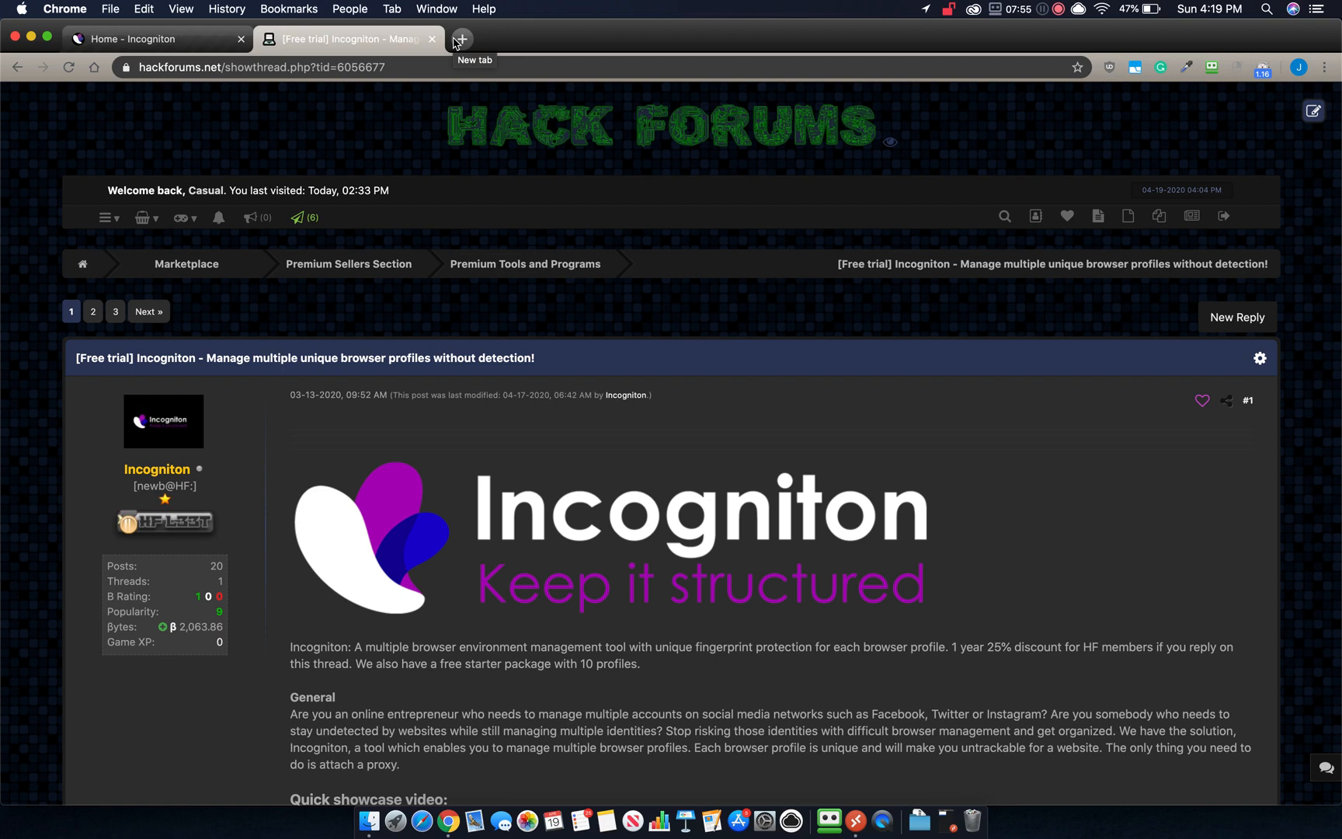
scroll("down", 3)
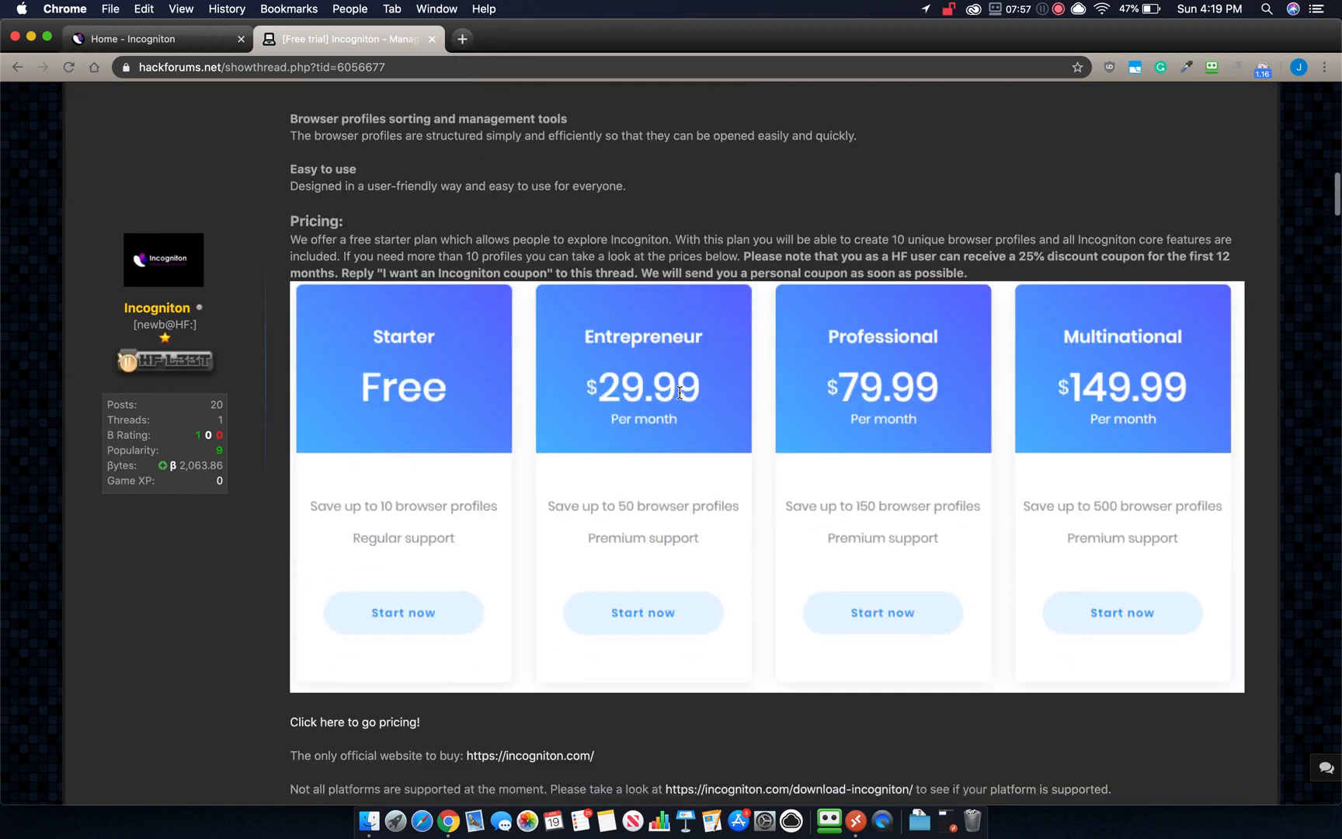
scroll("up", 3)
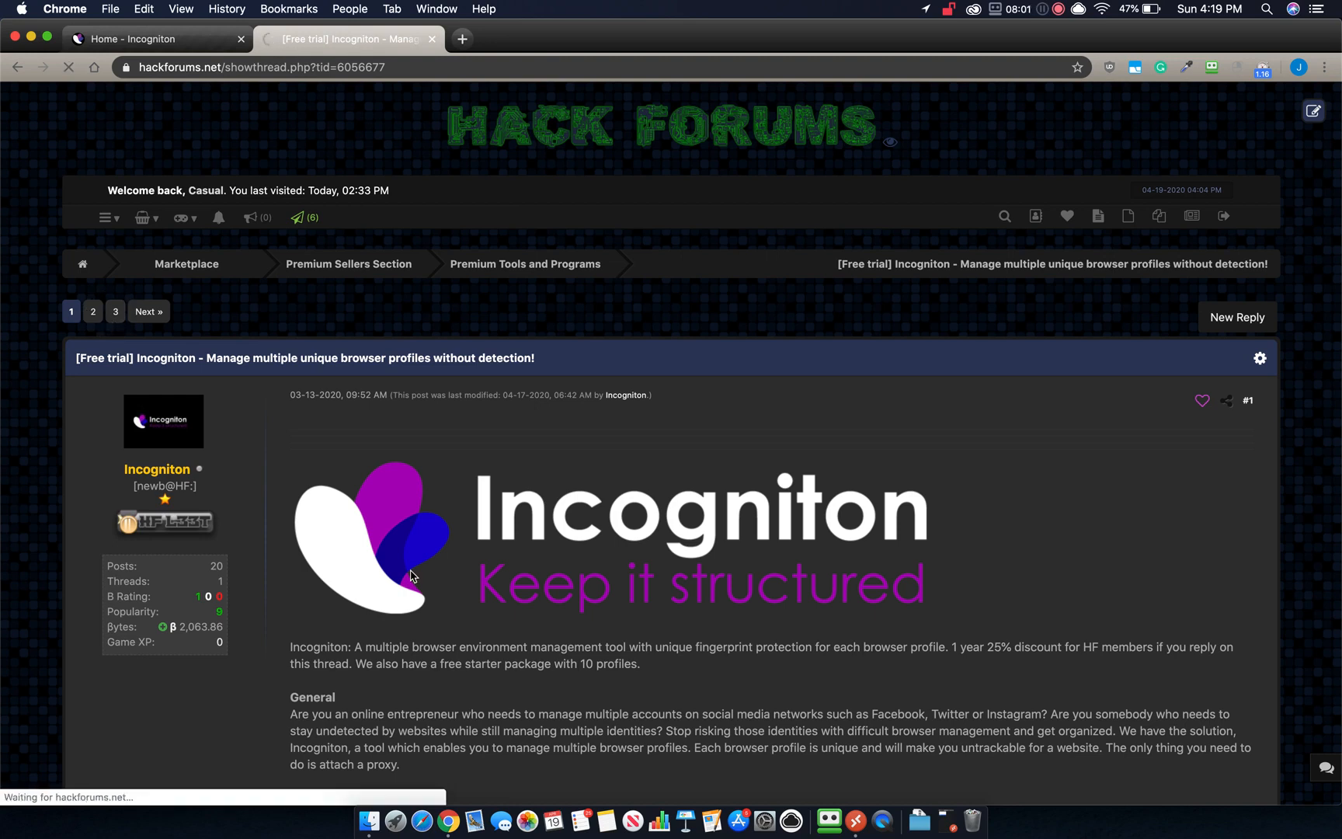
left_click(115, 310)
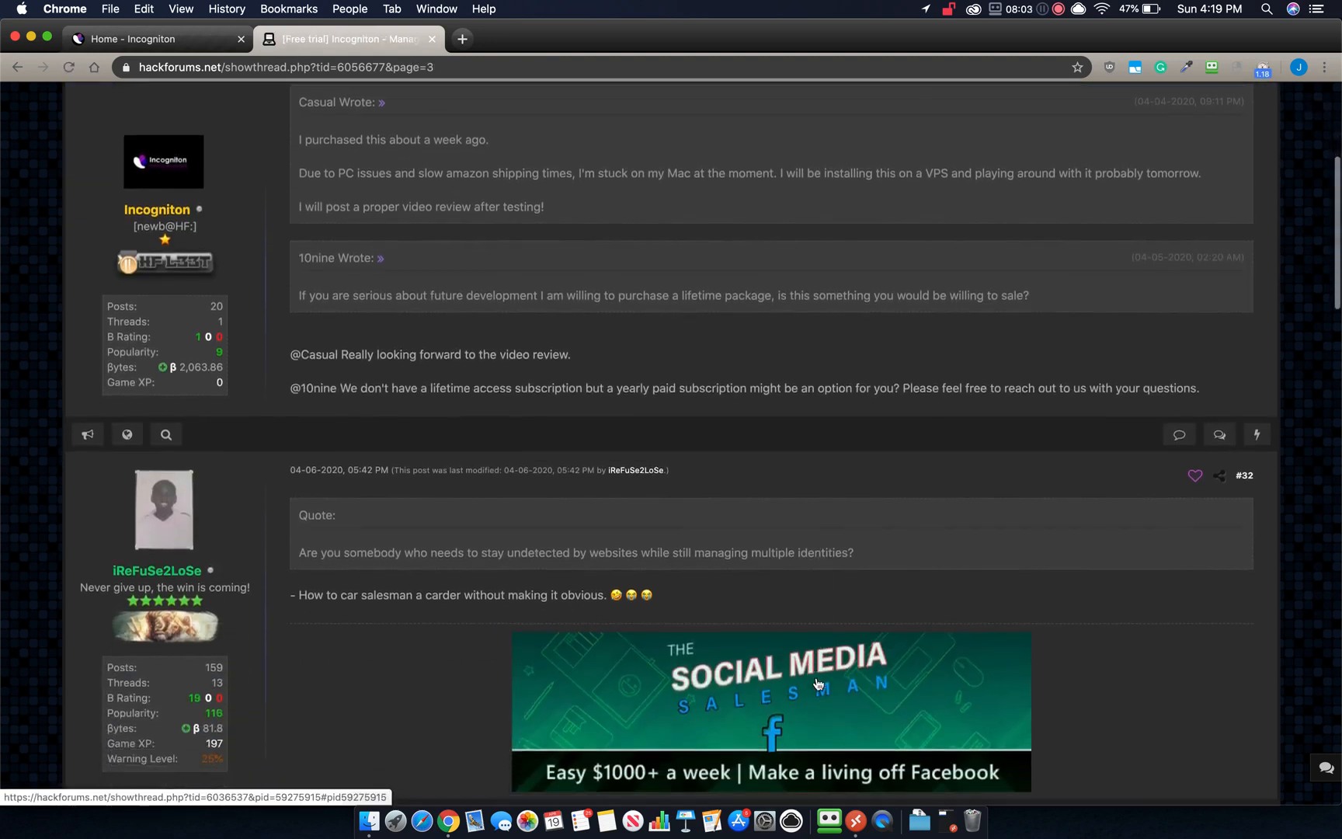
scroll("down", 3)
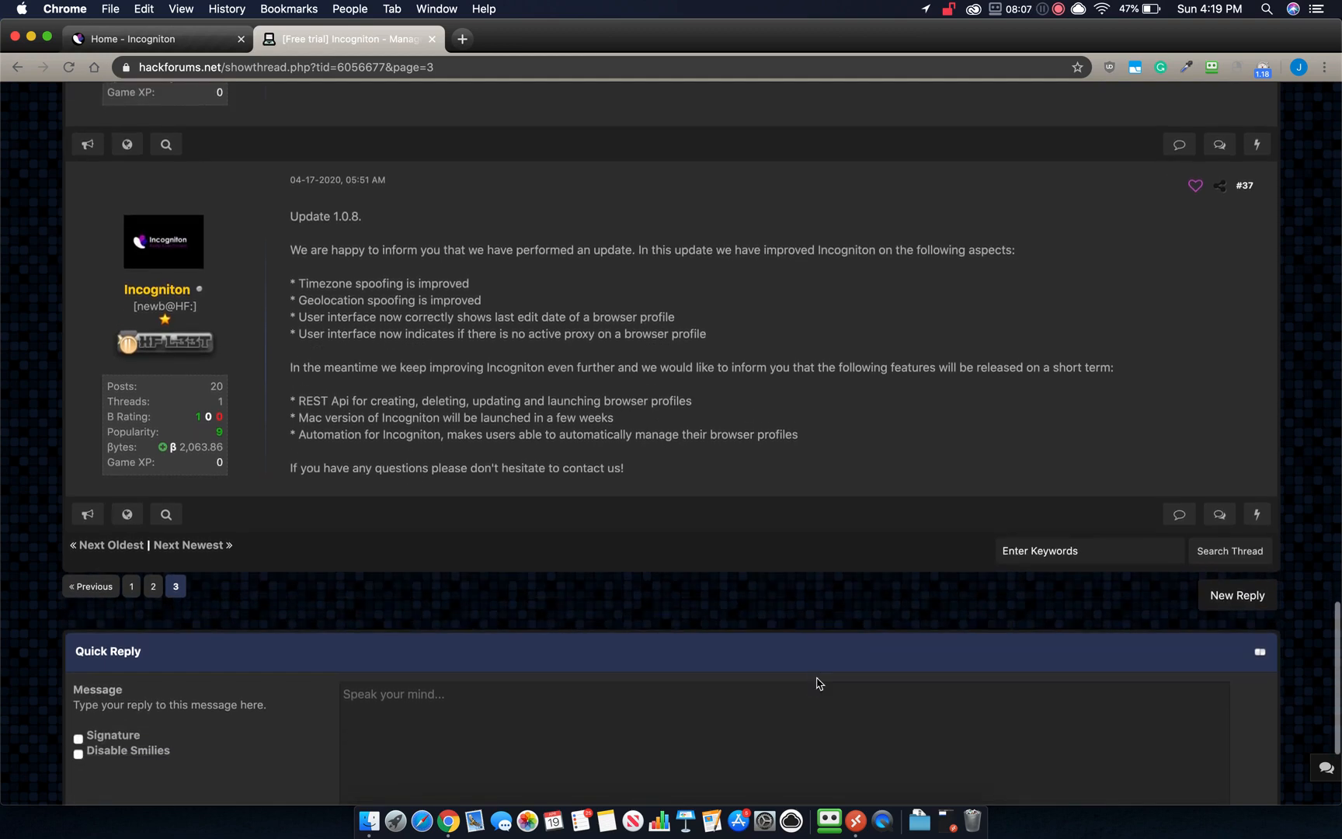
left_click(131, 586)
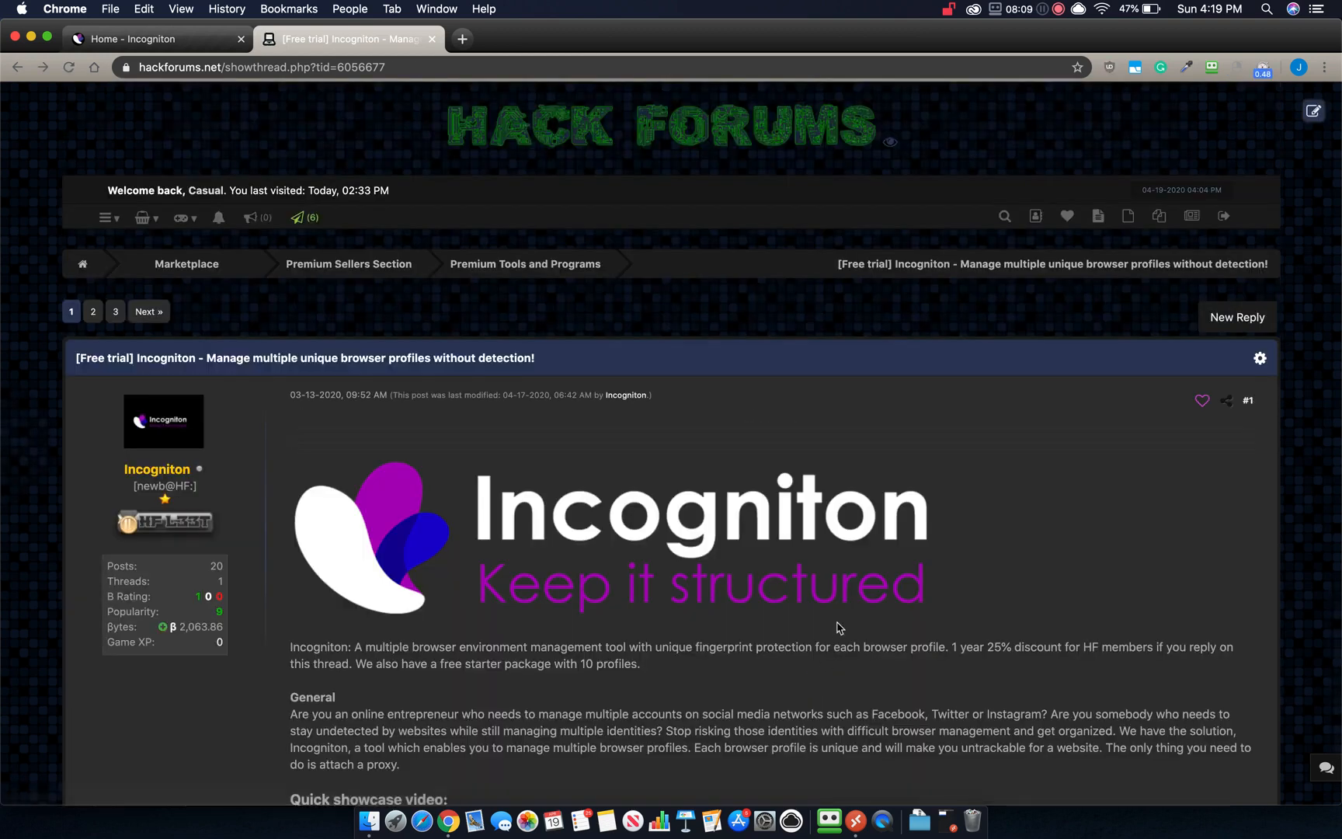
scroll("down", 3)
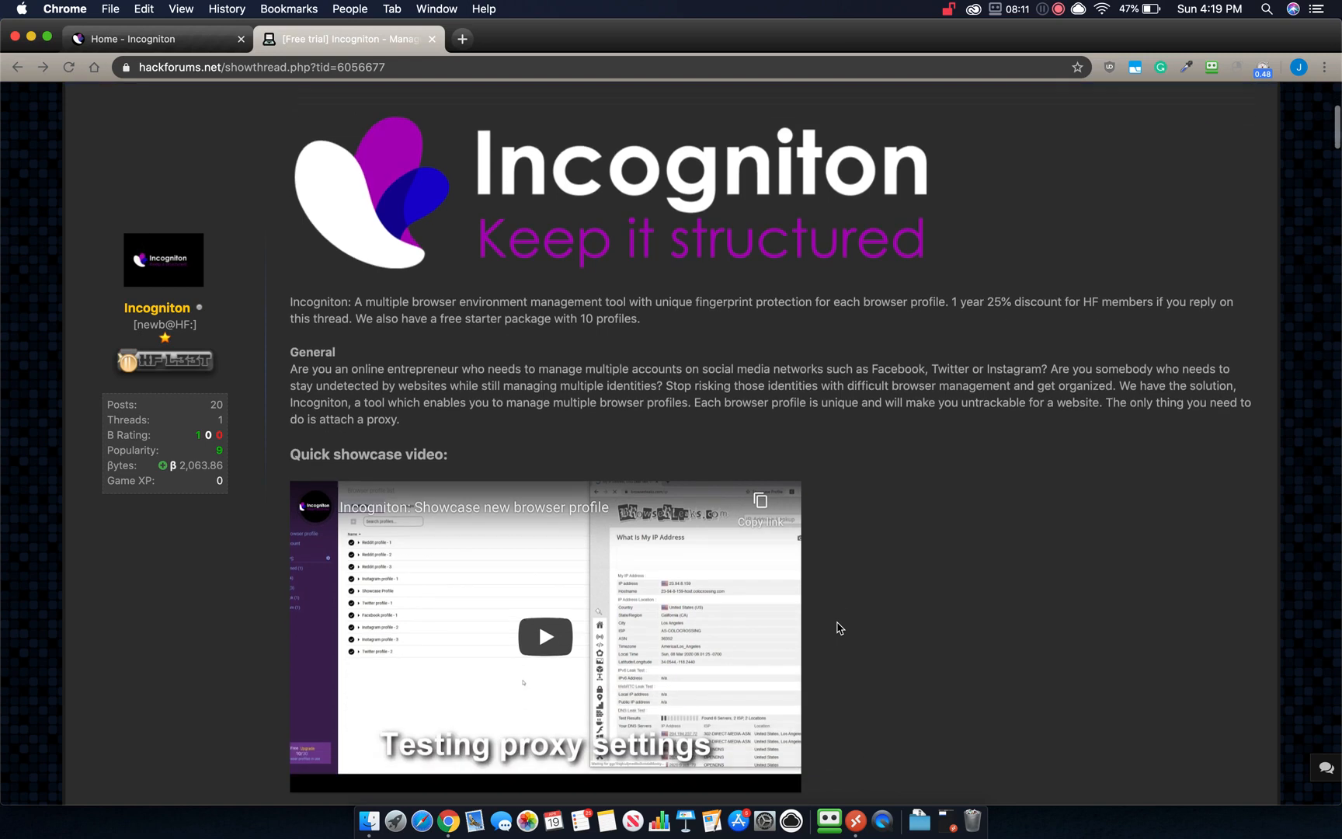
scroll("down", 3)
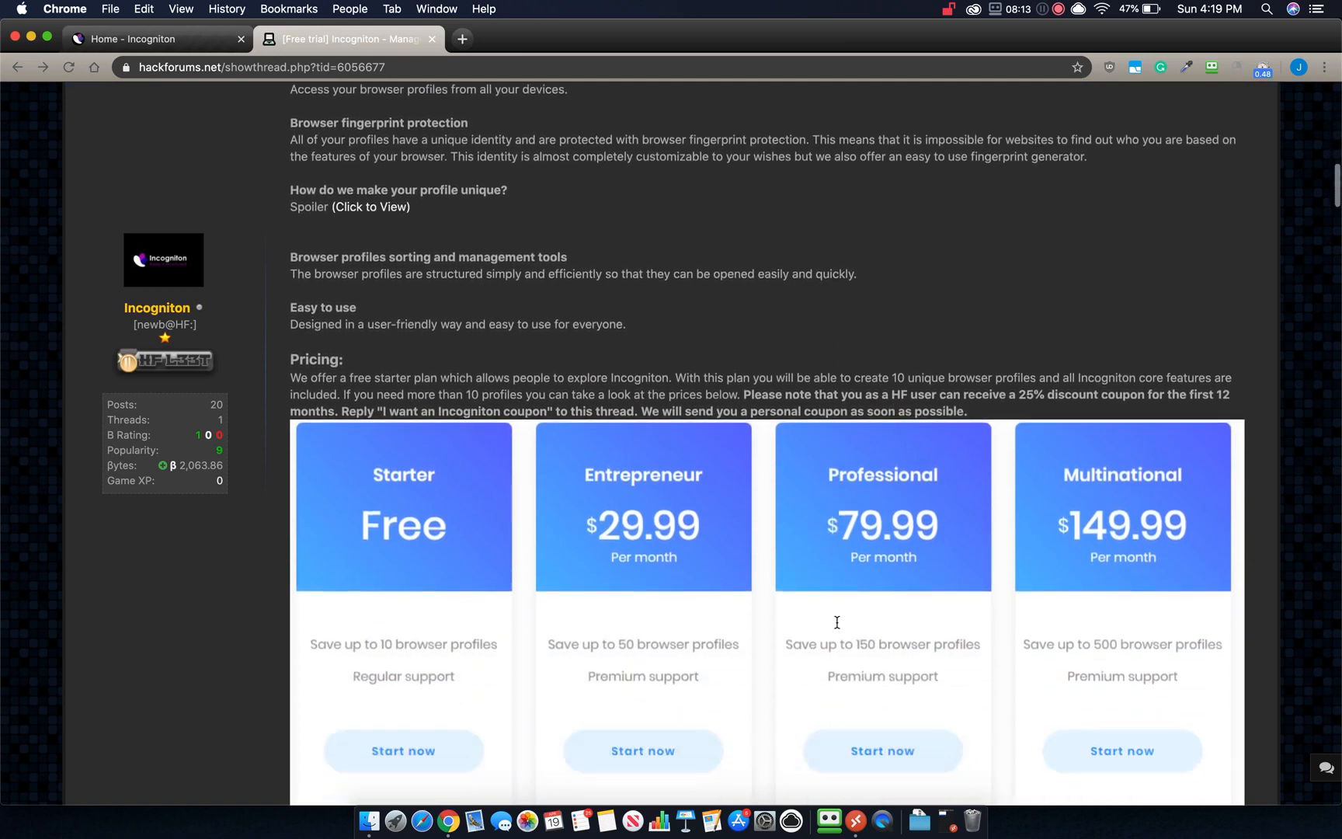
scroll("down", 3)
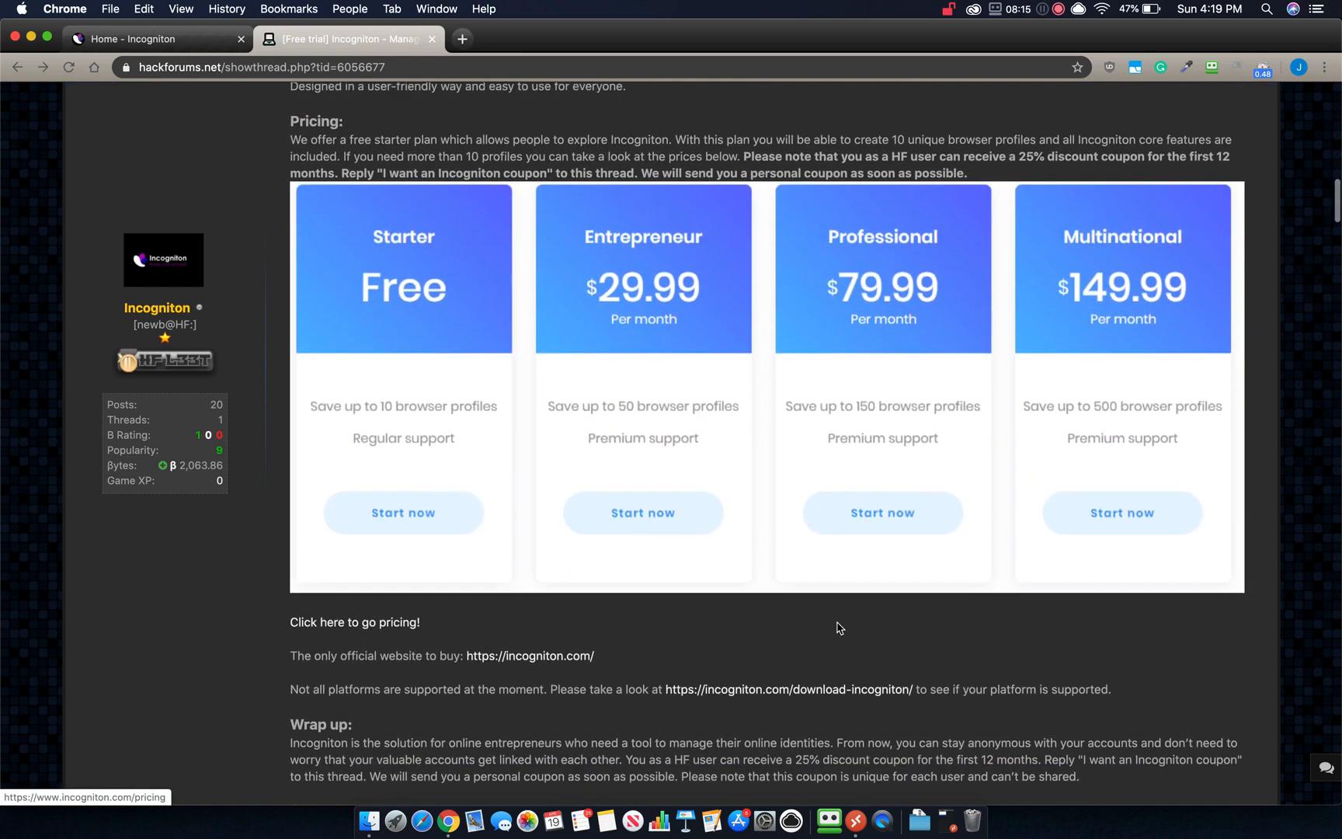
scroll("up", 3)
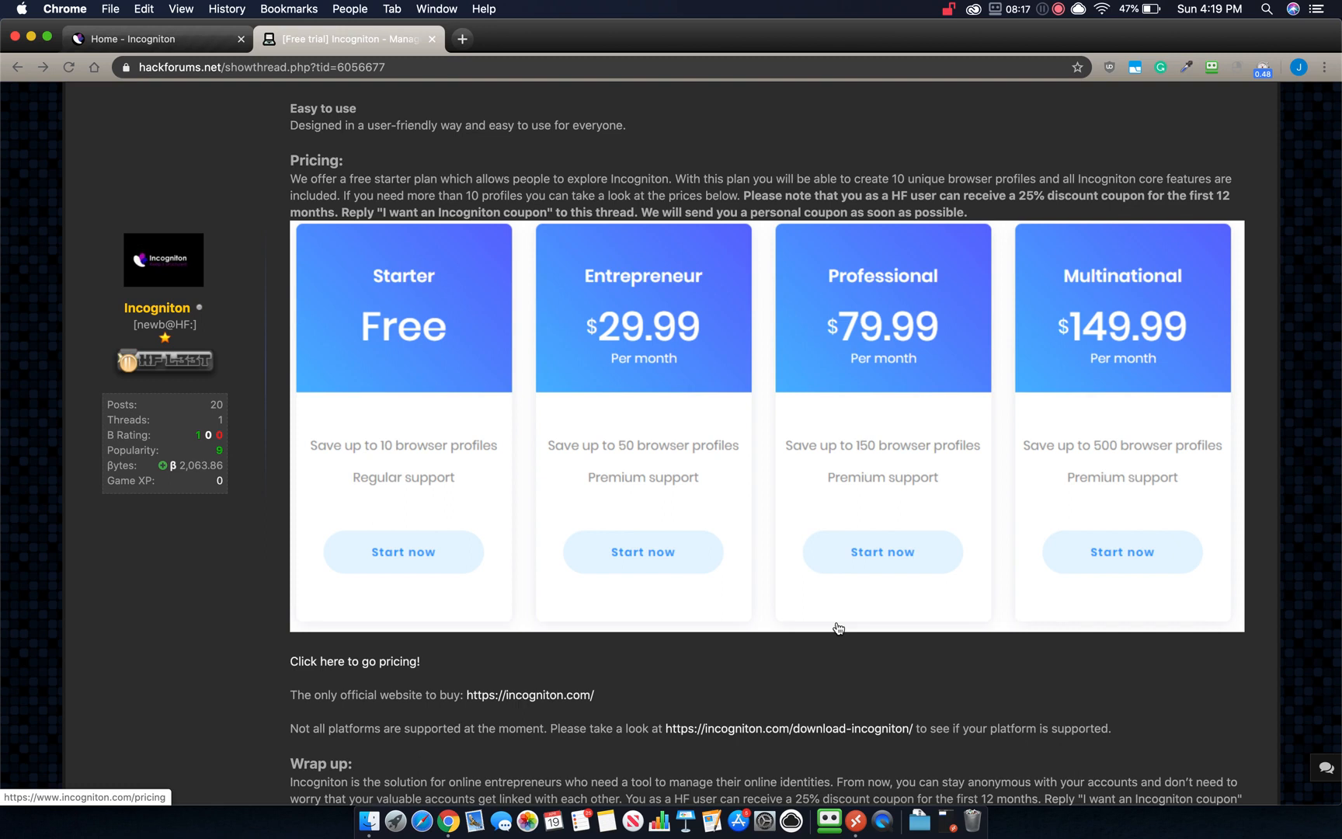
mouse_move(875, 195)
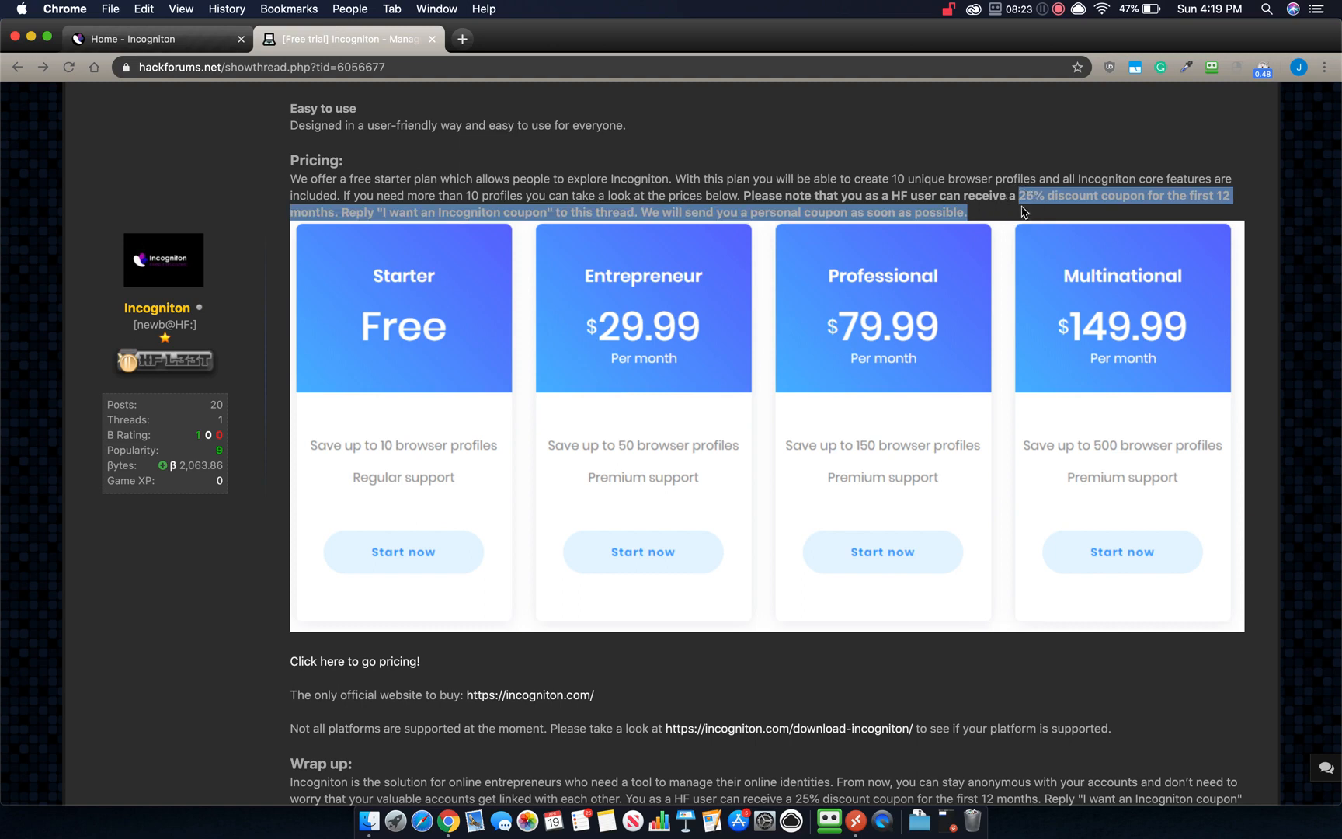
scroll("down", 3)
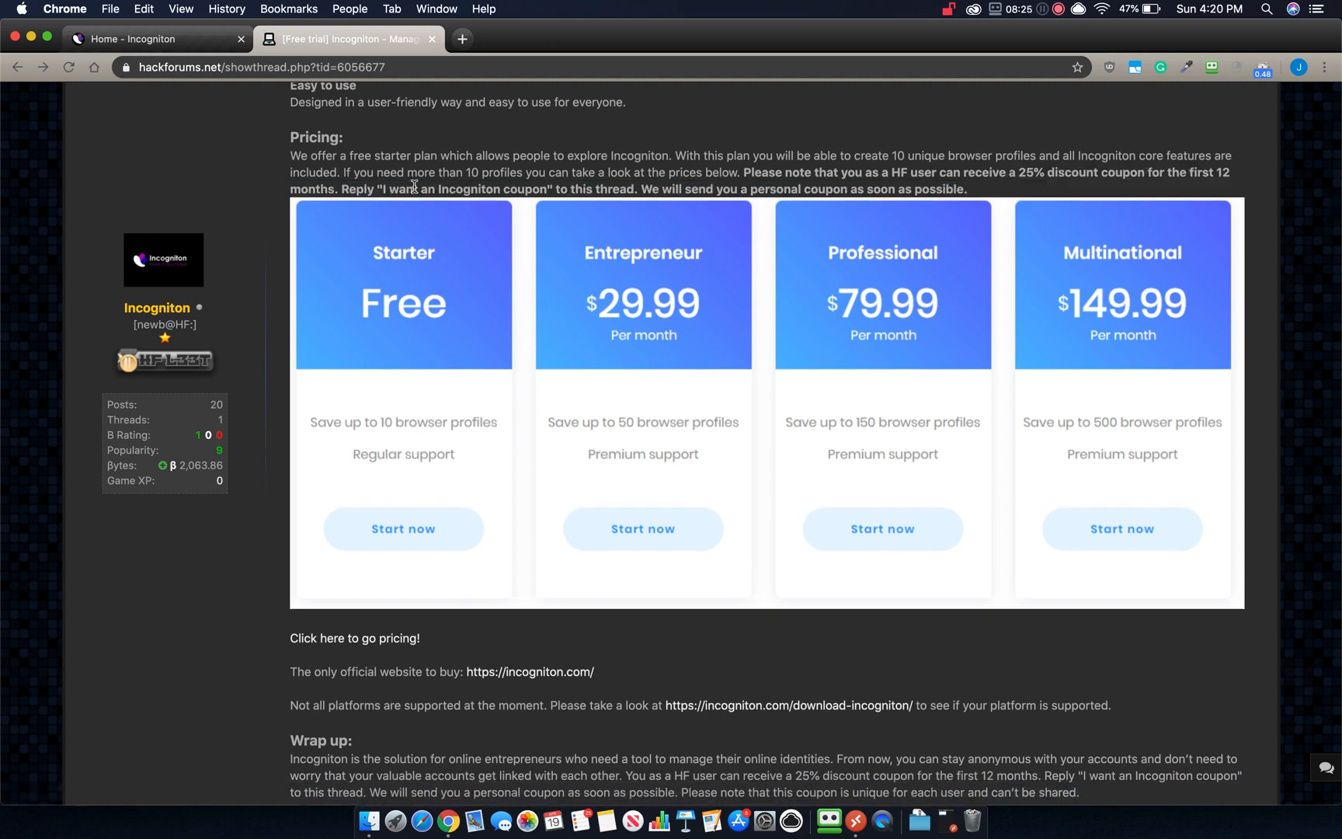
mouse_move(478, 216)
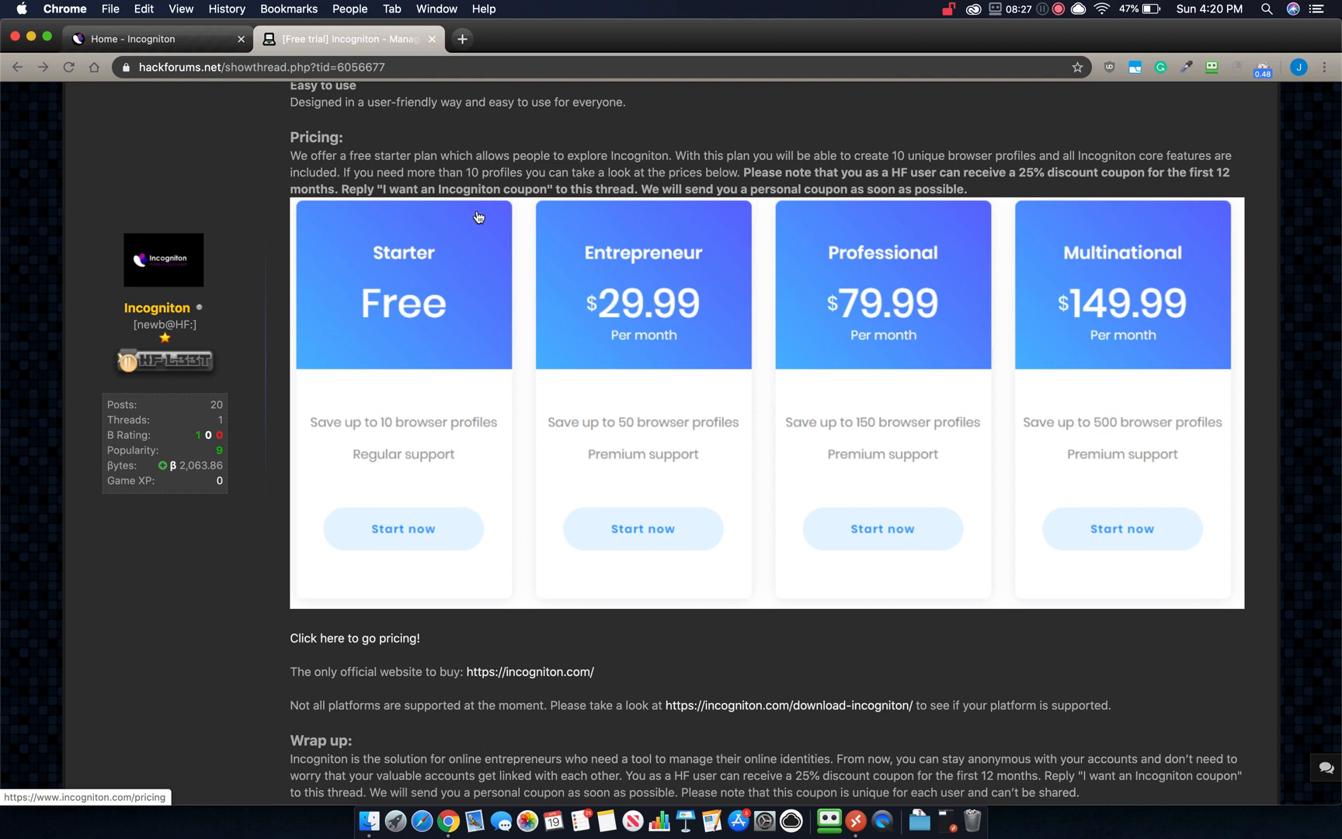
mouse_move(563, 238)
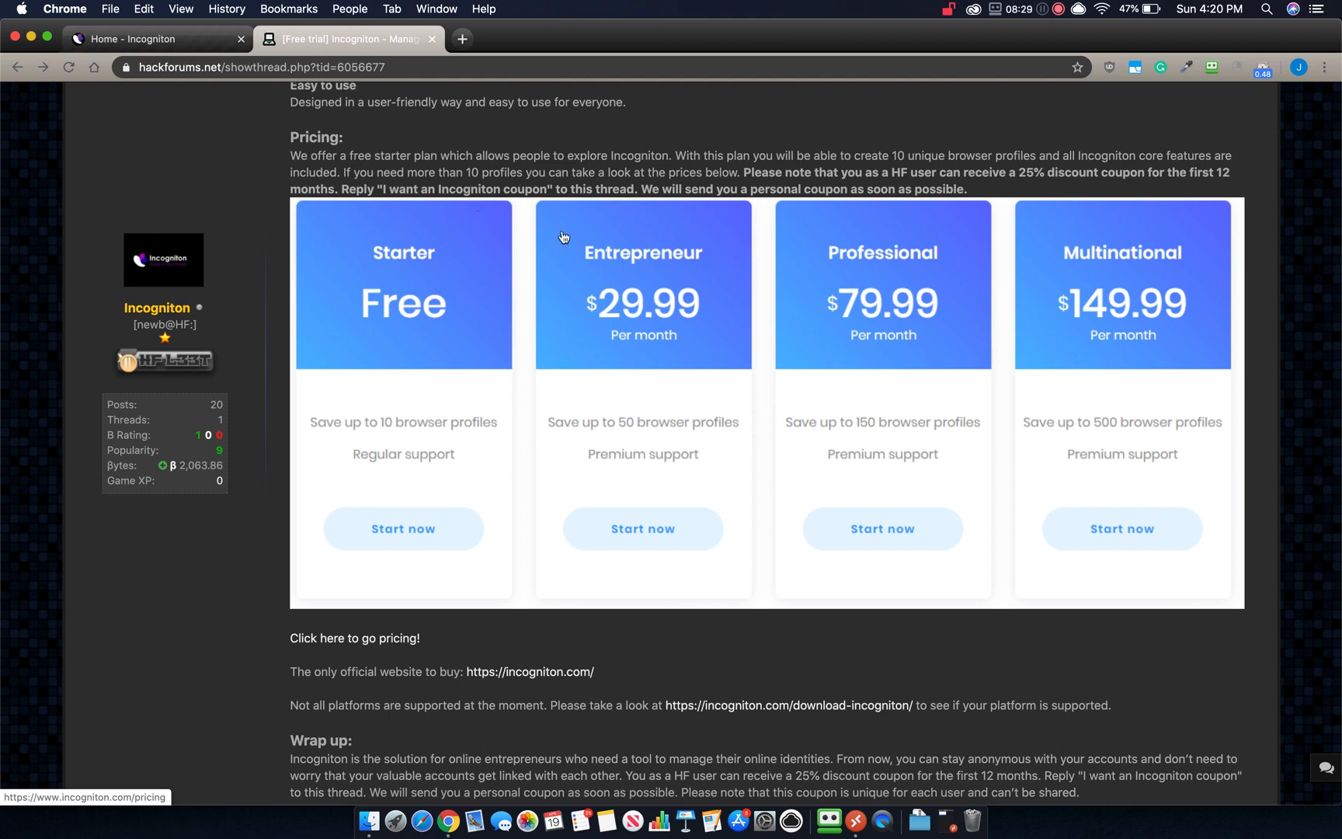
scroll("down", 3)
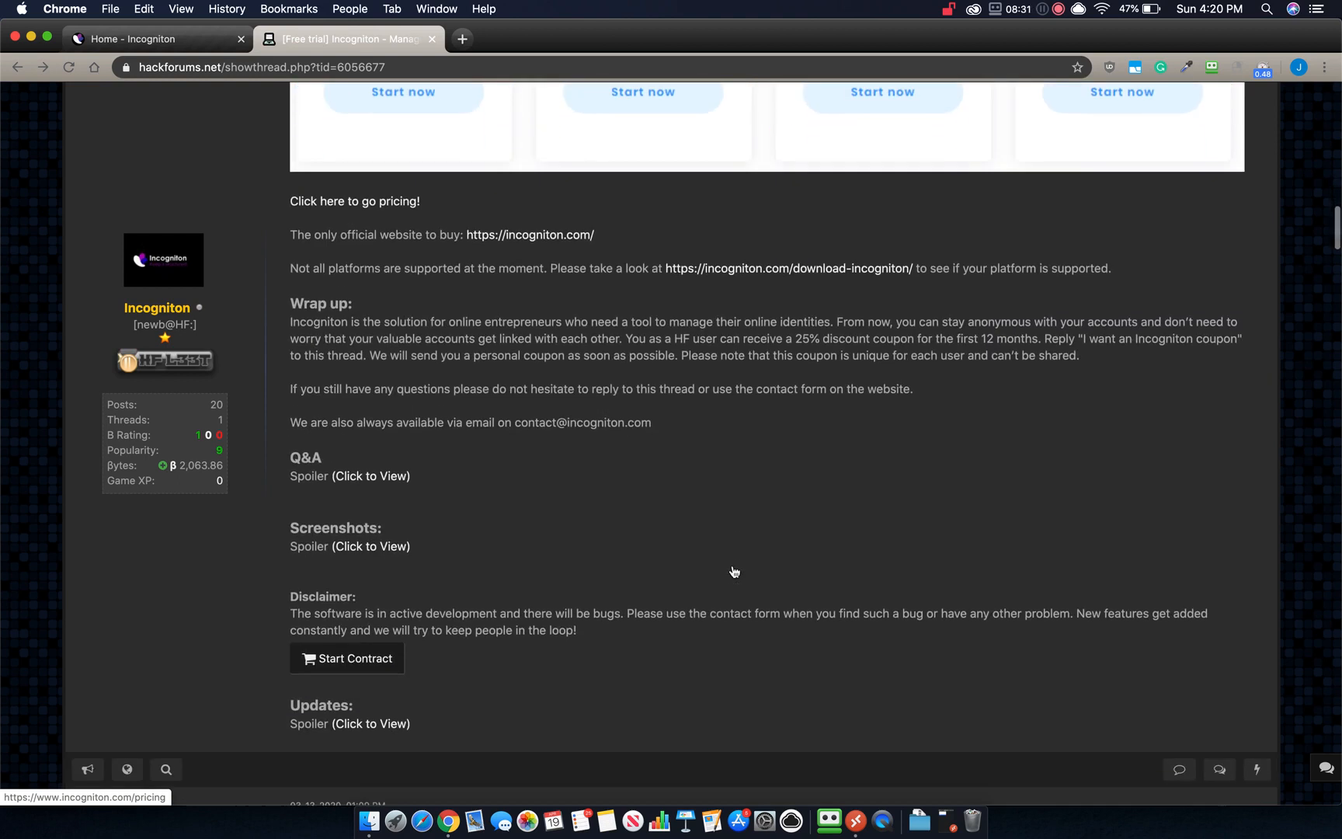
scroll("up", 3)
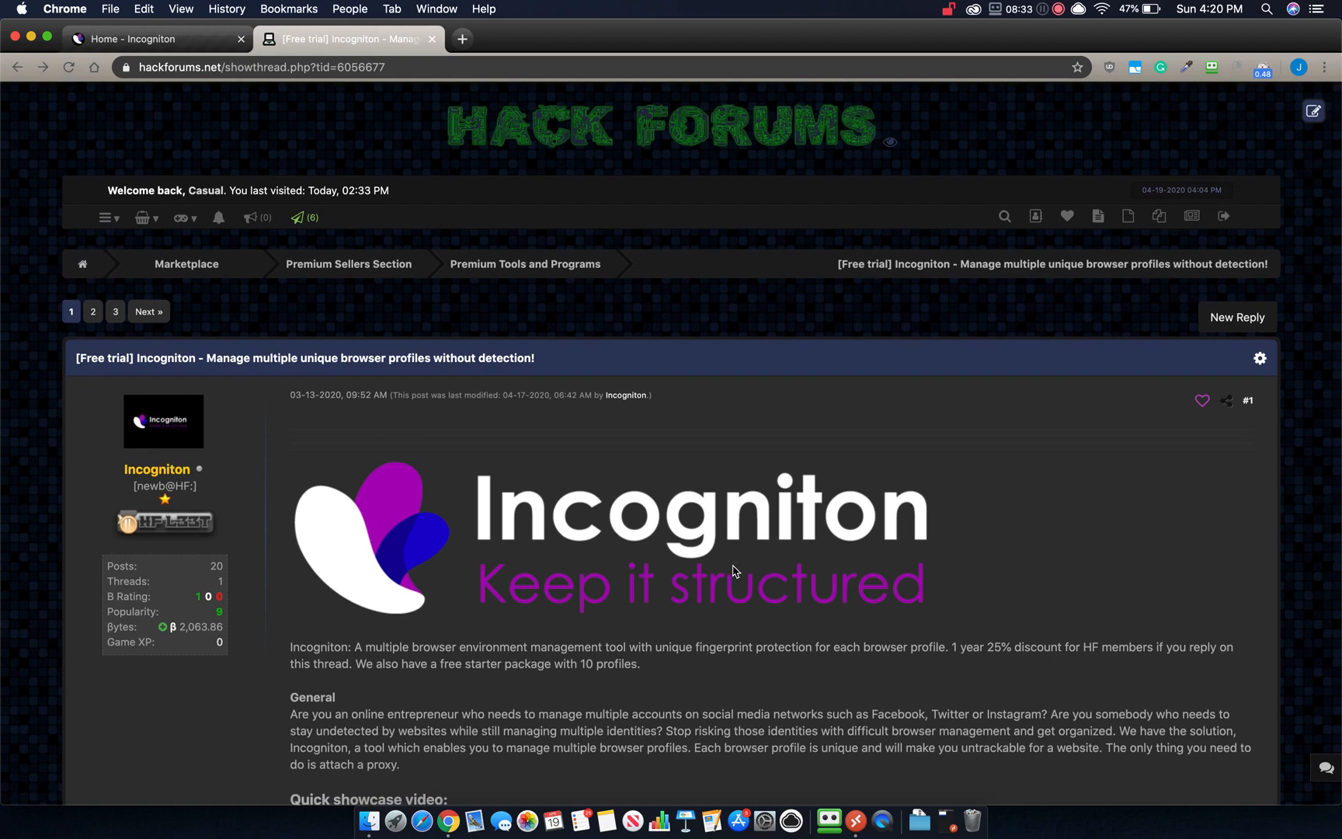